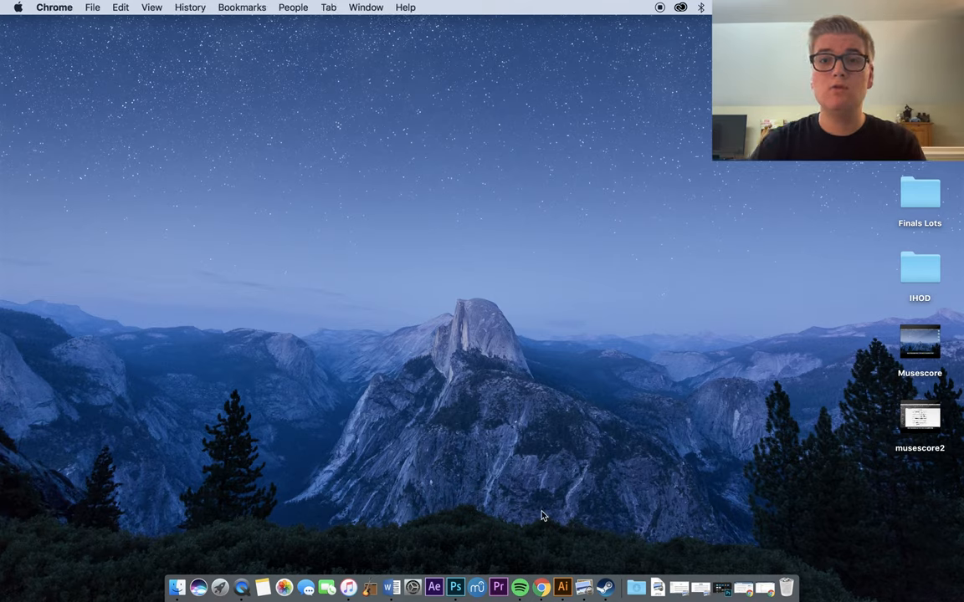
Start a new Chrome window from the Dock icon and reach musescore.org.
right_click(542, 587)
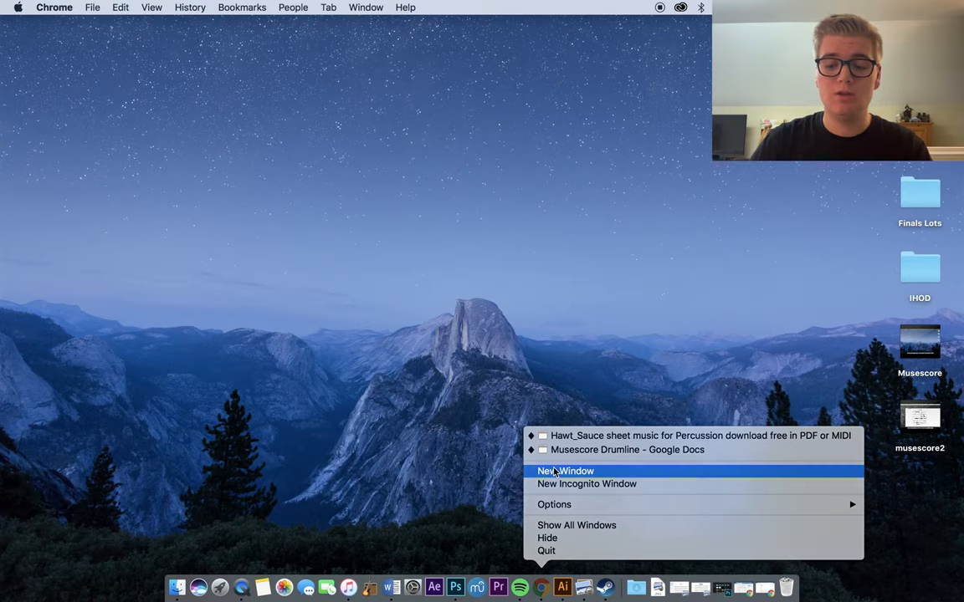
left_click(566, 472)
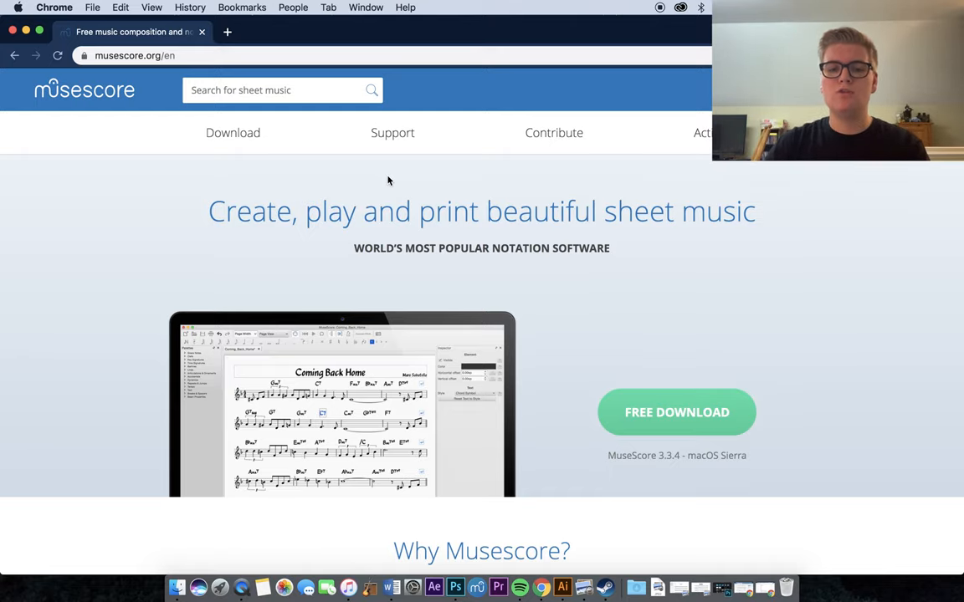
mouse_move(653, 425)
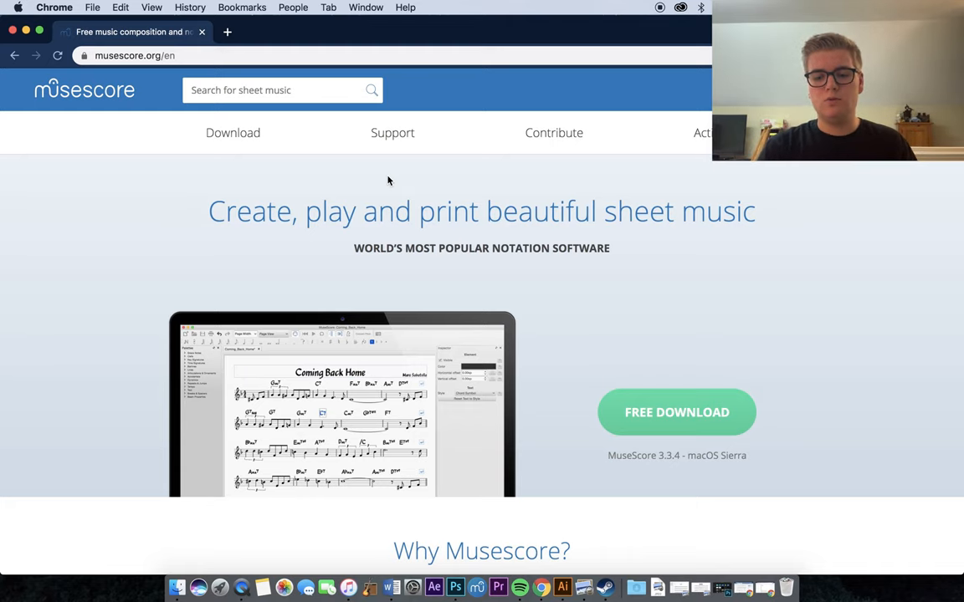
Launch MuseScore and dismiss the Start Center to reach the untitled blank score.
left_click(477, 589)
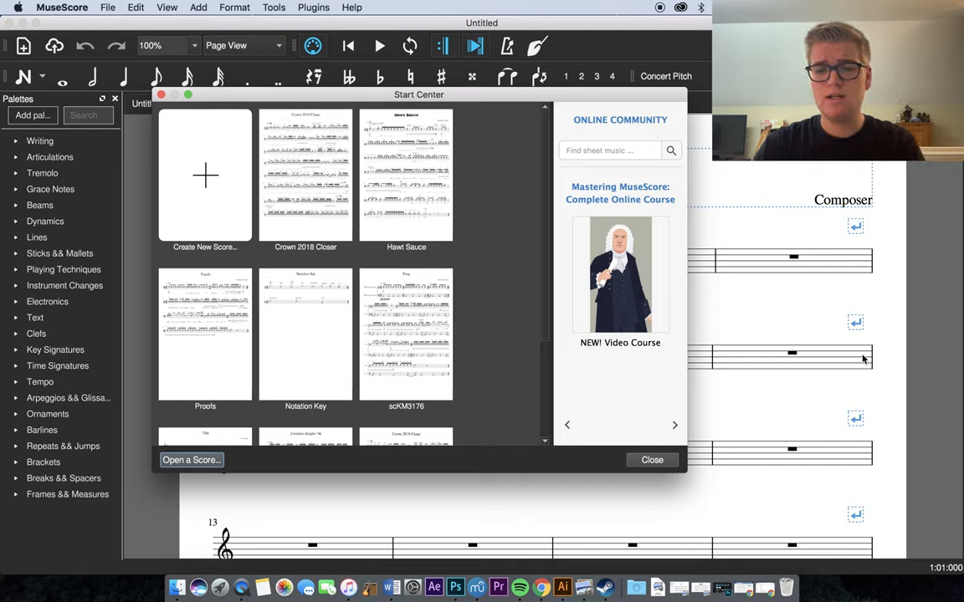
left_click(652, 458)
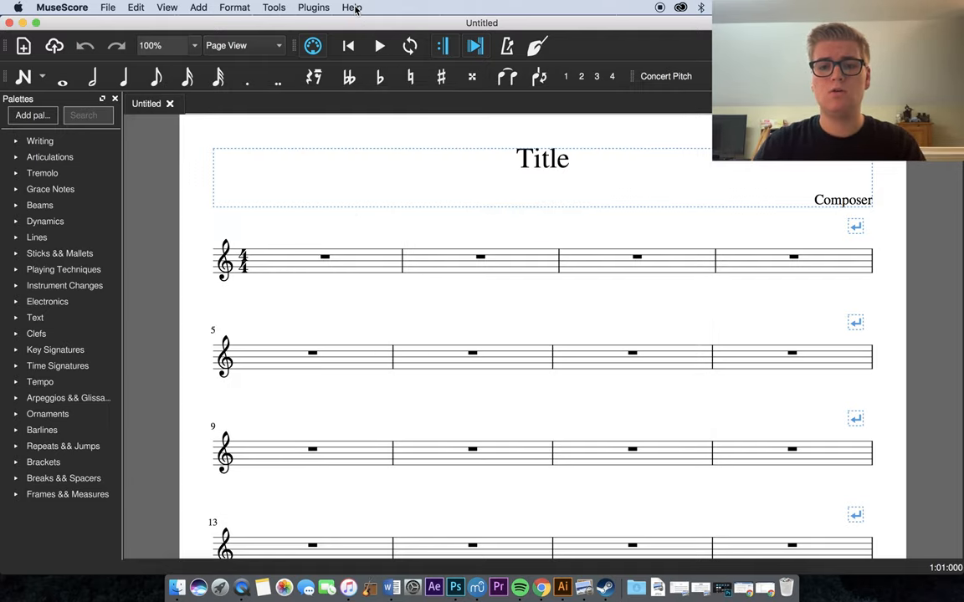
left_click(351, 6)
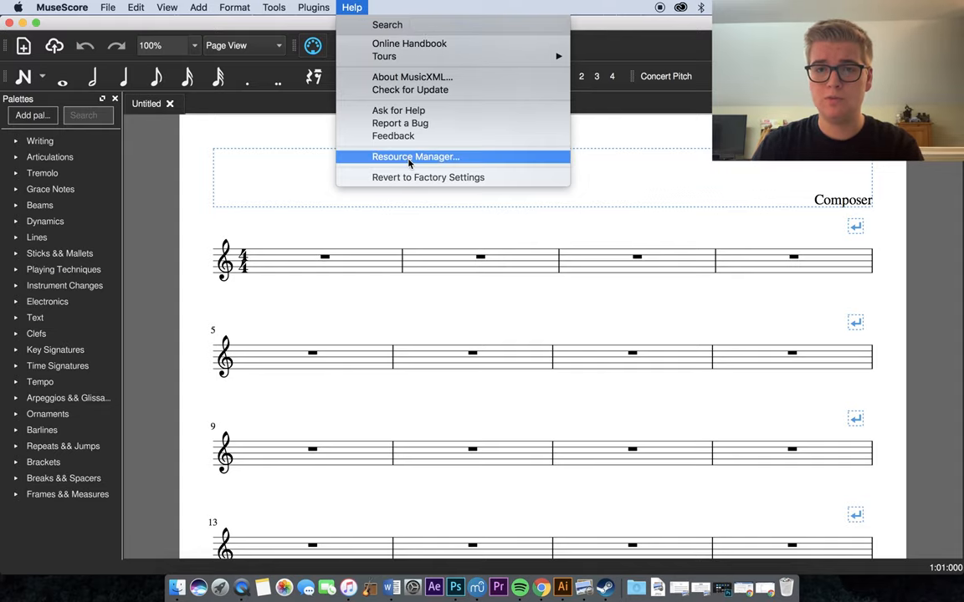
left_click(414, 157)
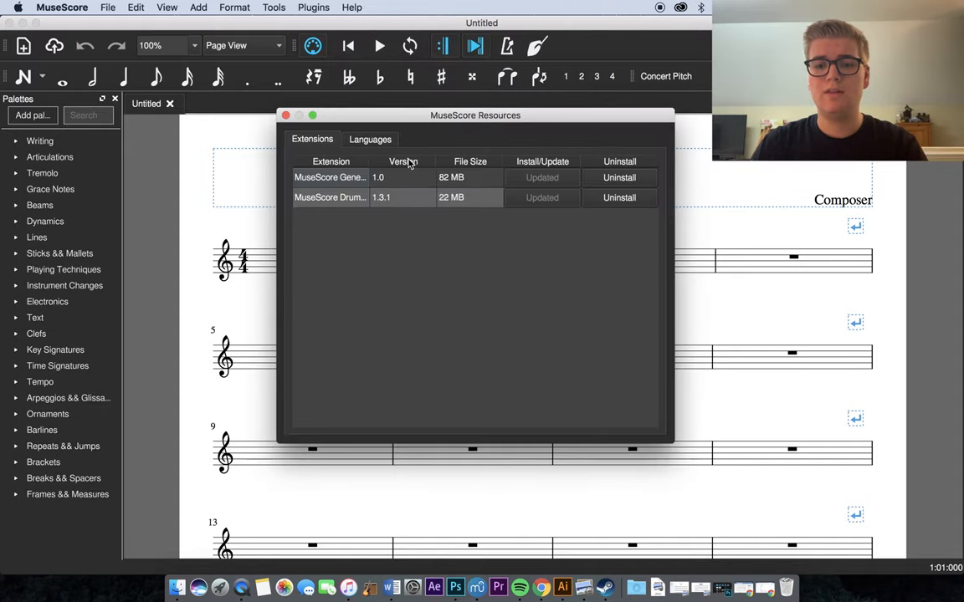
mouse_move(375, 355)
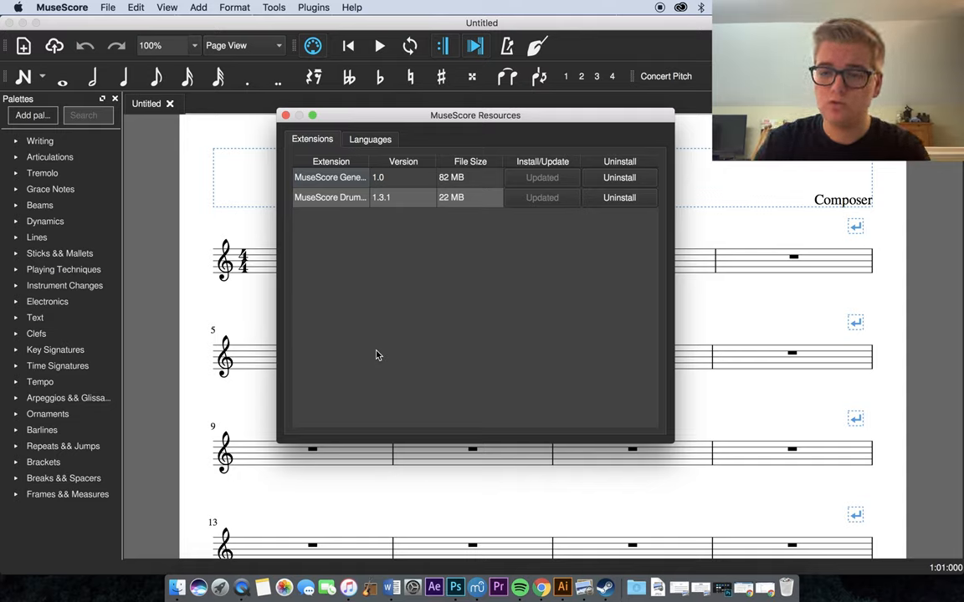
mouse_move(388, 341)
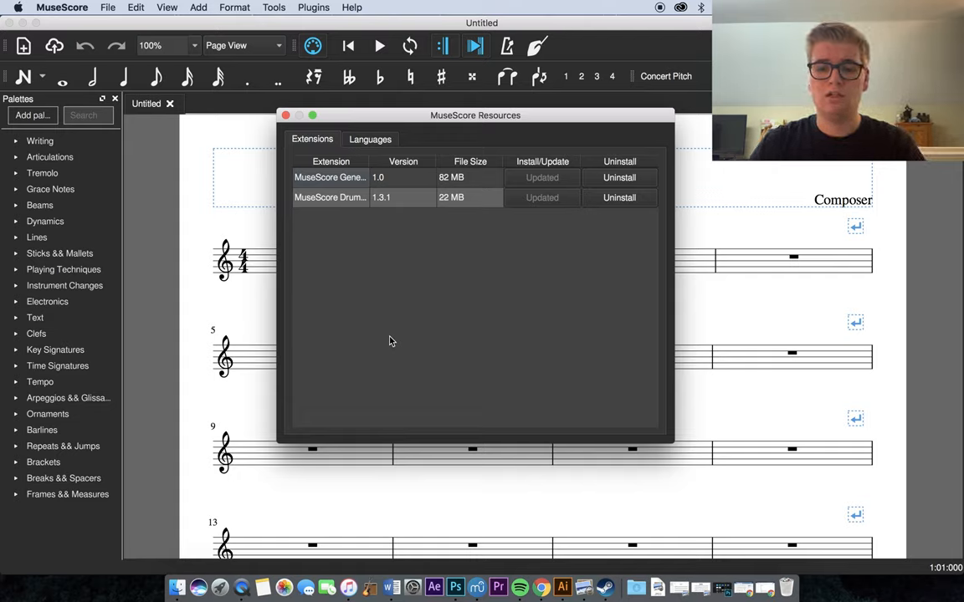
mouse_move(542, 288)
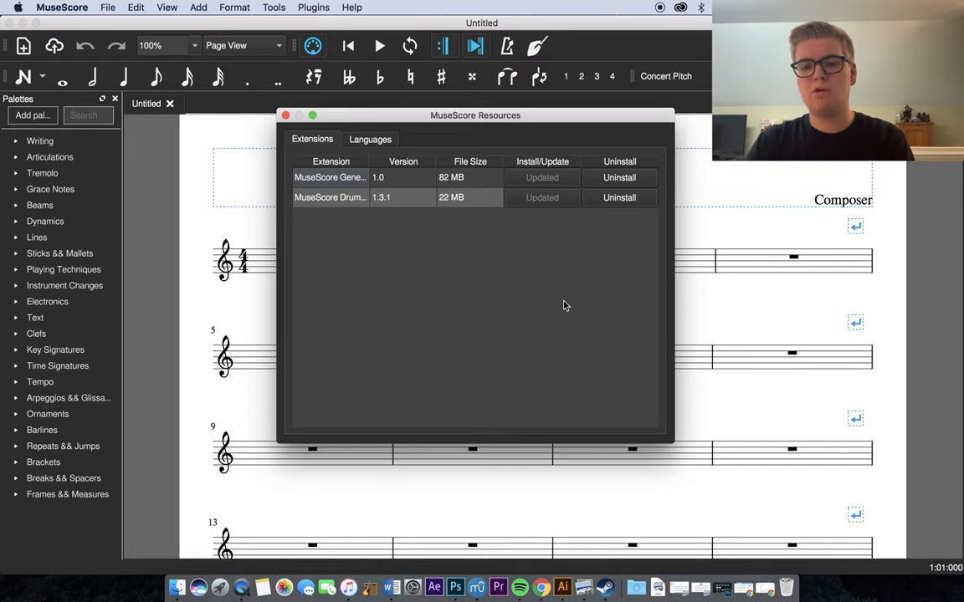
left_click(284, 114)
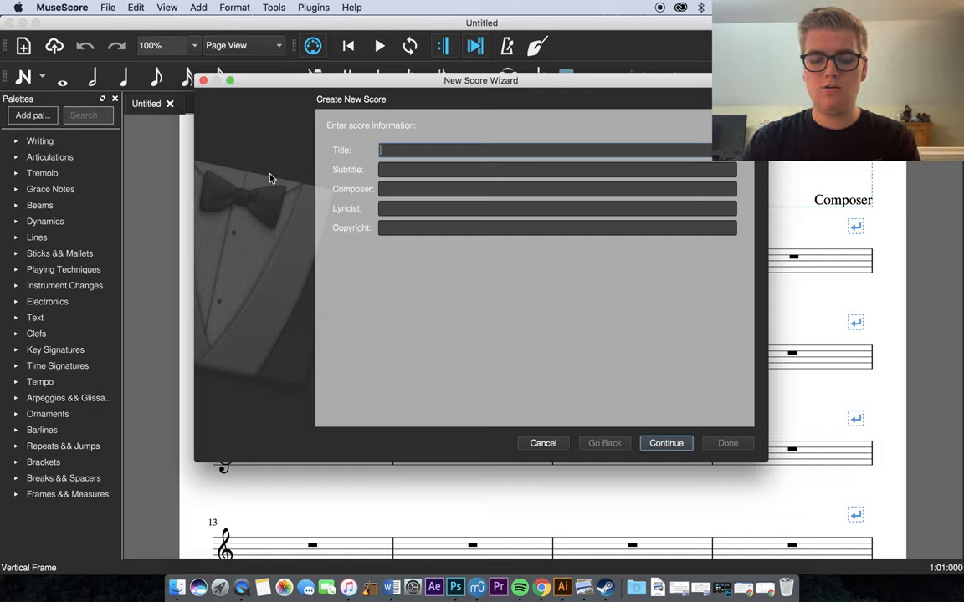
Title the new score 'Musescore Drumline' and continue to instrument selection.
type("Mus")
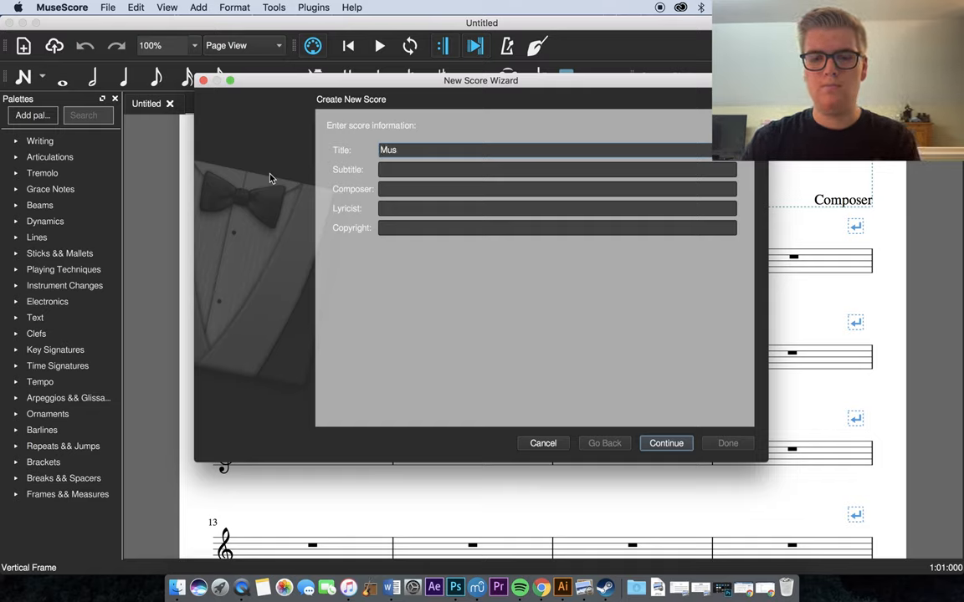
type("es")
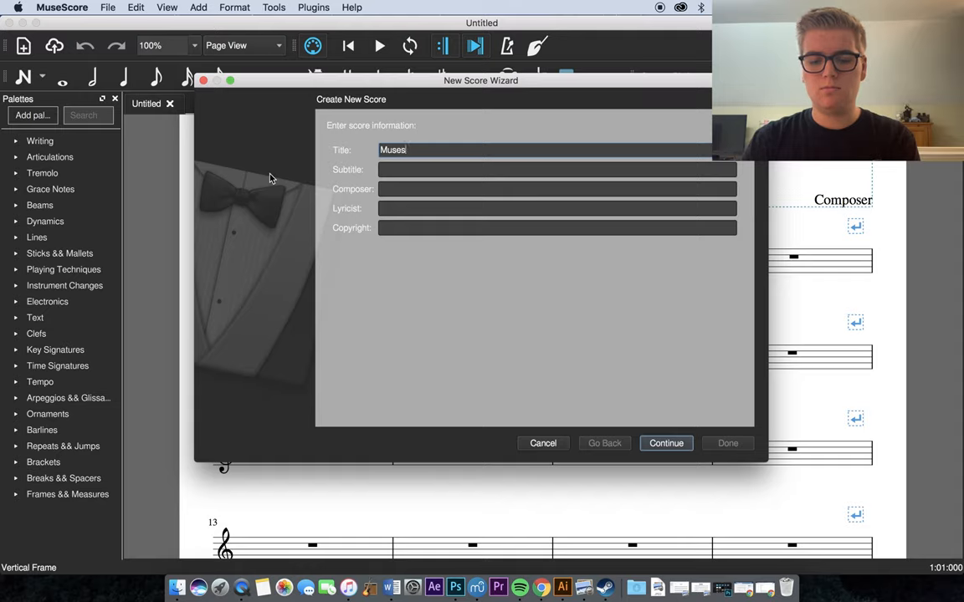
type("Musescore Drumline")
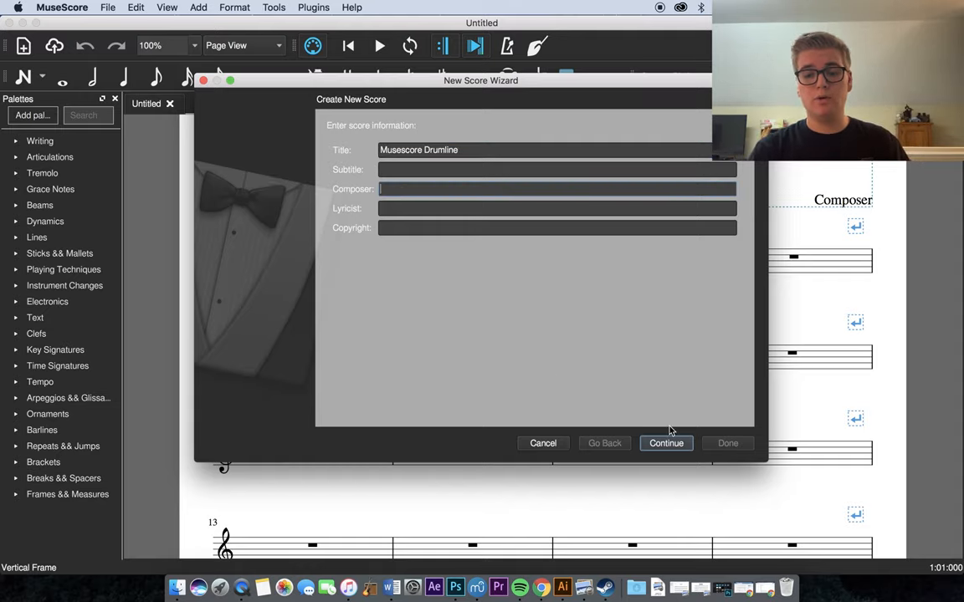
left_click(666, 444)
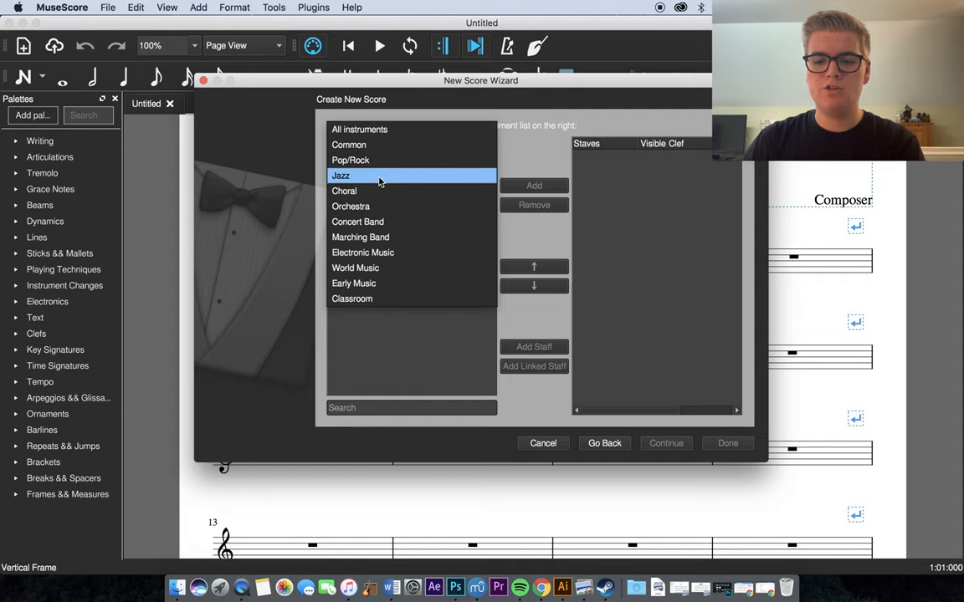
Add the MDL Snare Line from Marching Band, keep key and 4/4 with 32 measures, and finish.
left_click(360, 238)
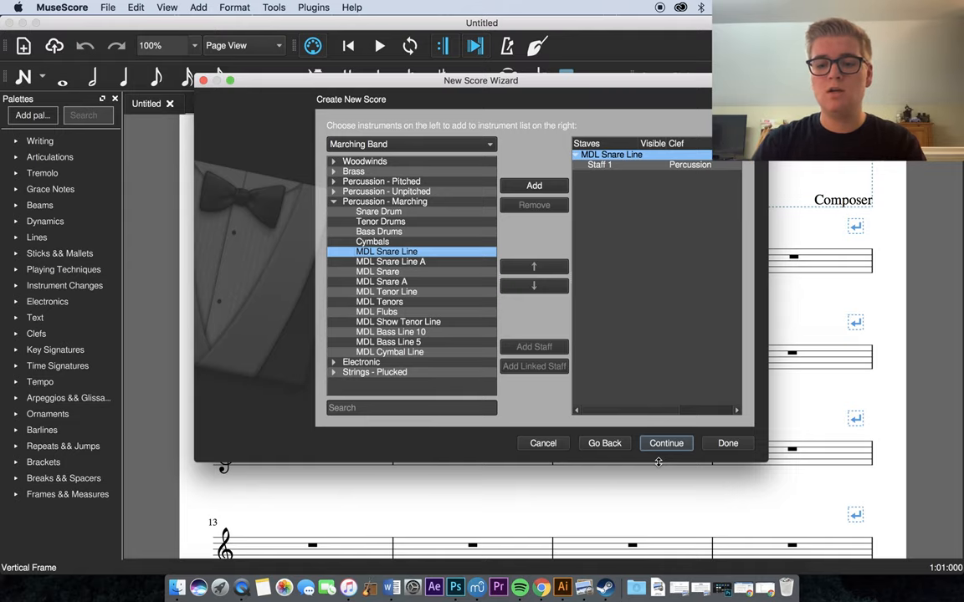
left_click(666, 443)
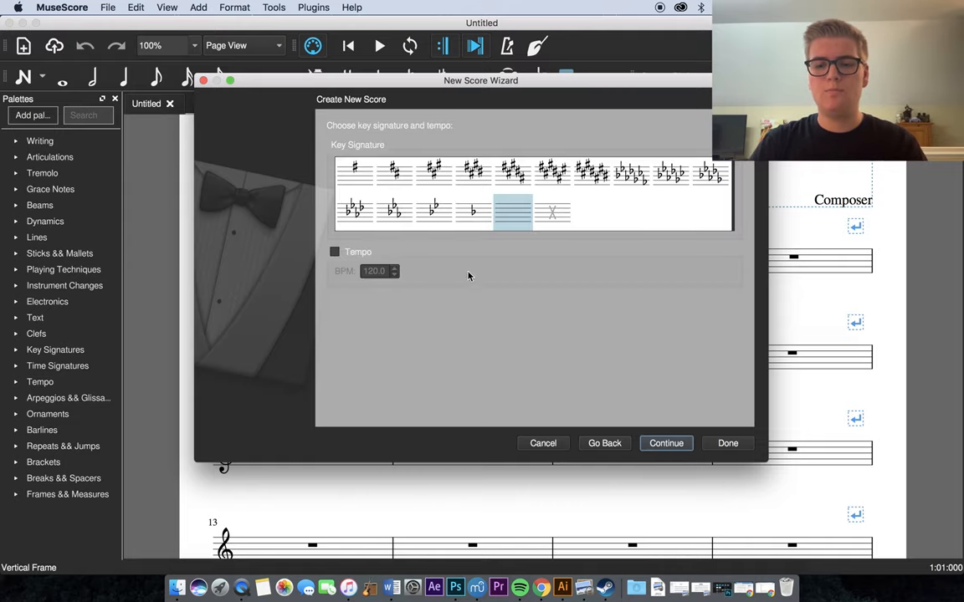
left_click(666, 442)
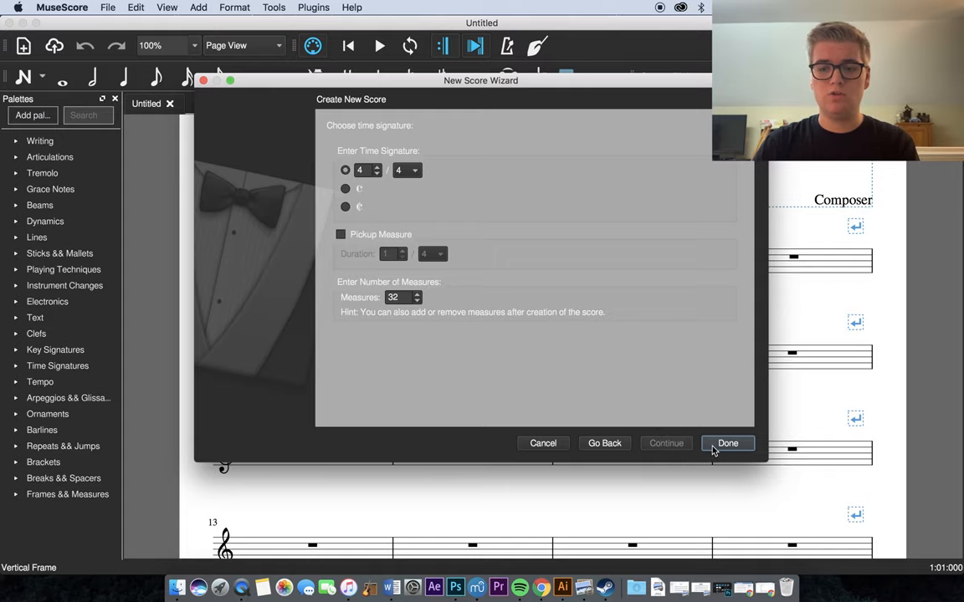
left_click(726, 443)
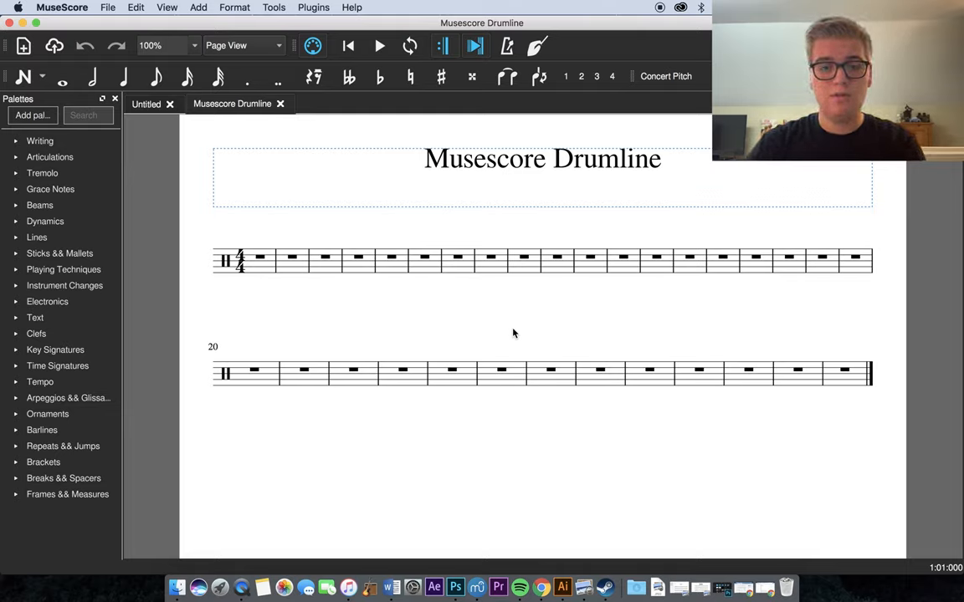
Select measure one of the snare staff and begin drum note entry with the sounds panel shown.
left_click(255, 259)
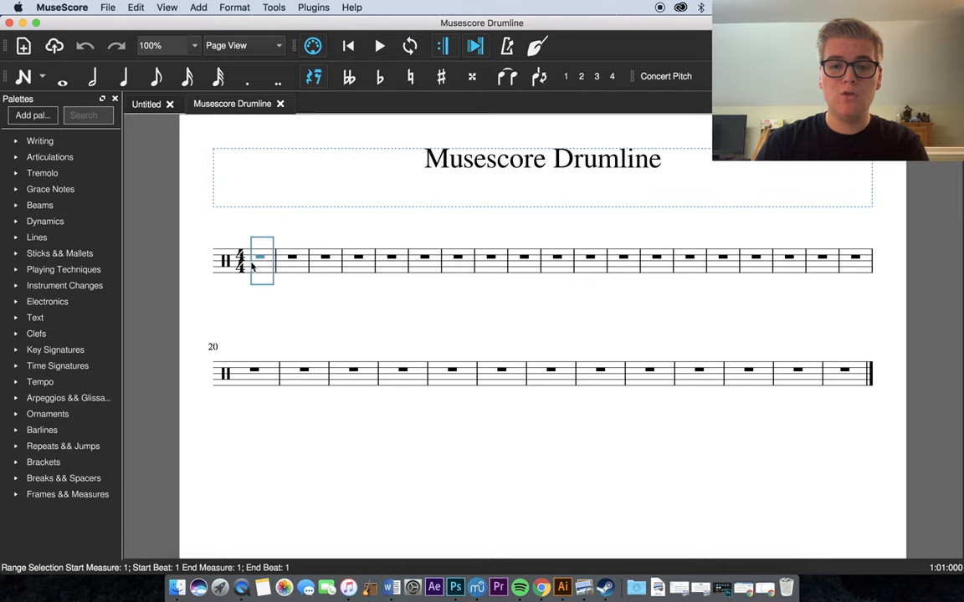
left_click(24, 77)
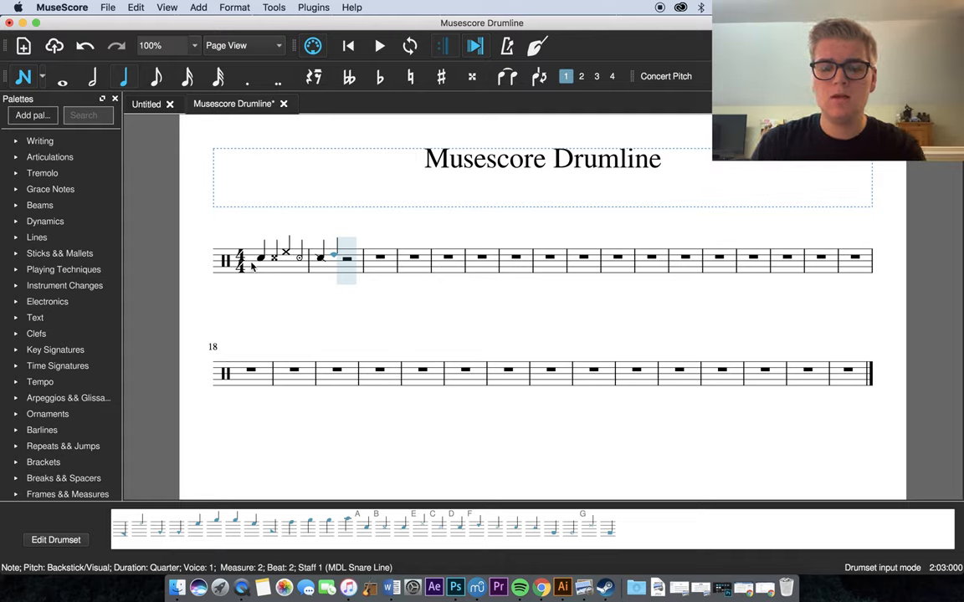
left_click(401, 527)
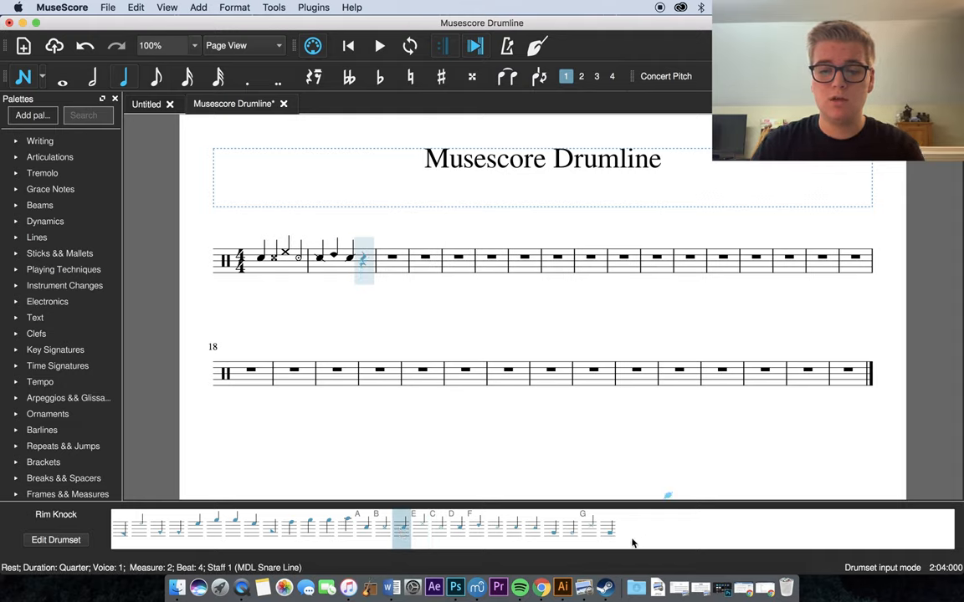
mouse_move(606, 534)
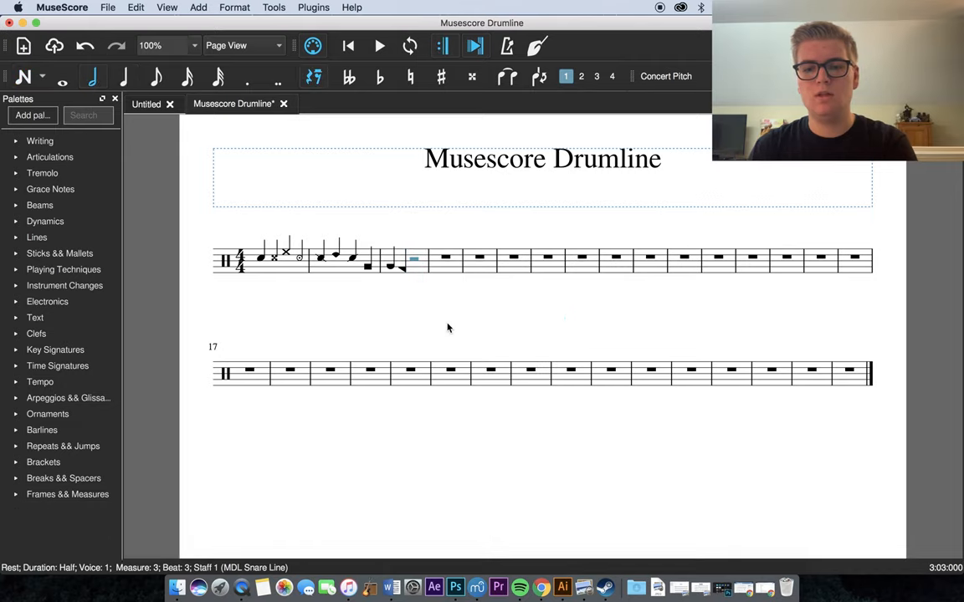
mouse_move(440, 325)
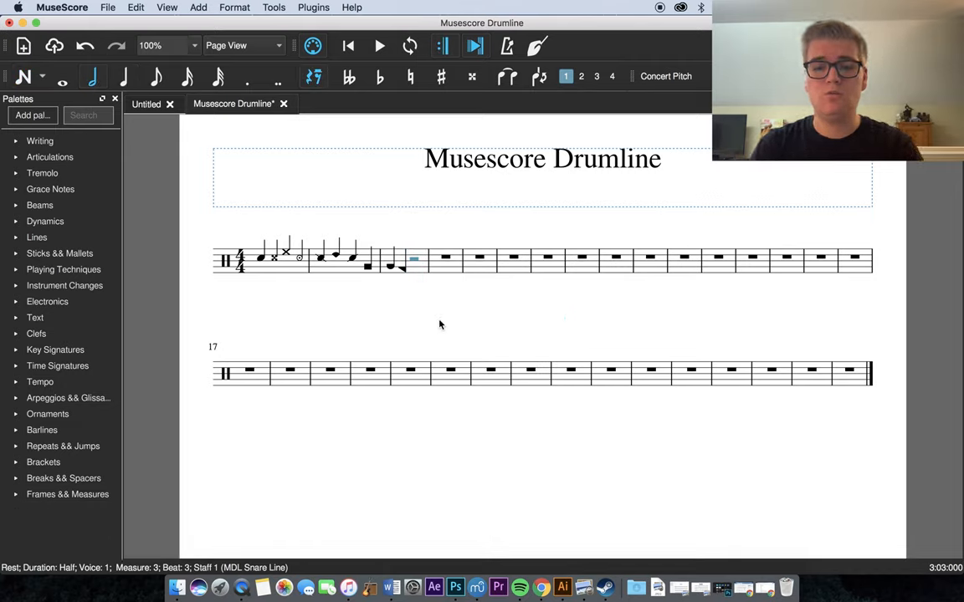
mouse_move(304, 294)
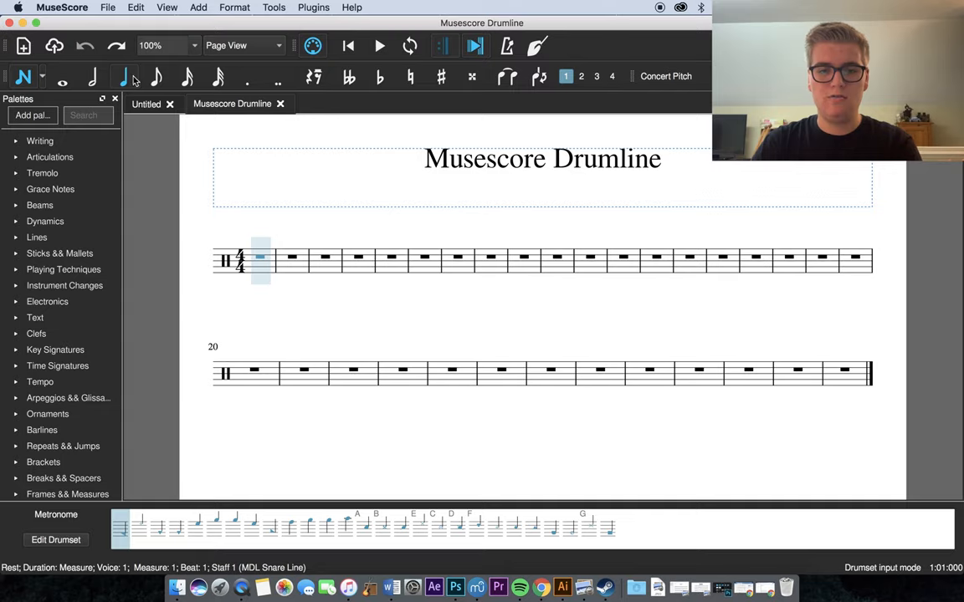
Return note entry to measure one and show the Add > Tuplets choices.
left_click(186, 77)
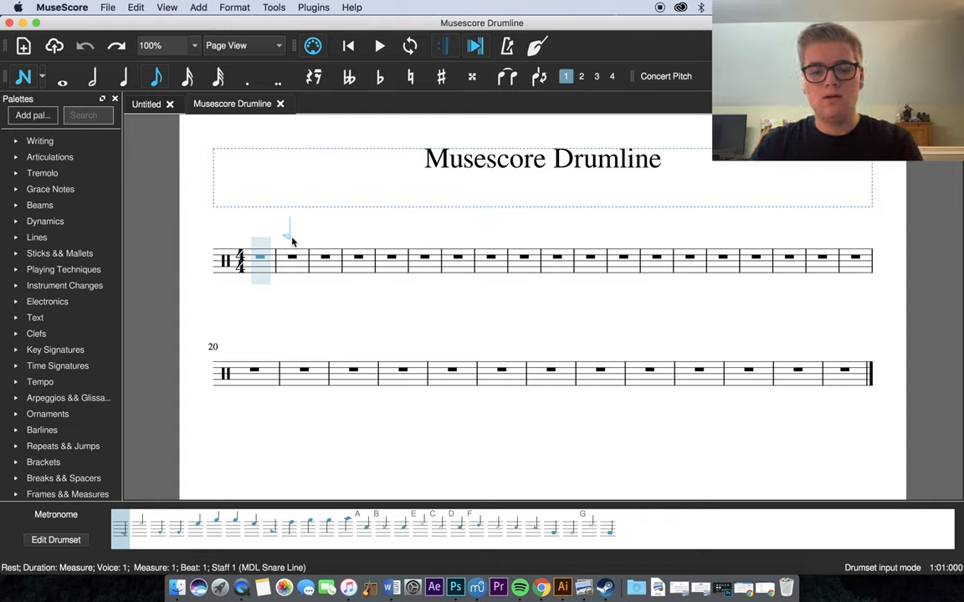
left_click(261, 259)
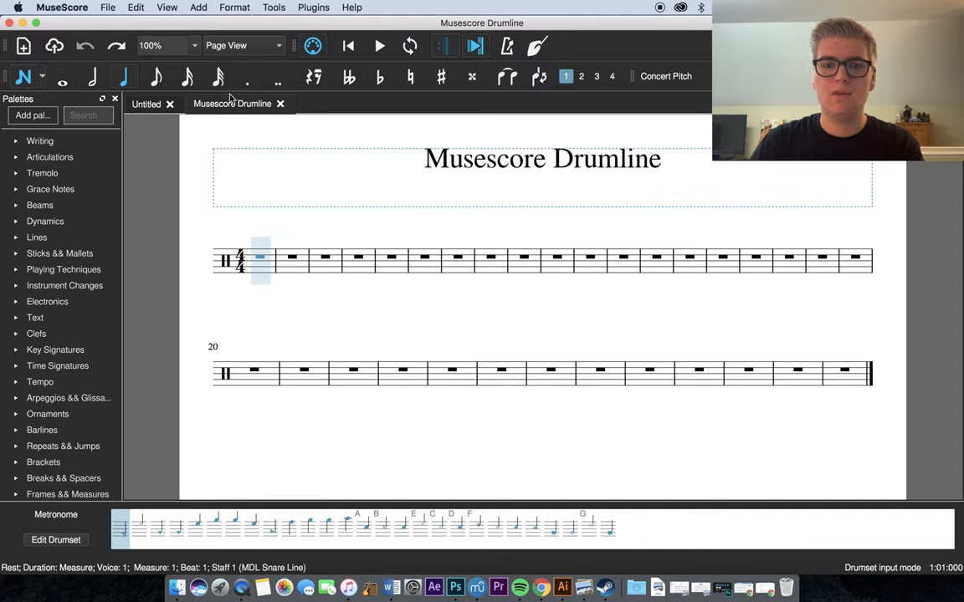
left_click(197, 6)
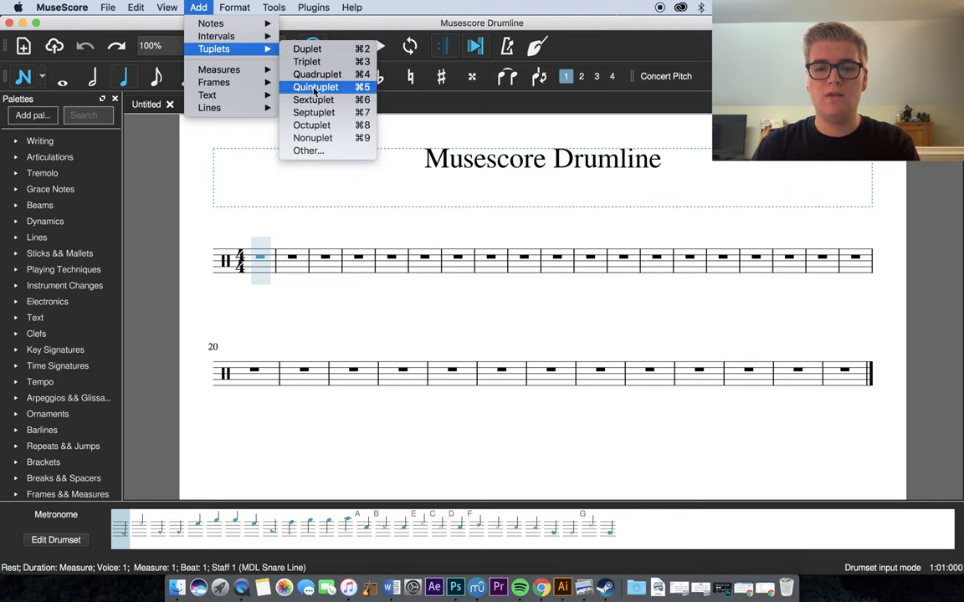
left_click(306, 61)
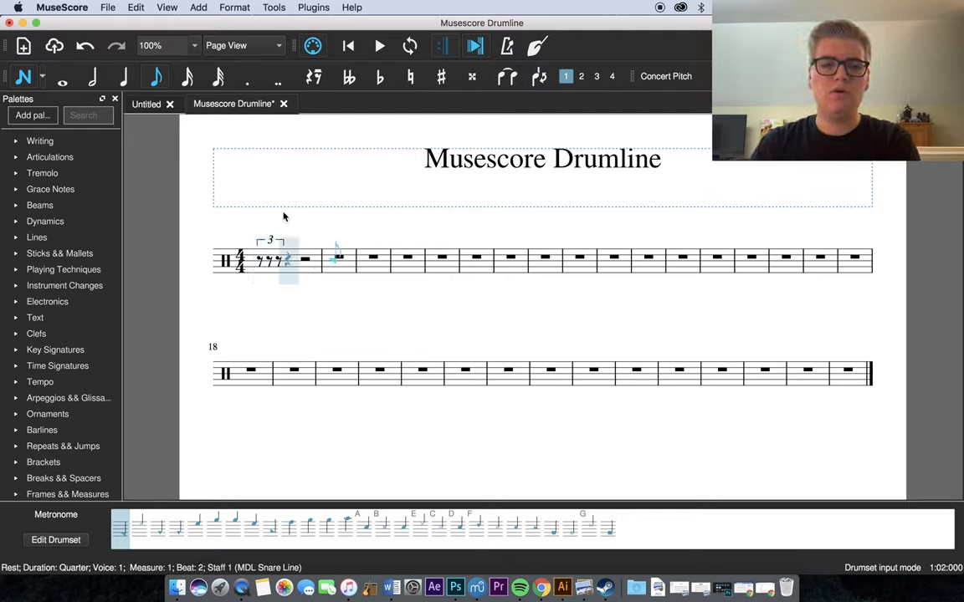
left_click(333, 371)
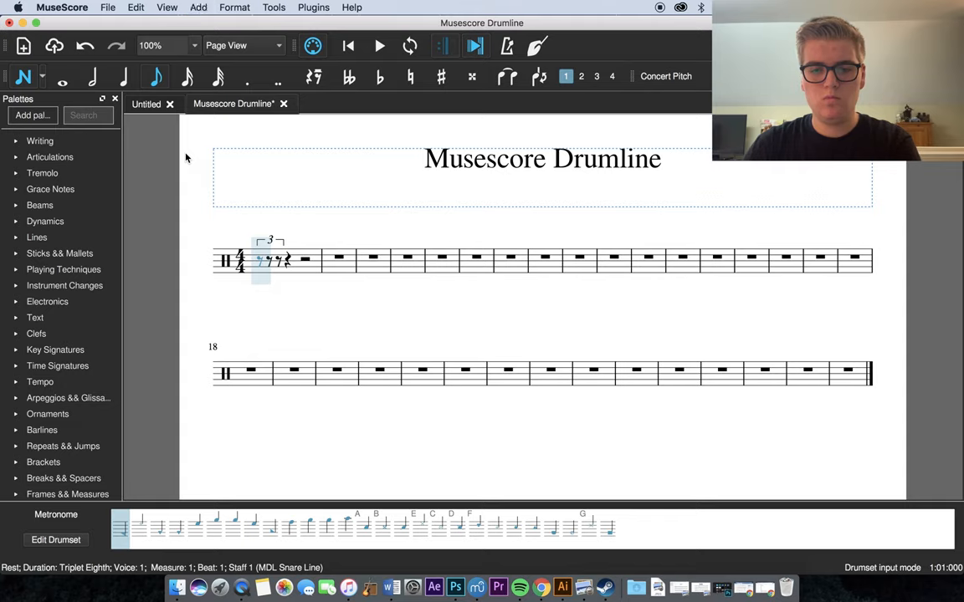
left_click(123, 77)
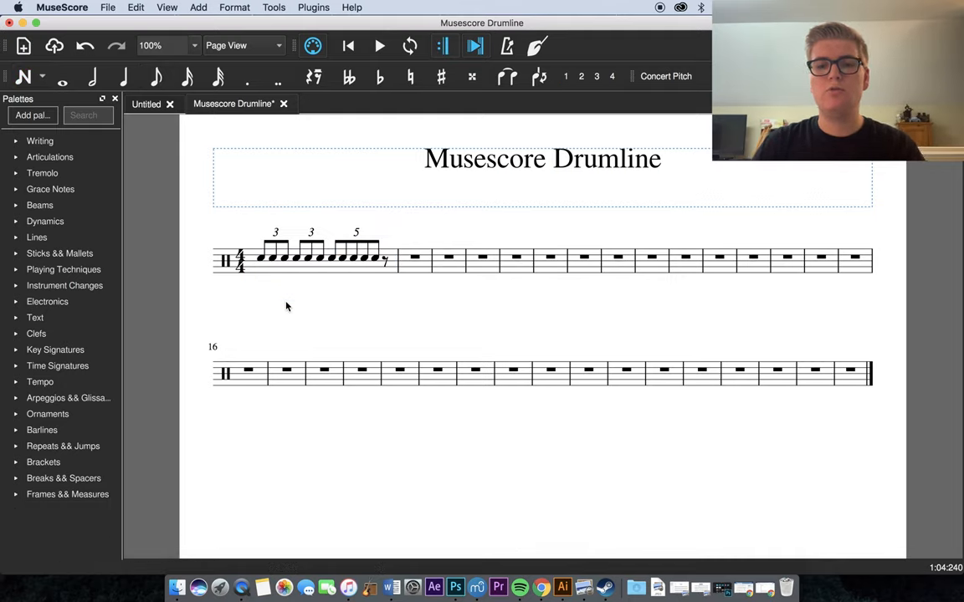
mouse_move(359, 319)
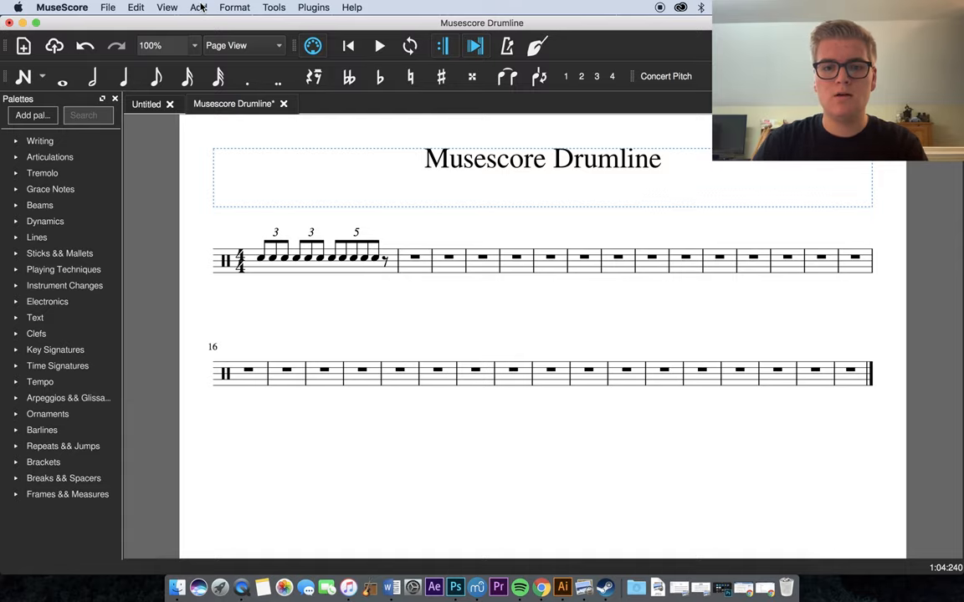
Set the tuplet Number type to Ratio in the score style and apply it.
left_click(234, 7)
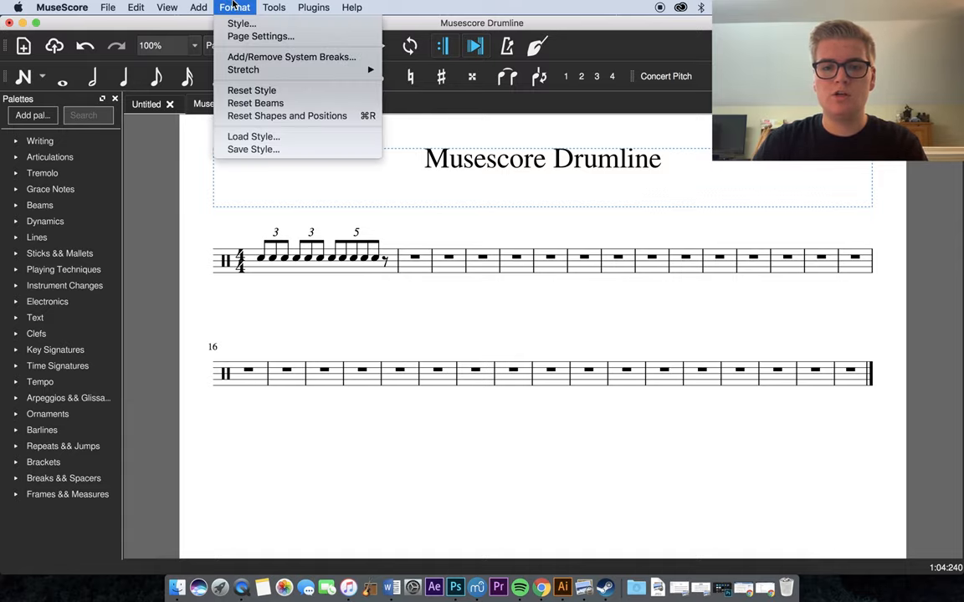
left_click(241, 24)
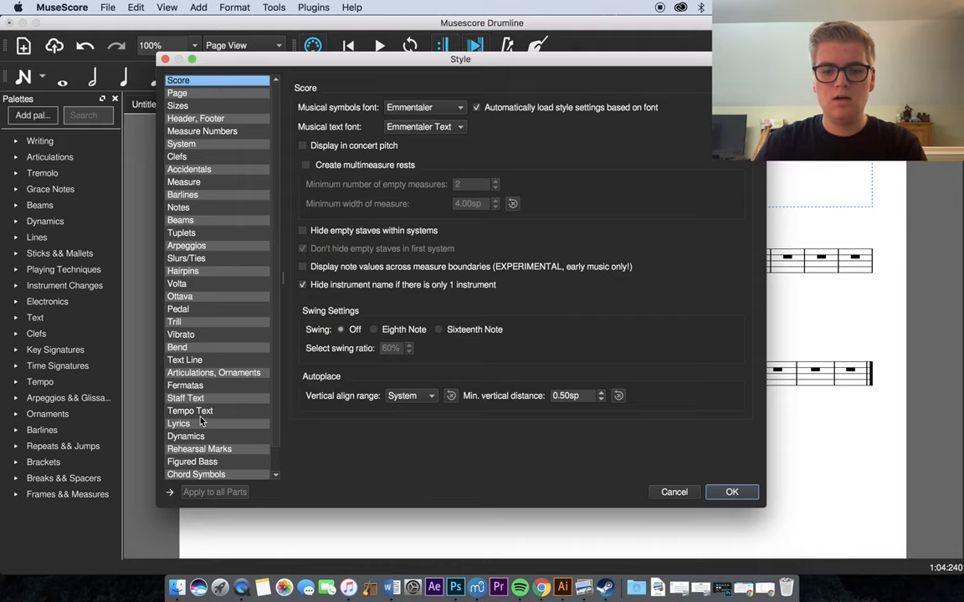
left_click(181, 233)
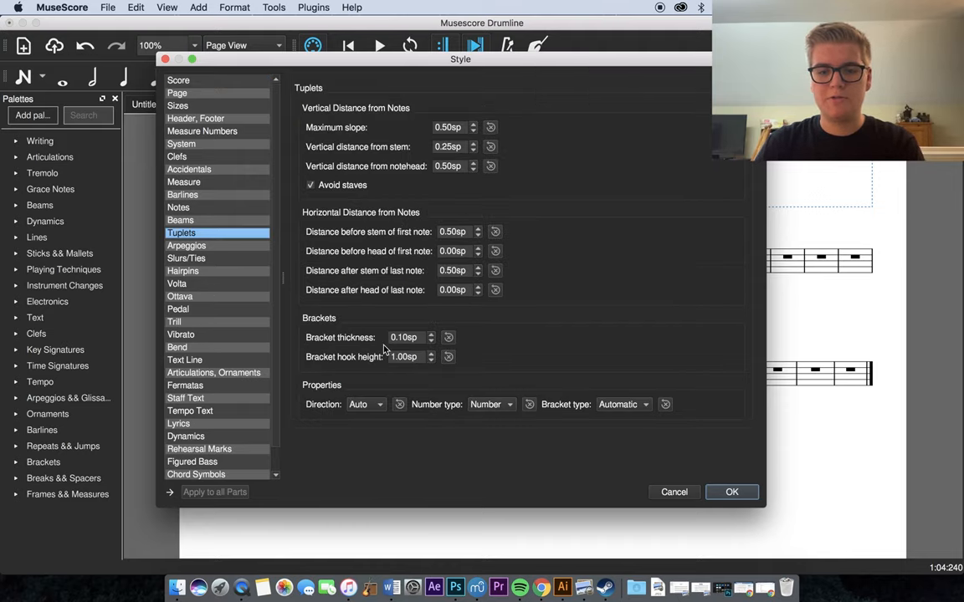
left_click(492, 404)
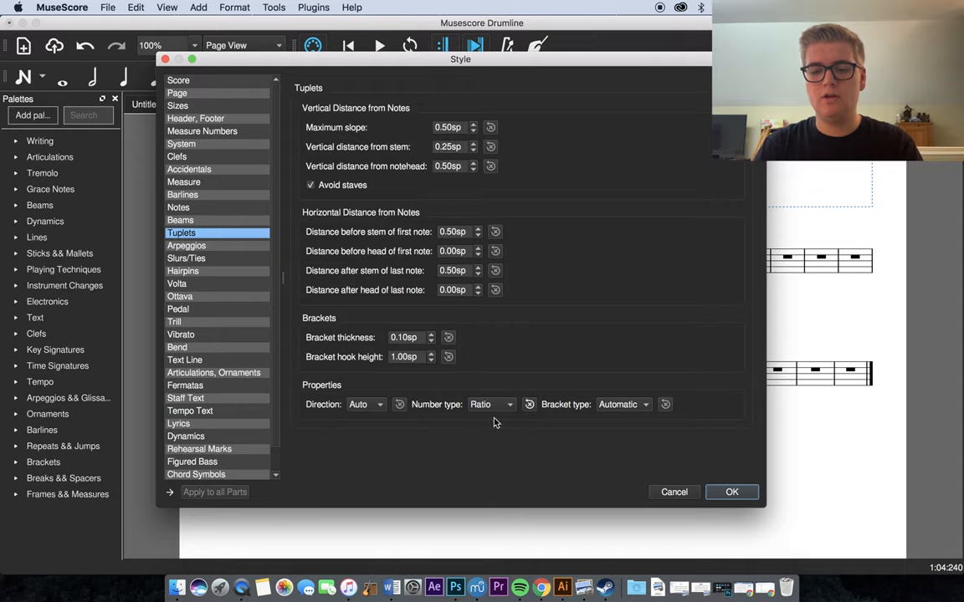
left_click(731, 492)
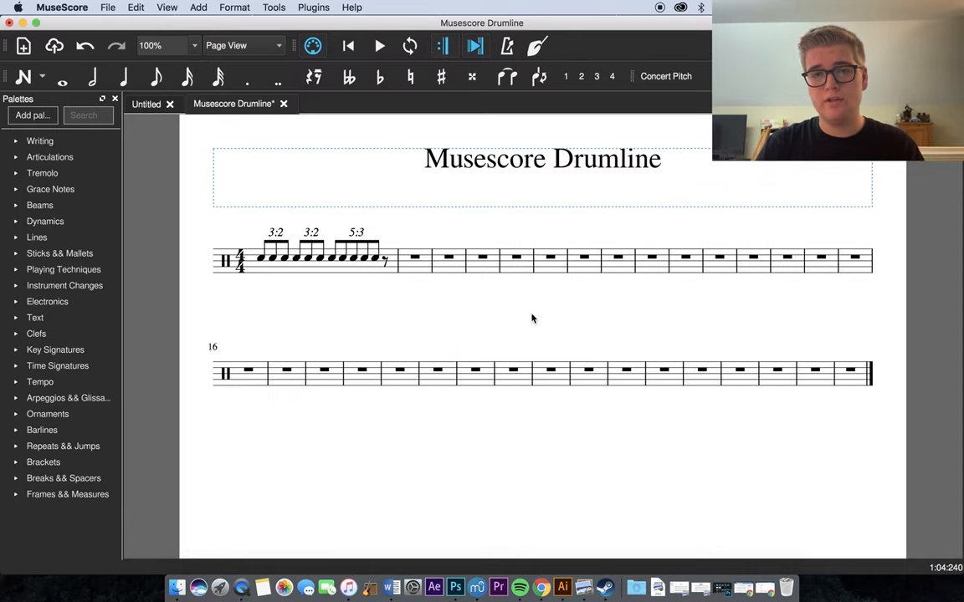
mouse_move(224, 325)
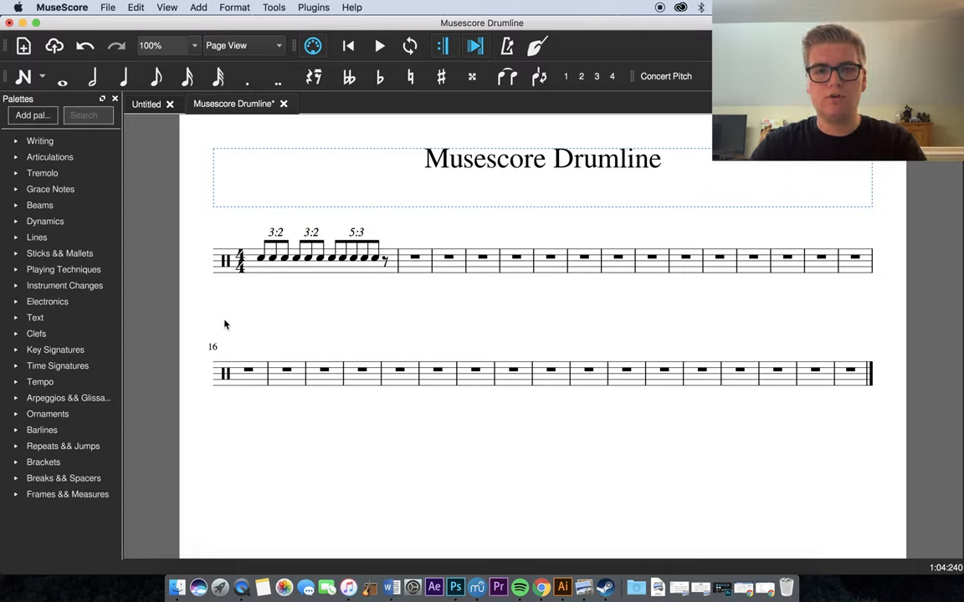
mouse_move(237, 235)
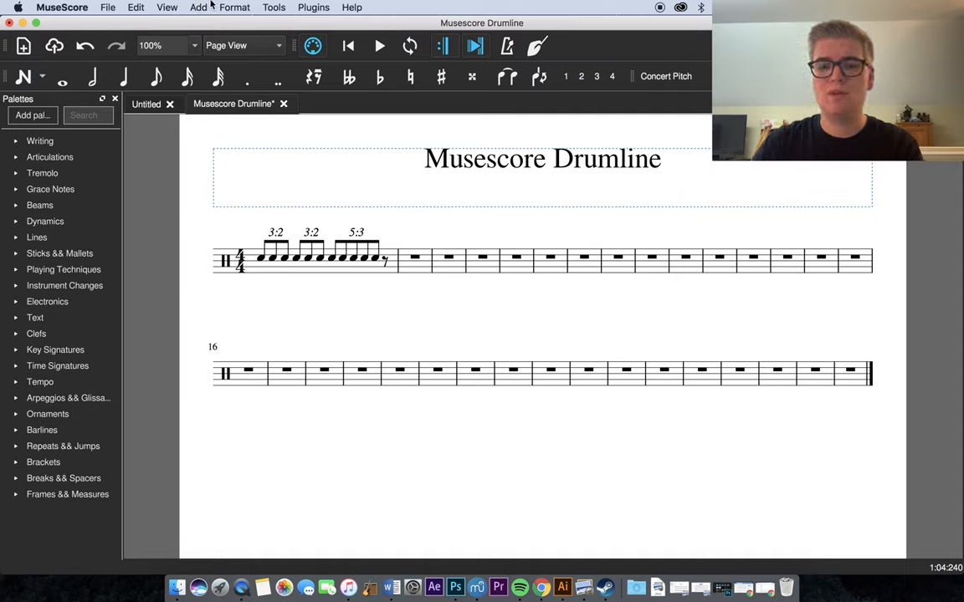
Set tuplet labels back to plain Number, apply it, and select the dotted quarter rest after the triplets.
left_click(235, 7)
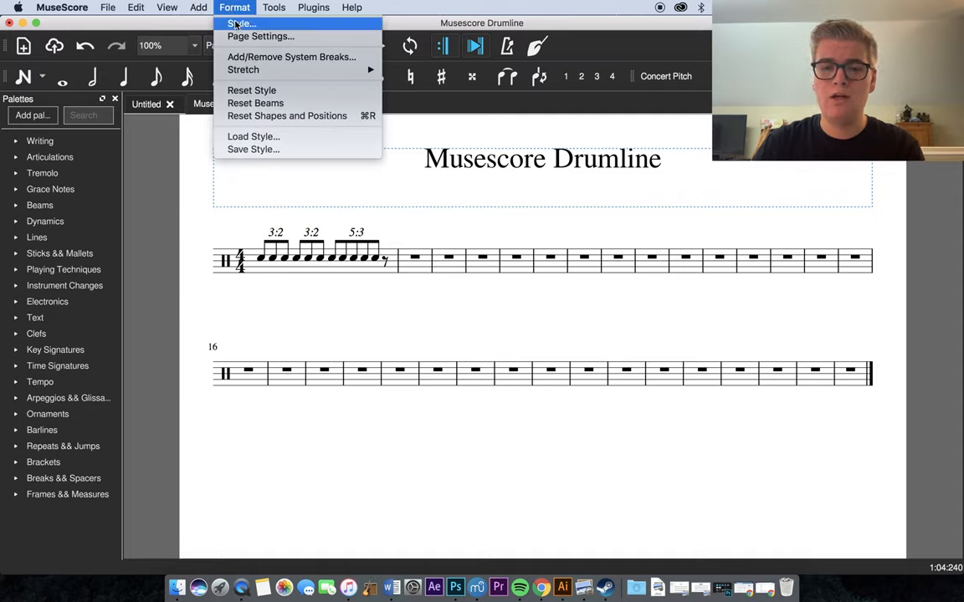
left_click(241, 24)
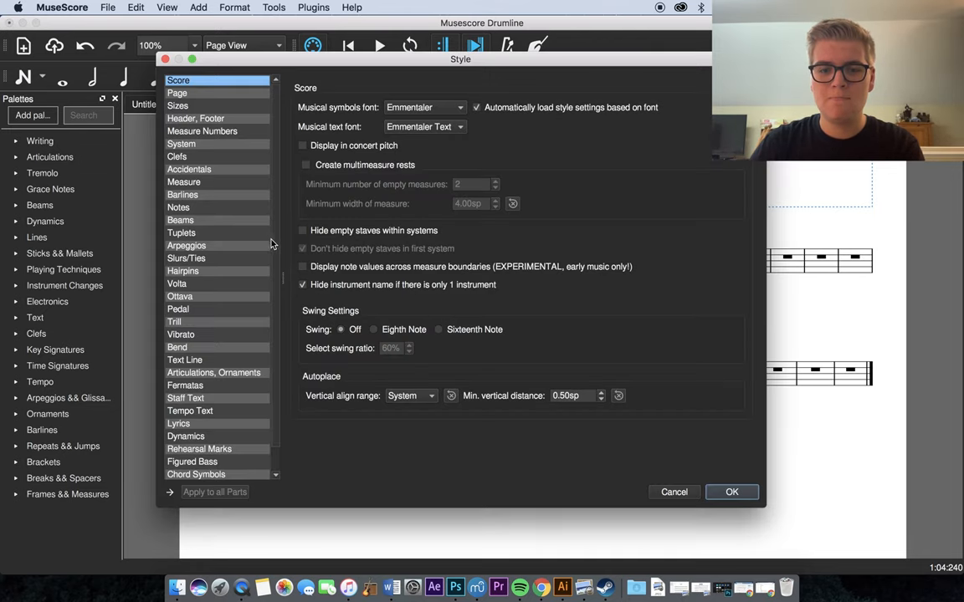
left_click(180, 233)
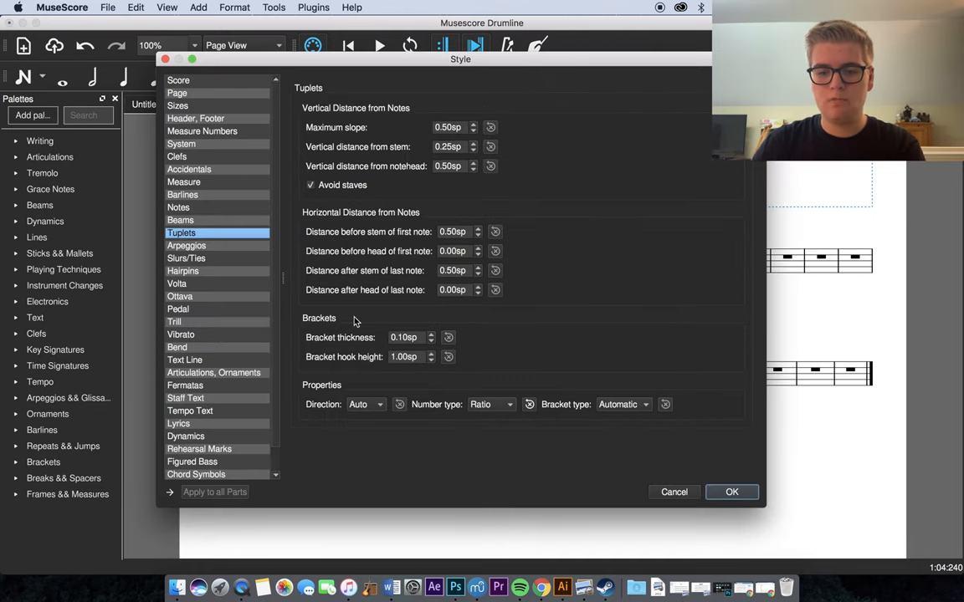
left_click(492, 403)
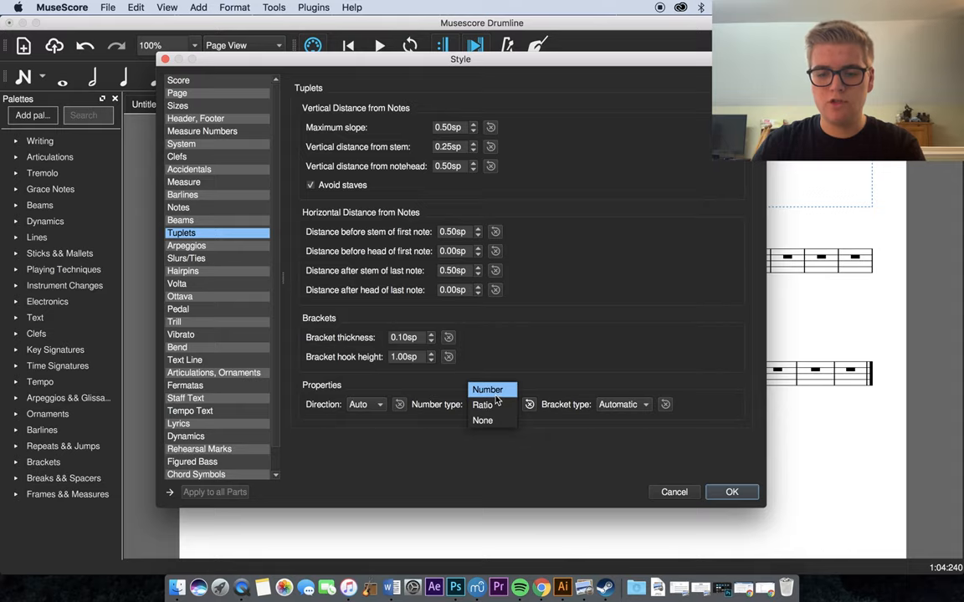
left_click(487, 388)
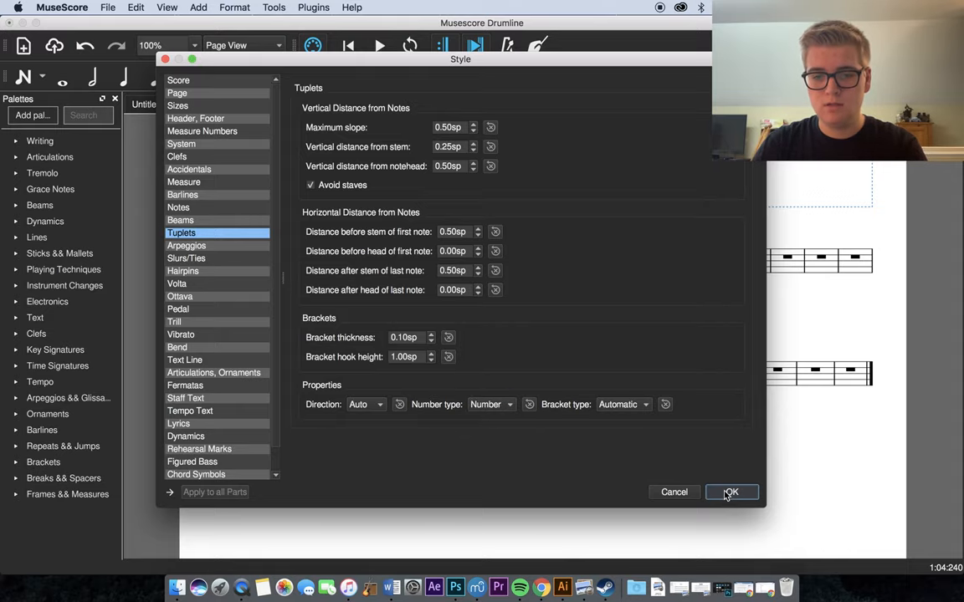
left_click(731, 491)
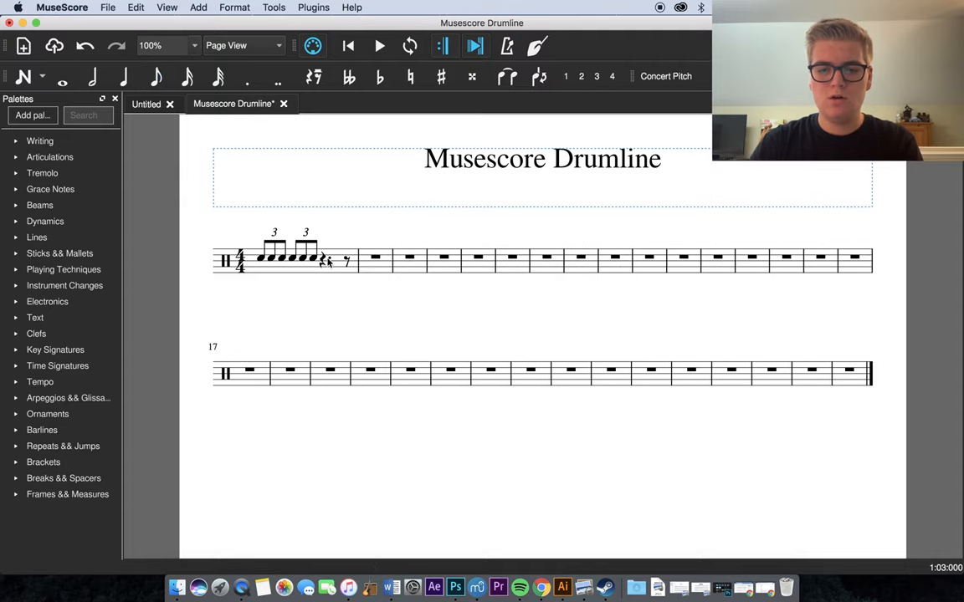
left_click(326, 259)
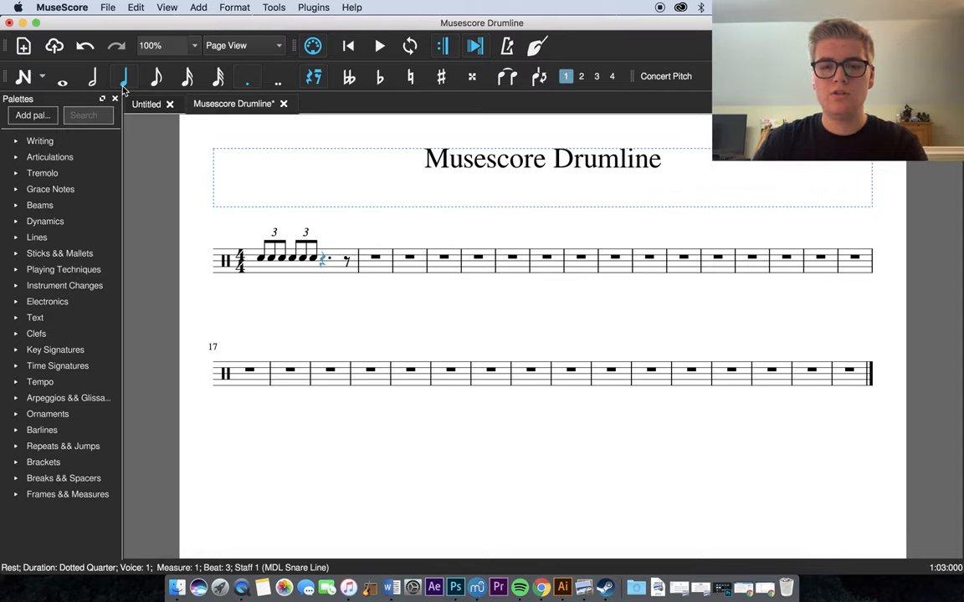
mouse_move(224, 3)
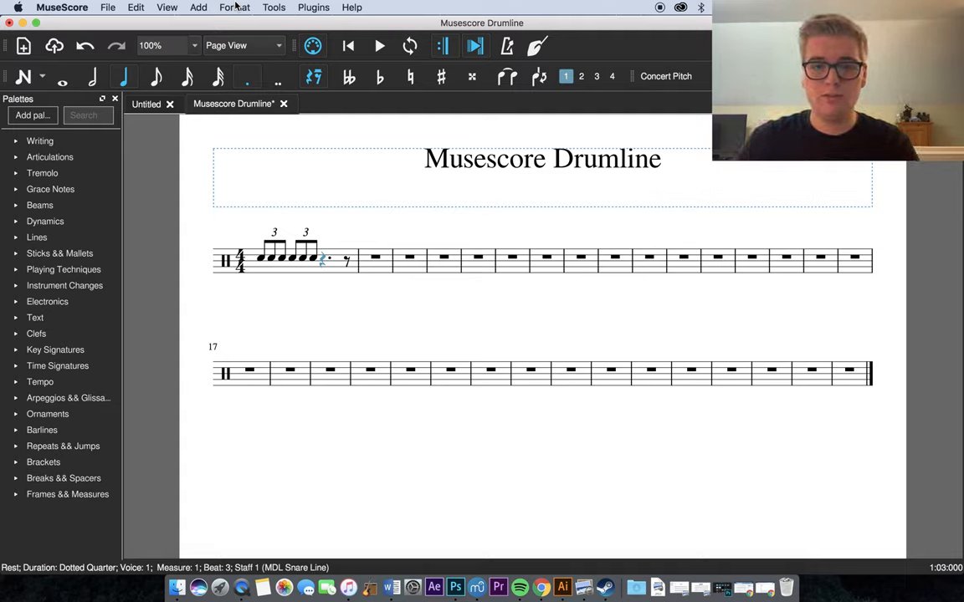
mouse_move(238, 9)
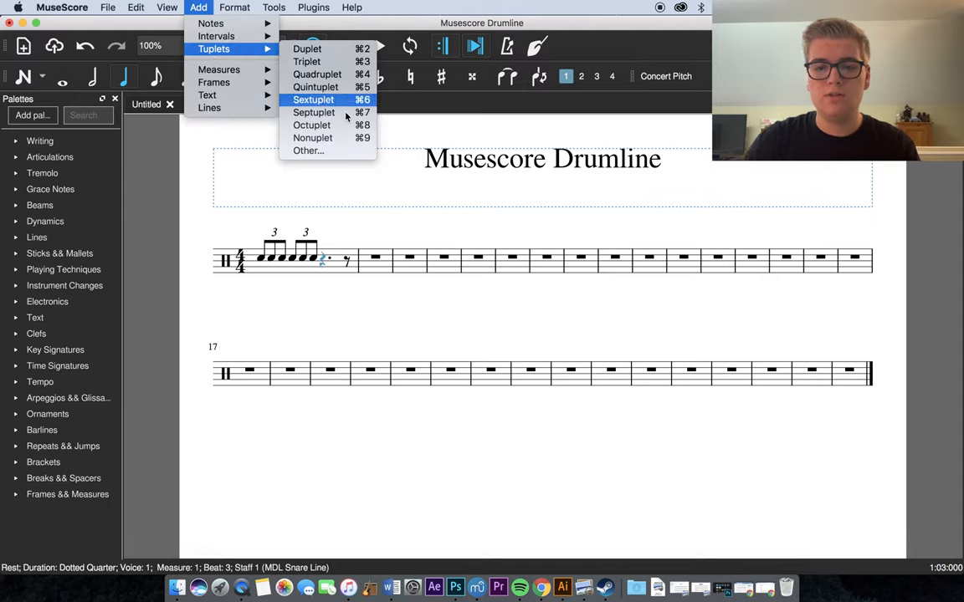
Create a custom 5-note tuplet labelled 5:3 on the selected rest and fill it with snare notes.
left_click(307, 151)
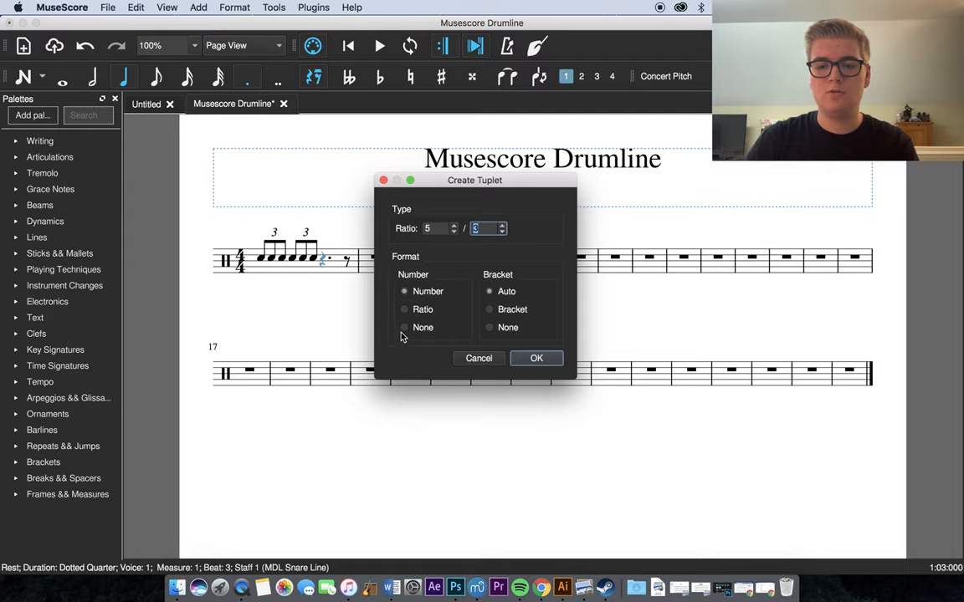
left_click(535, 358)
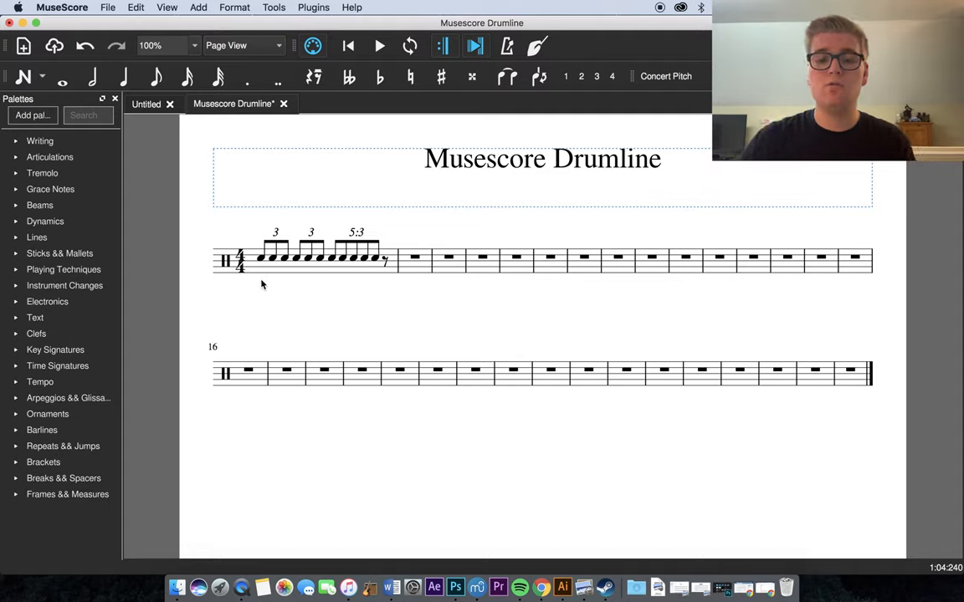
left_click(331, 257)
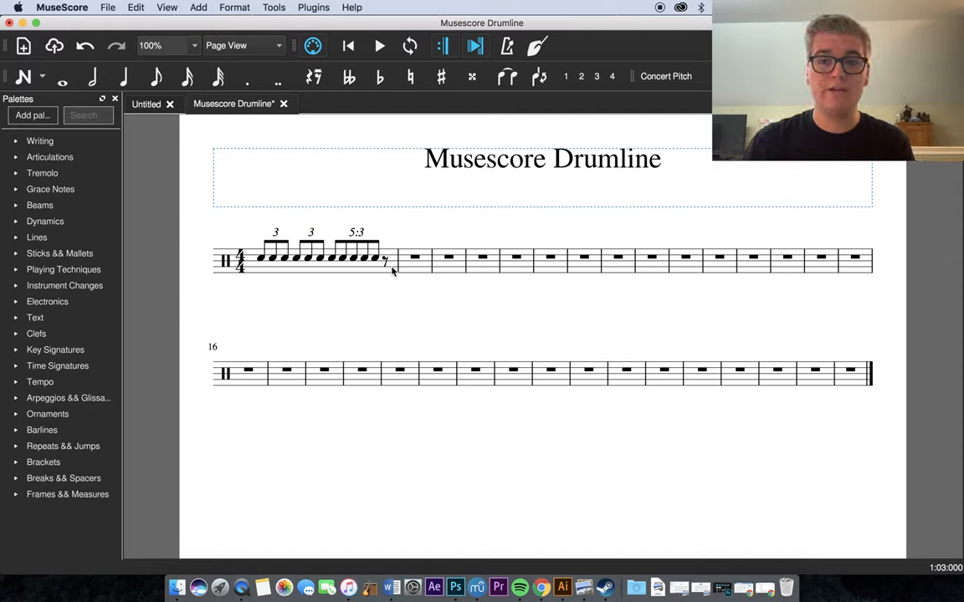
mouse_move(201, 311)
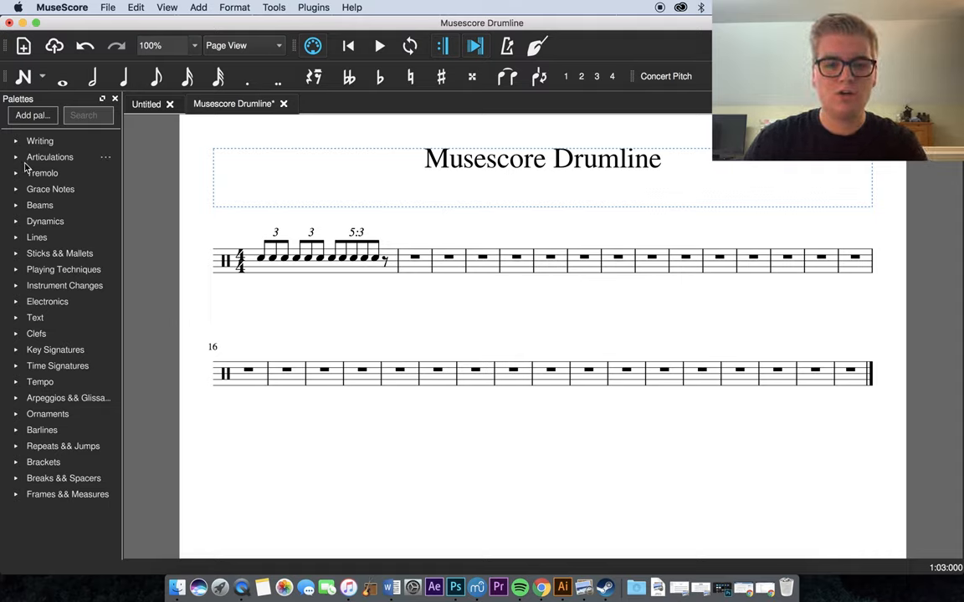
left_click(50, 157)
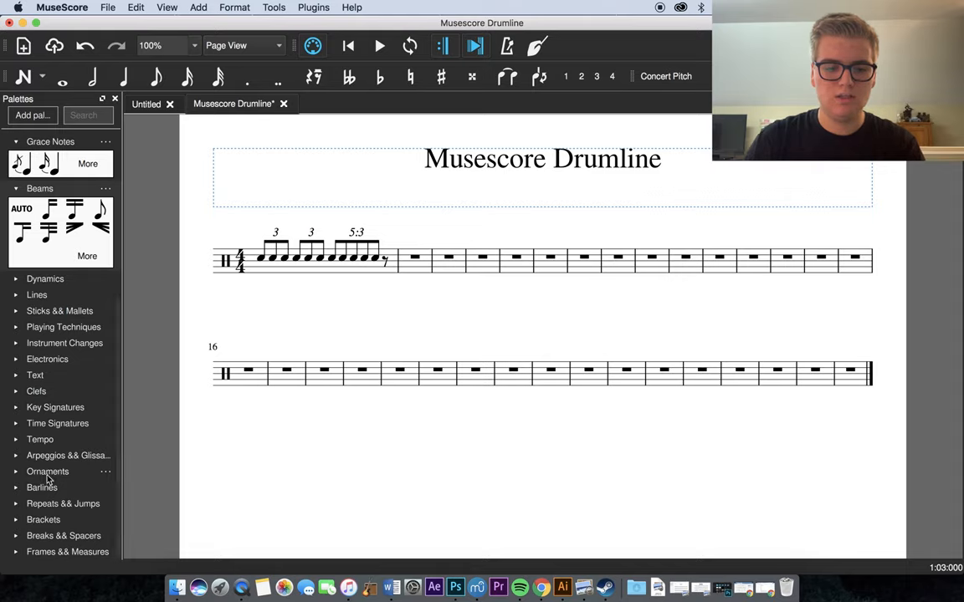
mouse_move(25, 525)
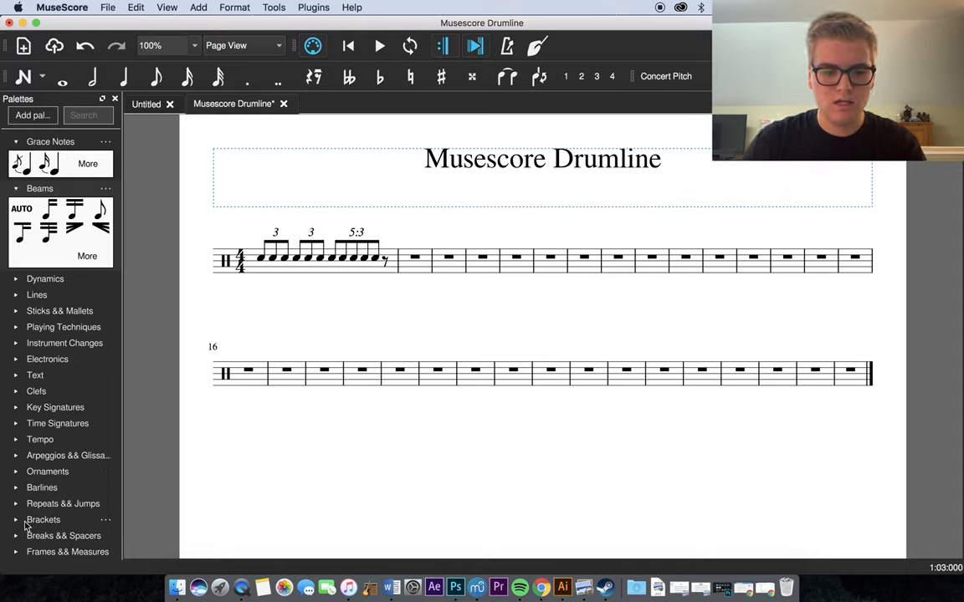
mouse_move(13, 438)
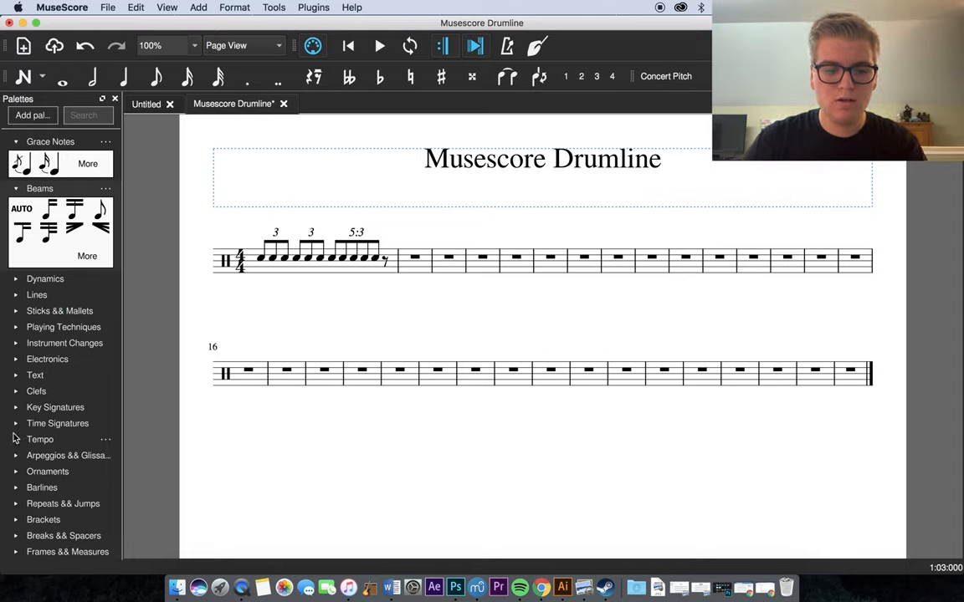
left_click(37, 294)
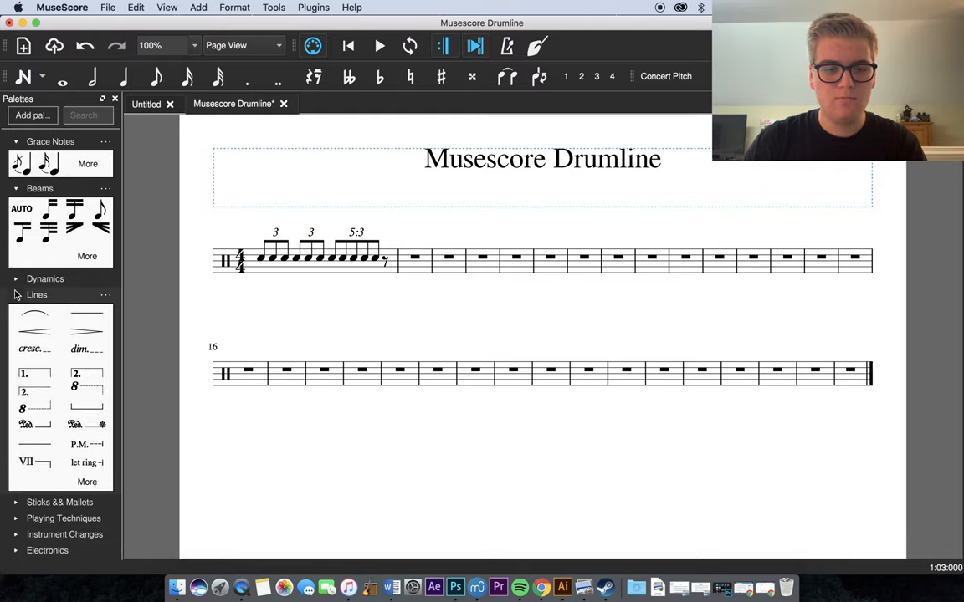
scroll("down", 3)
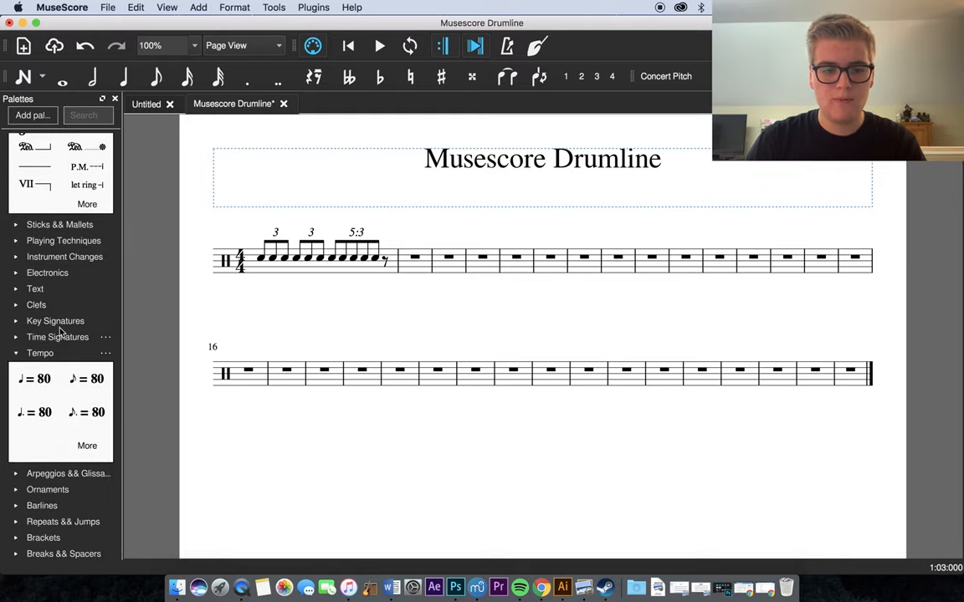
left_click(57, 336)
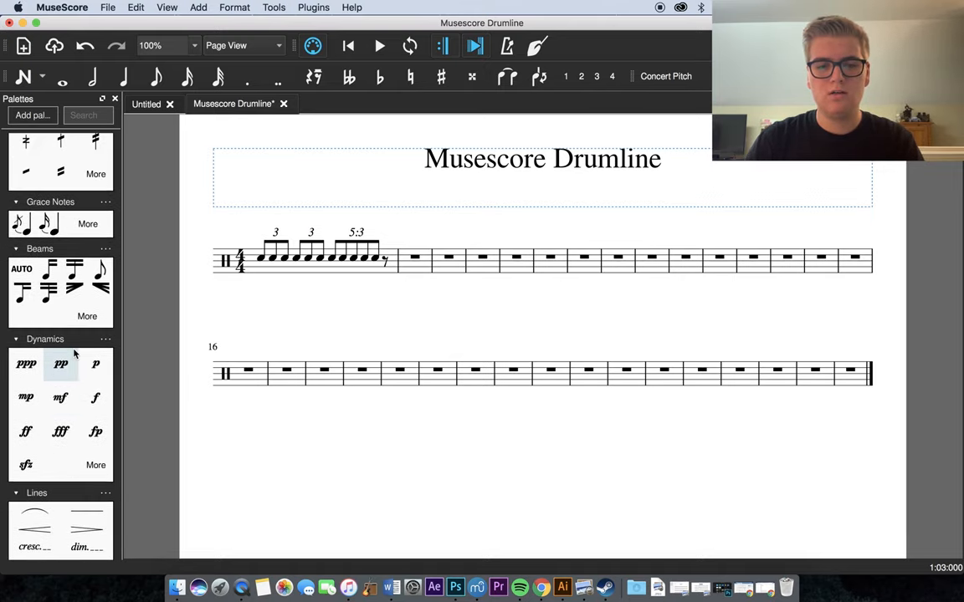
scroll("down", 3)
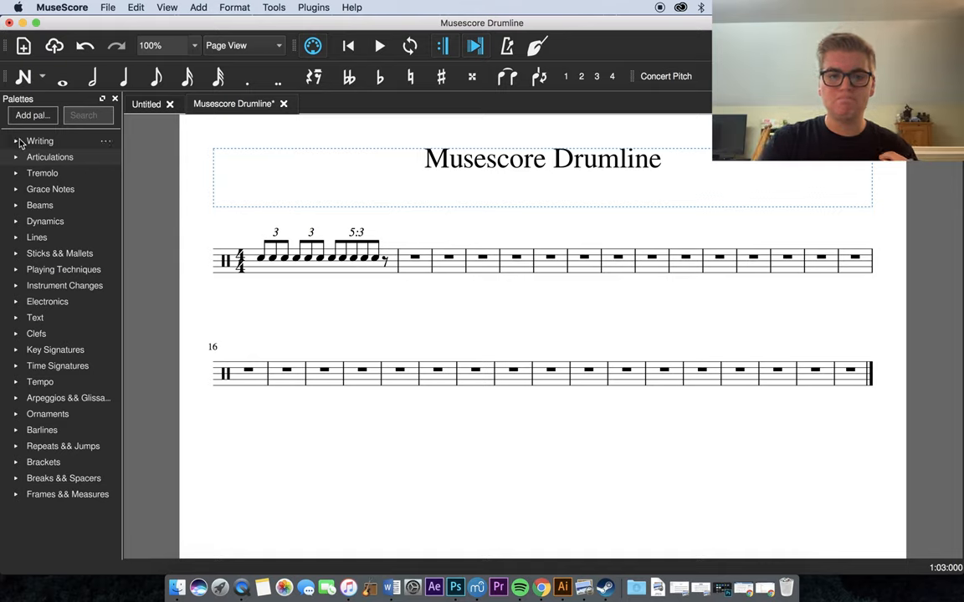
Show the basic palette symbols and begin entering sixteenth and eighth notes in measure 2.
left_click(40, 141)
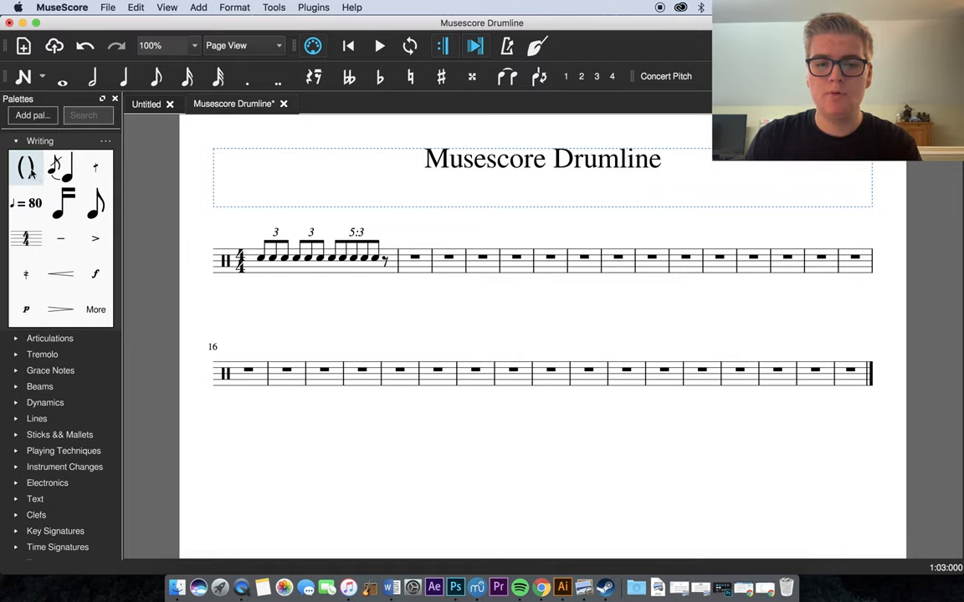
mouse_move(95, 204)
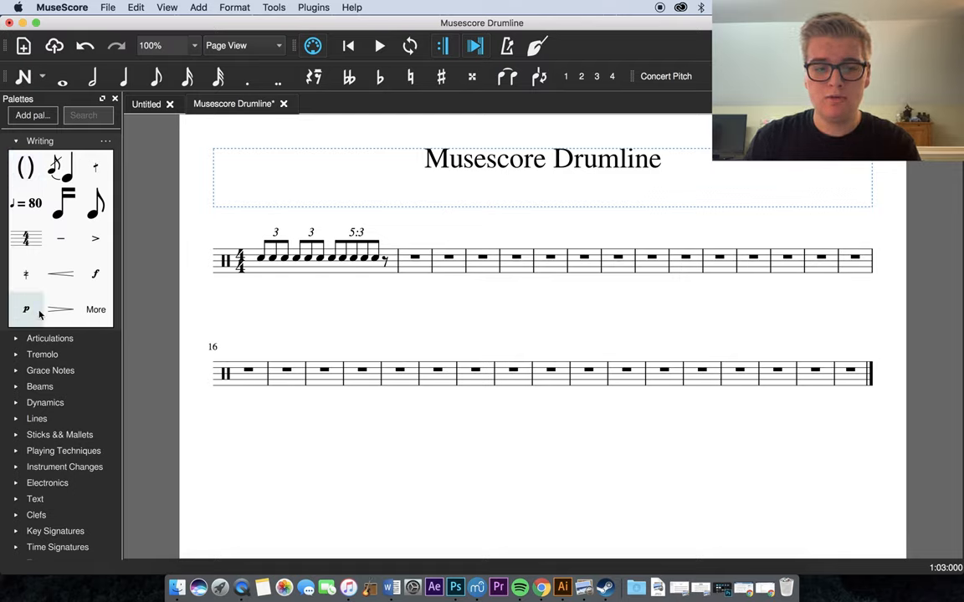
left_click(50, 338)
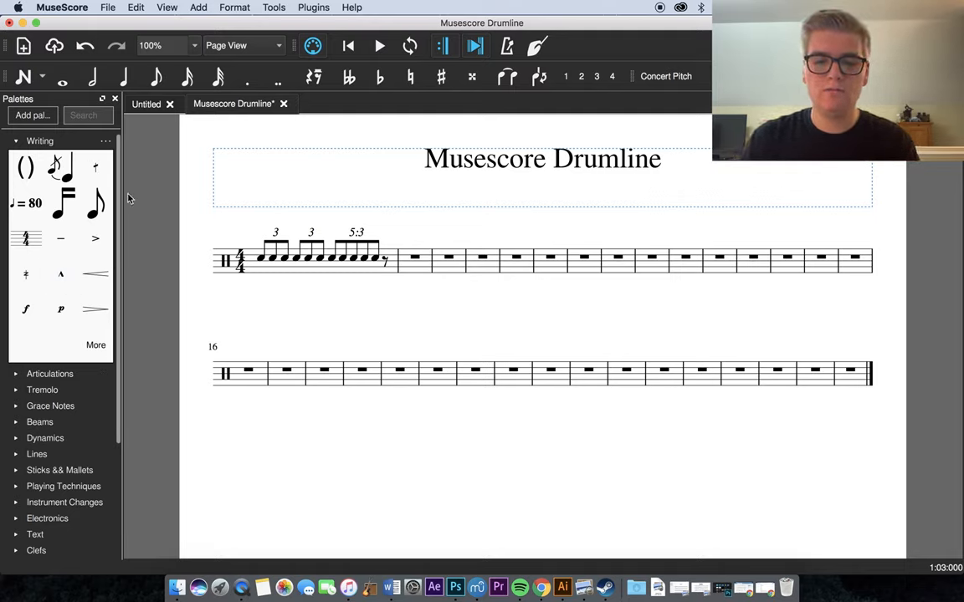
left_click(261, 261)
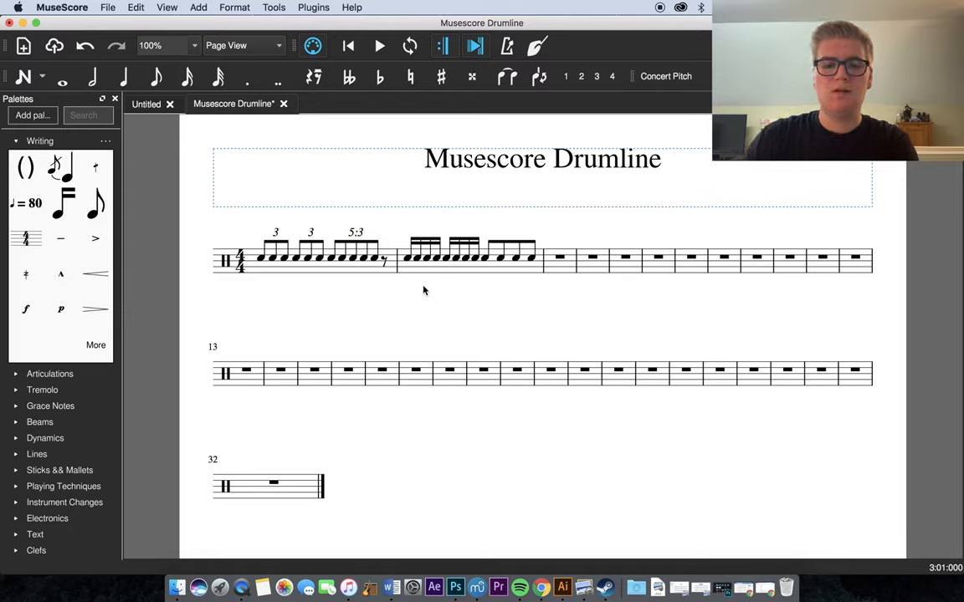
Select the measure 2 notes and apply accents from the Articulations palette.
left_click(410, 260)
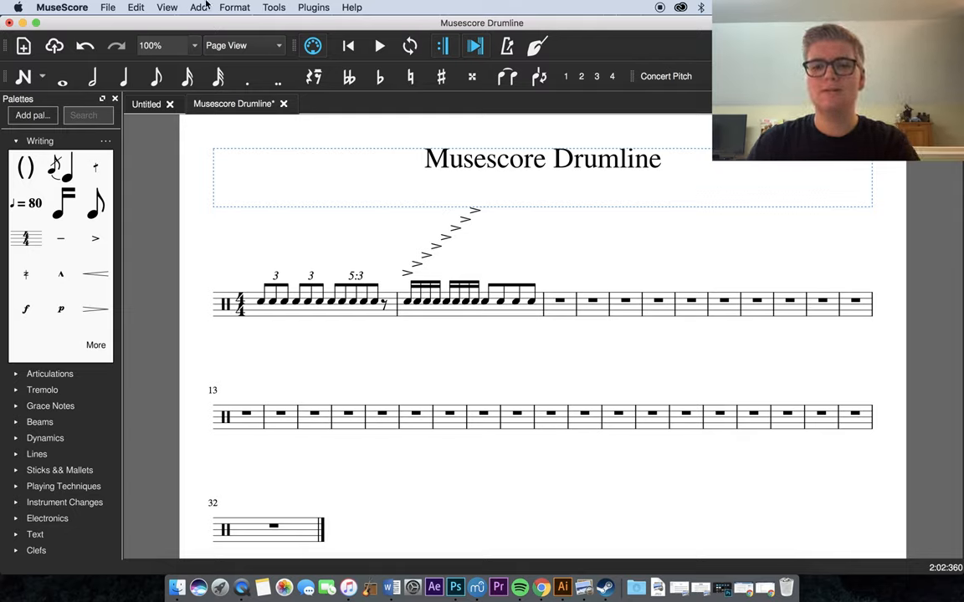
Adjust the articulation distance in Style > Articulations, Ornaments so accents align in one row.
left_click(234, 7)
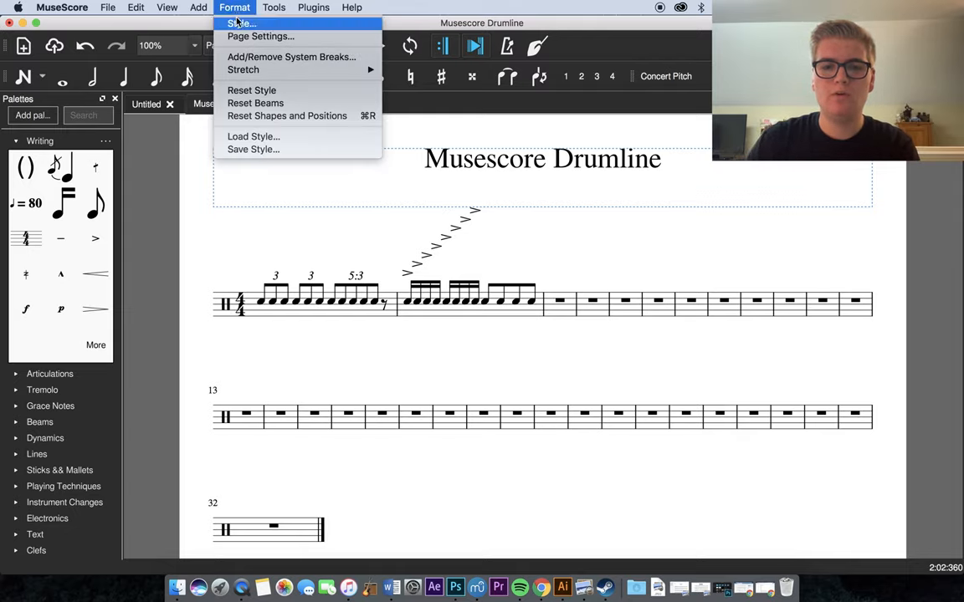
left_click(241, 23)
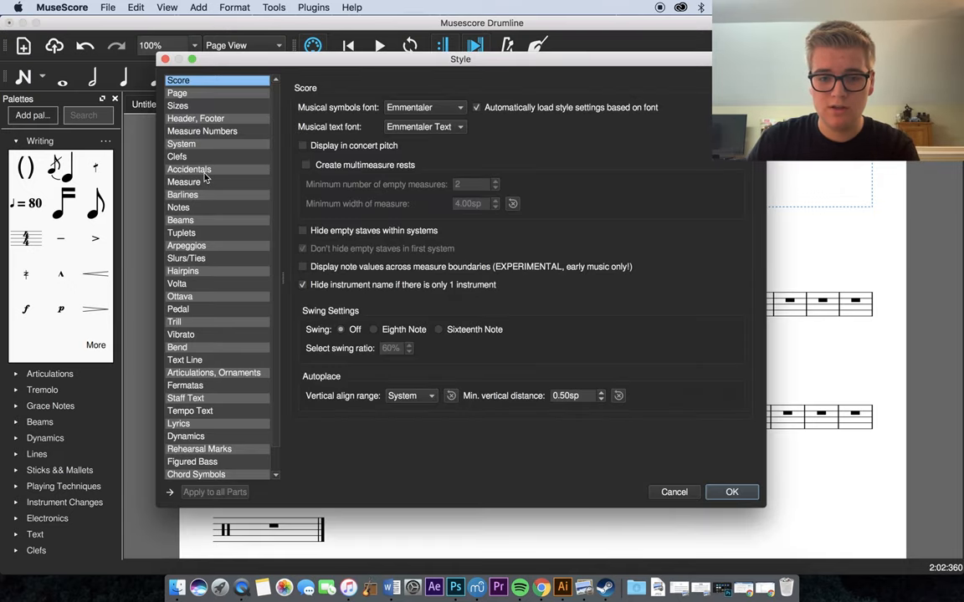
mouse_move(194, 385)
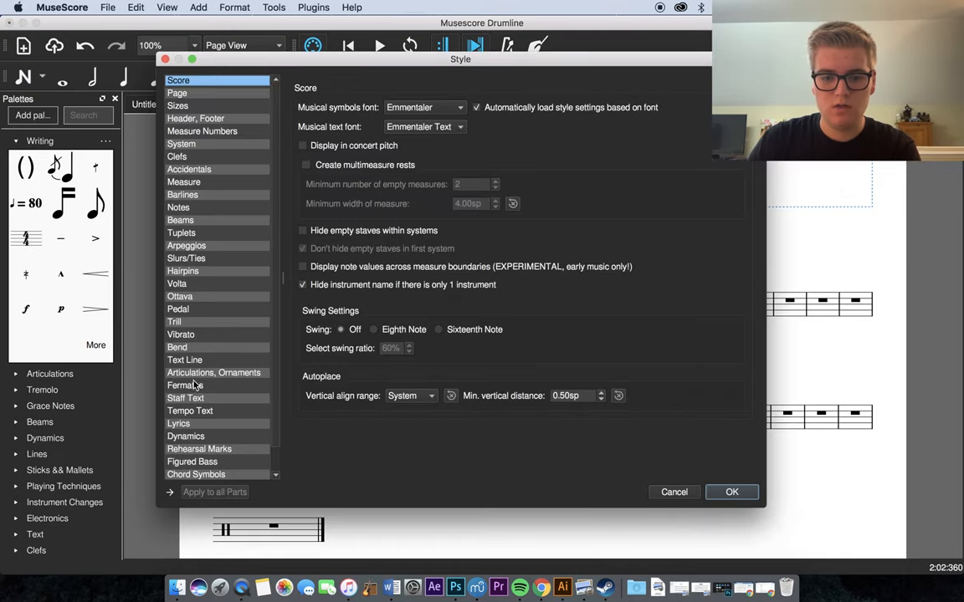
left_click(214, 372)
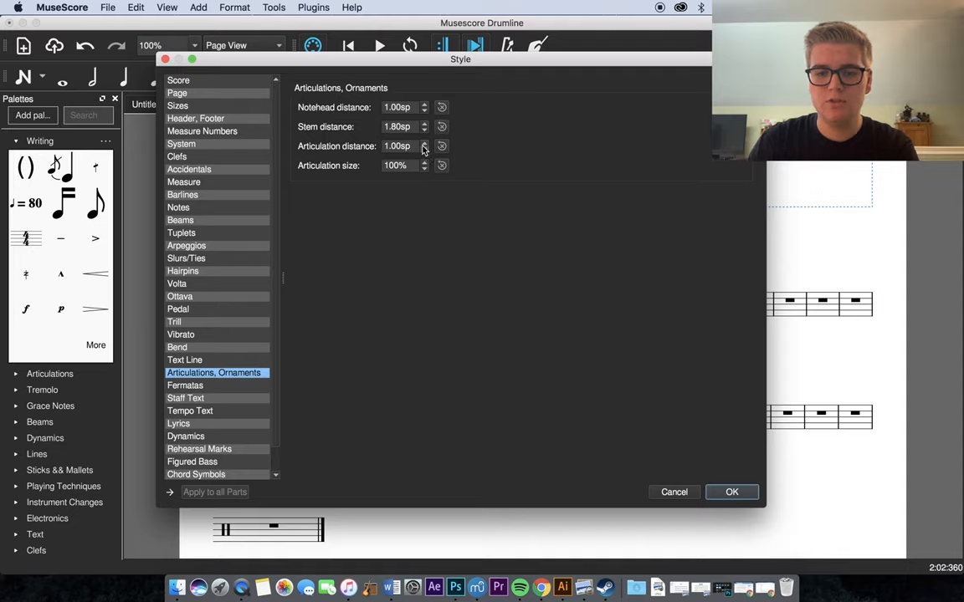
left_click(425, 149)
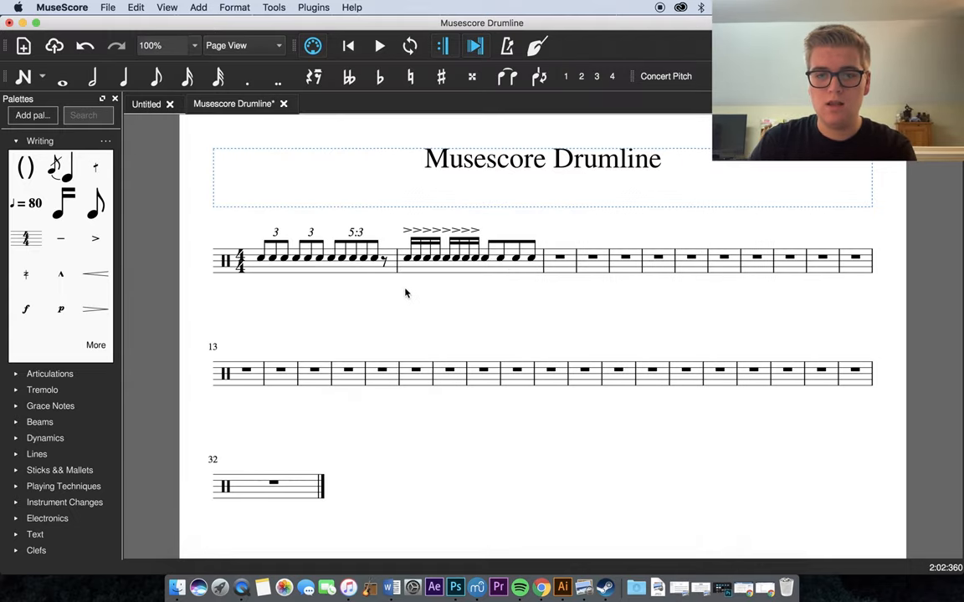
mouse_move(616, 264)
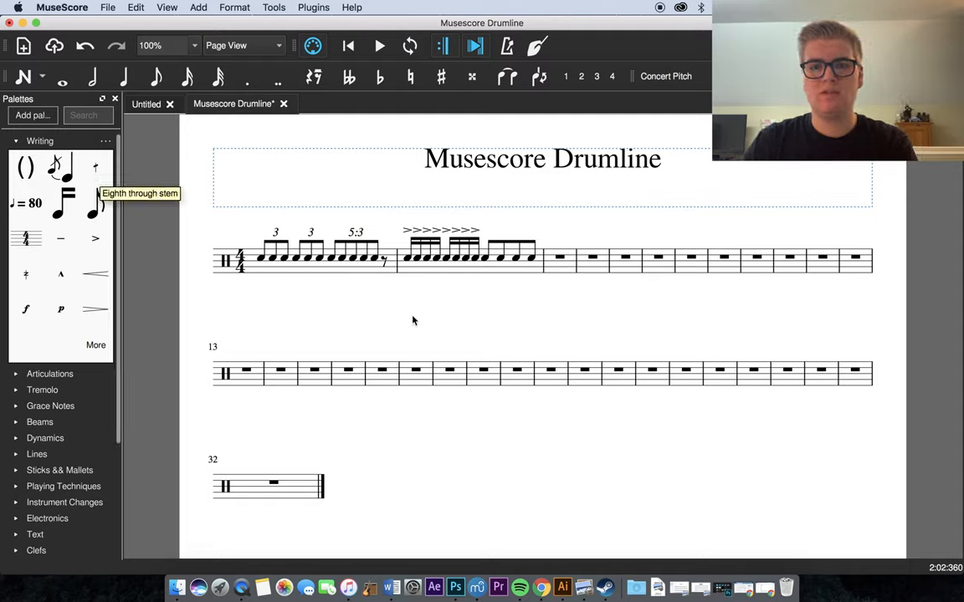
Apply 'Eighth through stem' tremolo slashes to measure 1's tuplets and measure 2's final notes, then audition them.
left_click(485, 255)
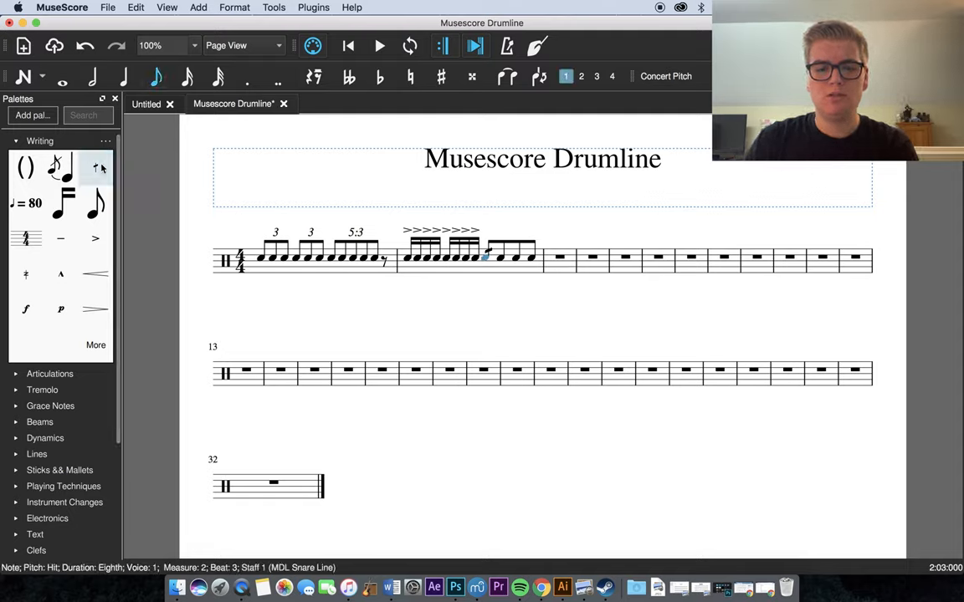
key("Right")
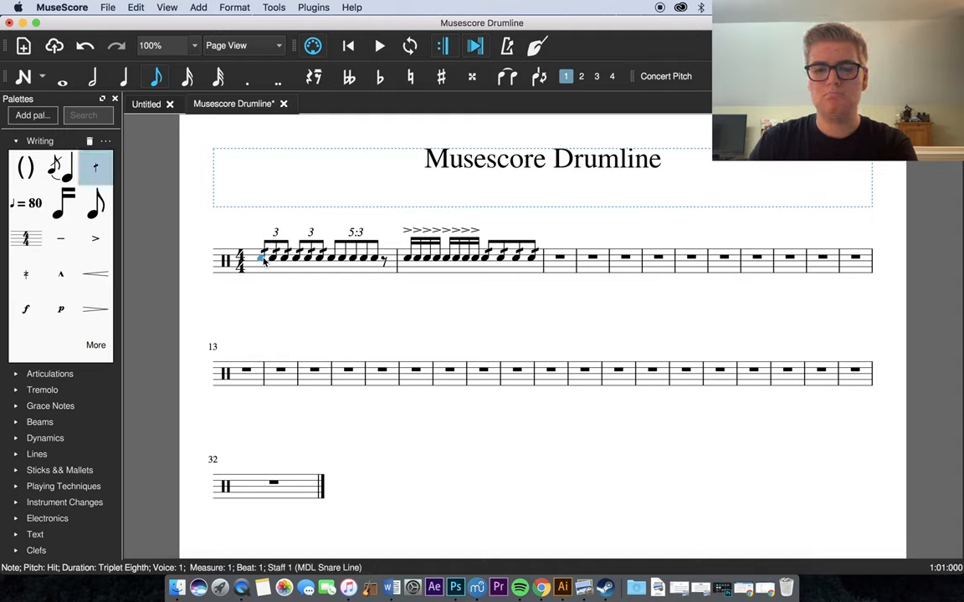
mouse_move(452, 313)
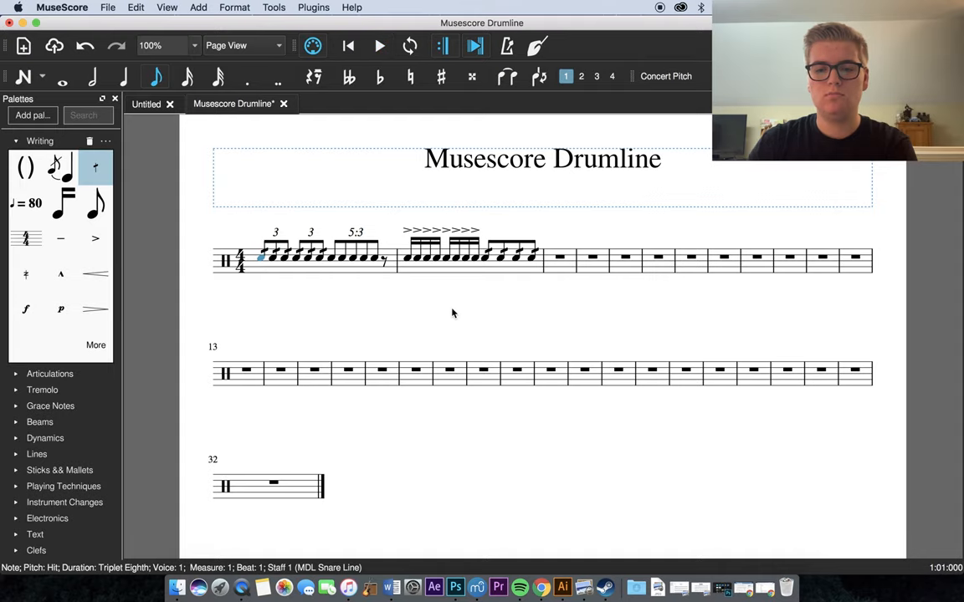
left_click(378, 47)
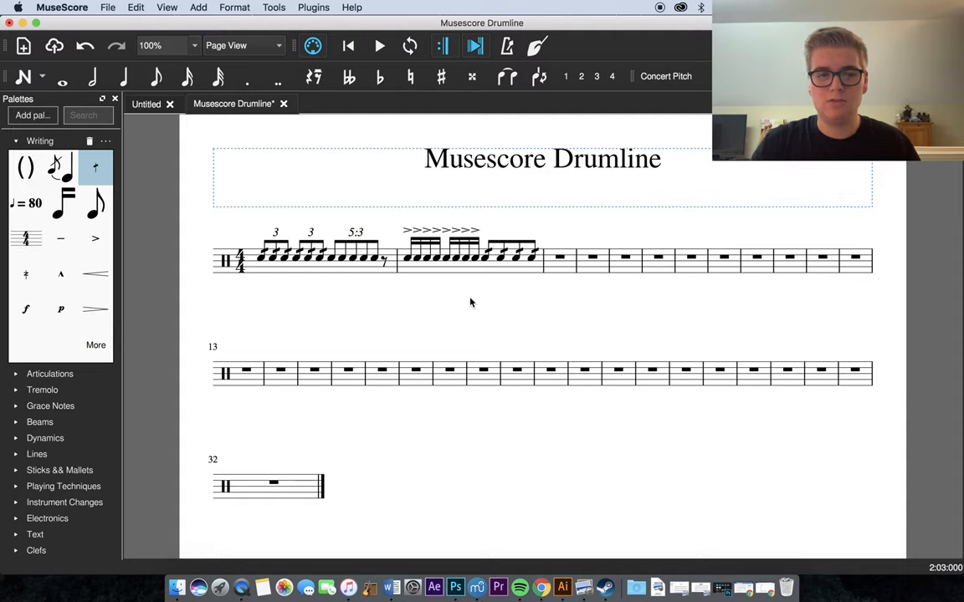
mouse_move(459, 310)
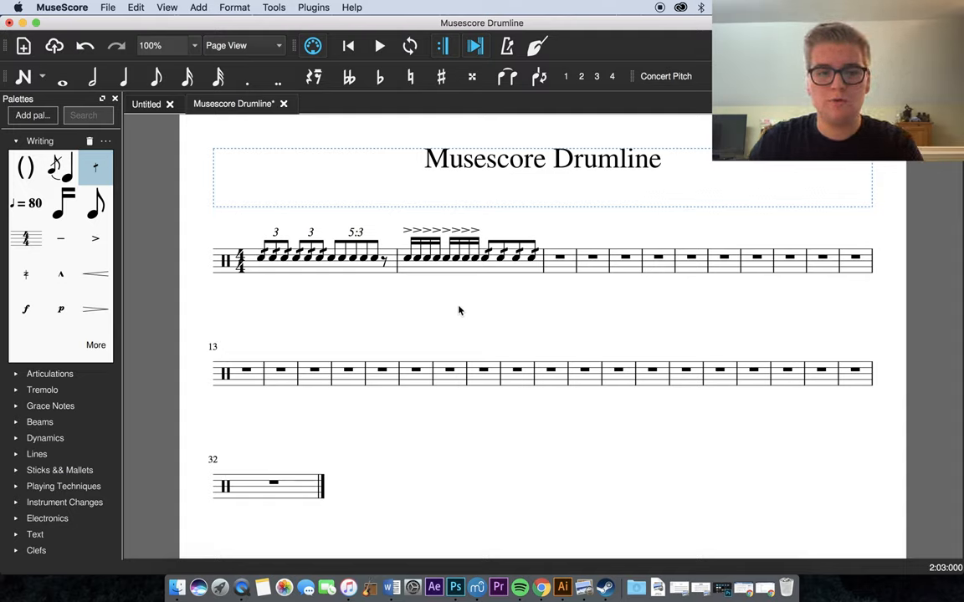
left_click(331, 258)
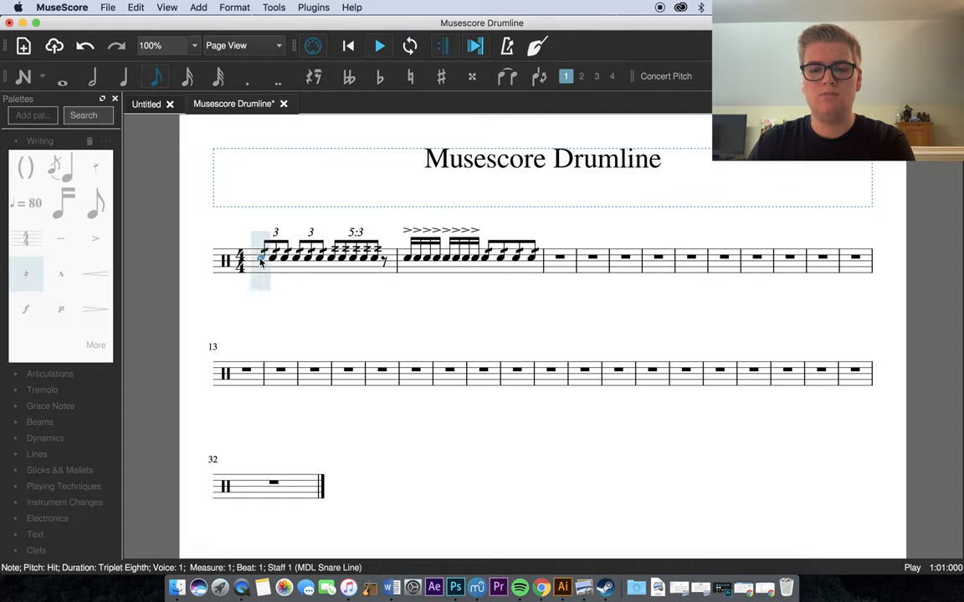
left_click(409, 251)
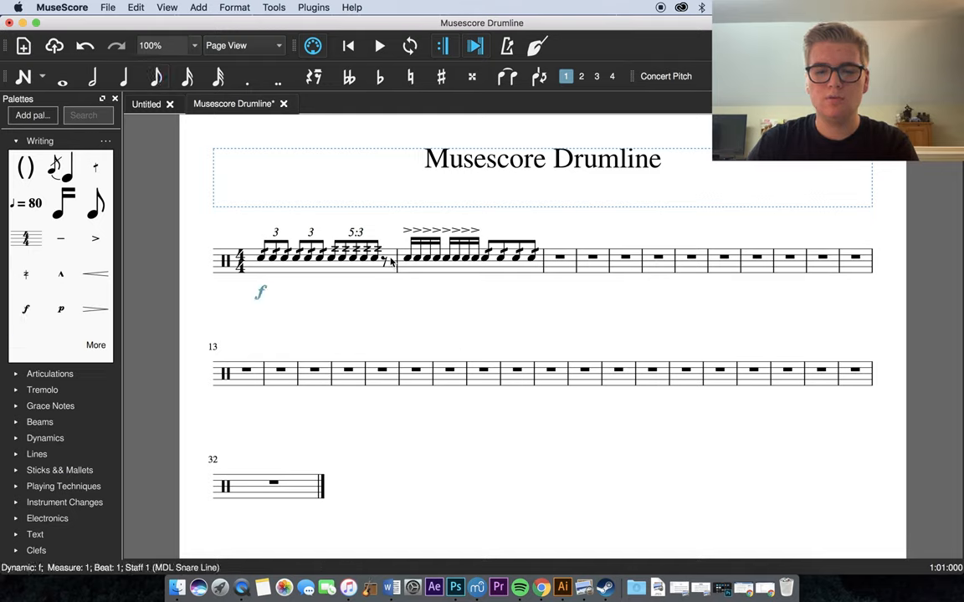
Add forte diminuendo to piano across measure 1 and forte at measure 2, then audition.
left_click(375, 258)
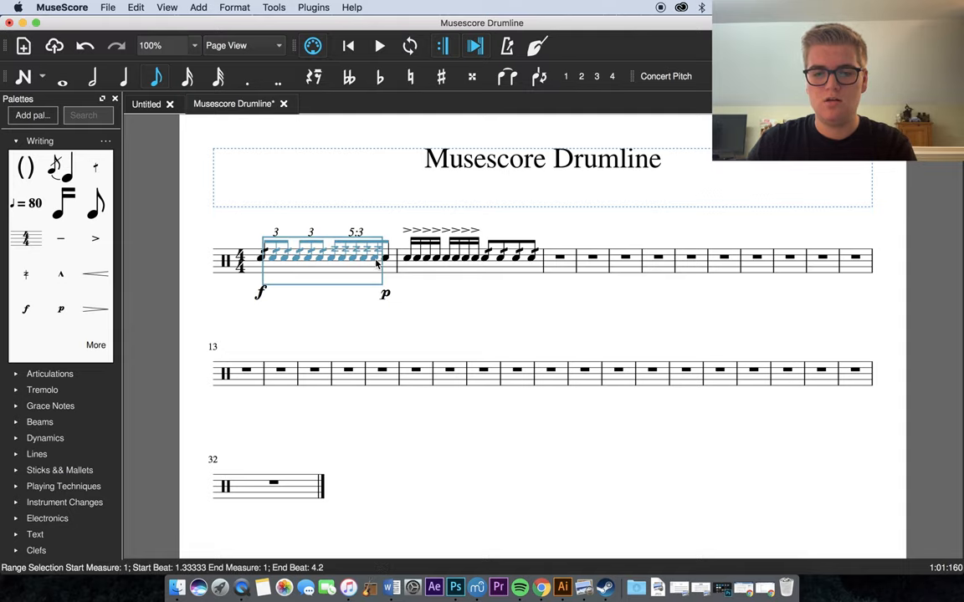
mouse_move(387, 269)
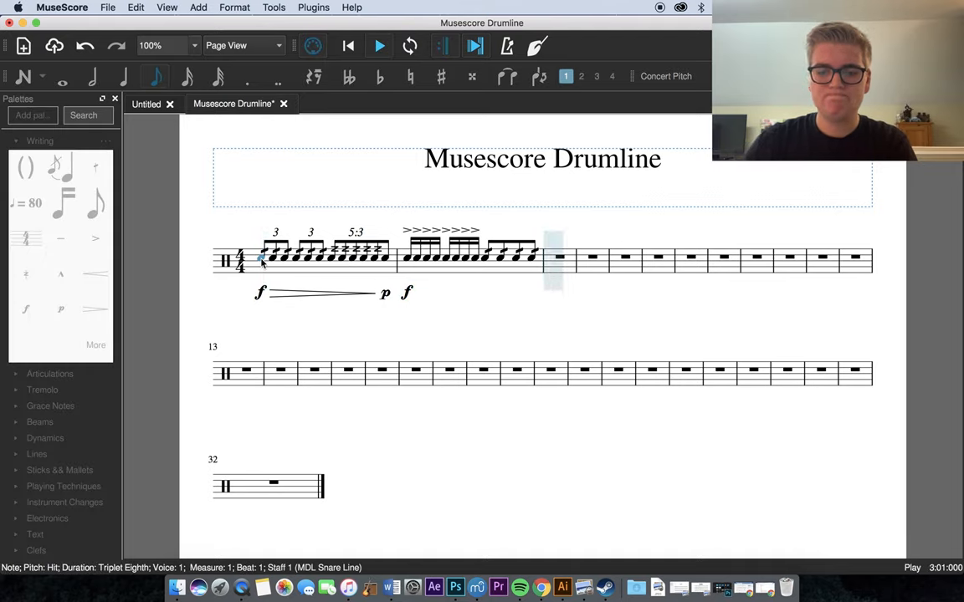
left_click(378, 46)
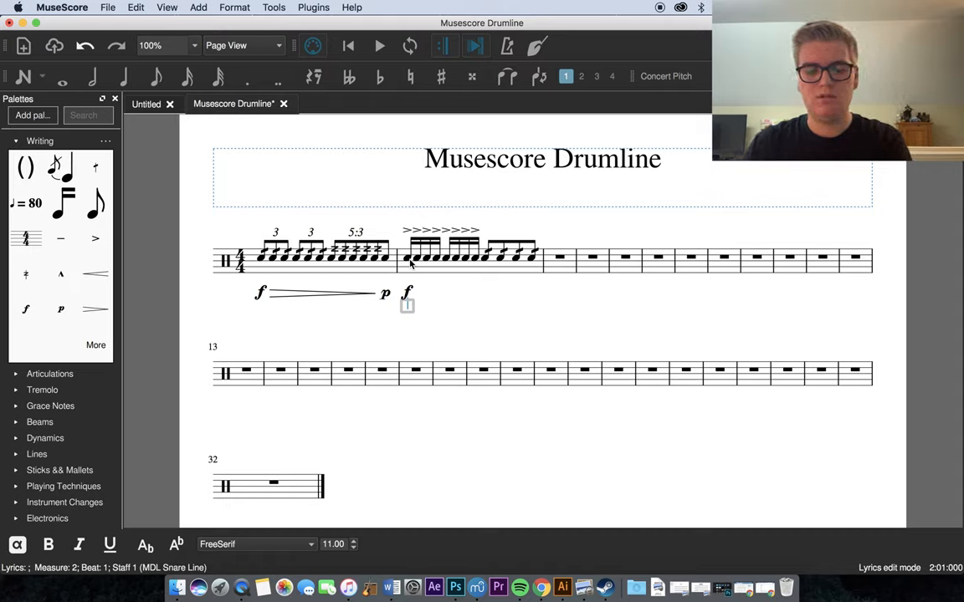
Enter the stickings RLRRLRRL as lyrics under measure 2's notes.
type("RLR")
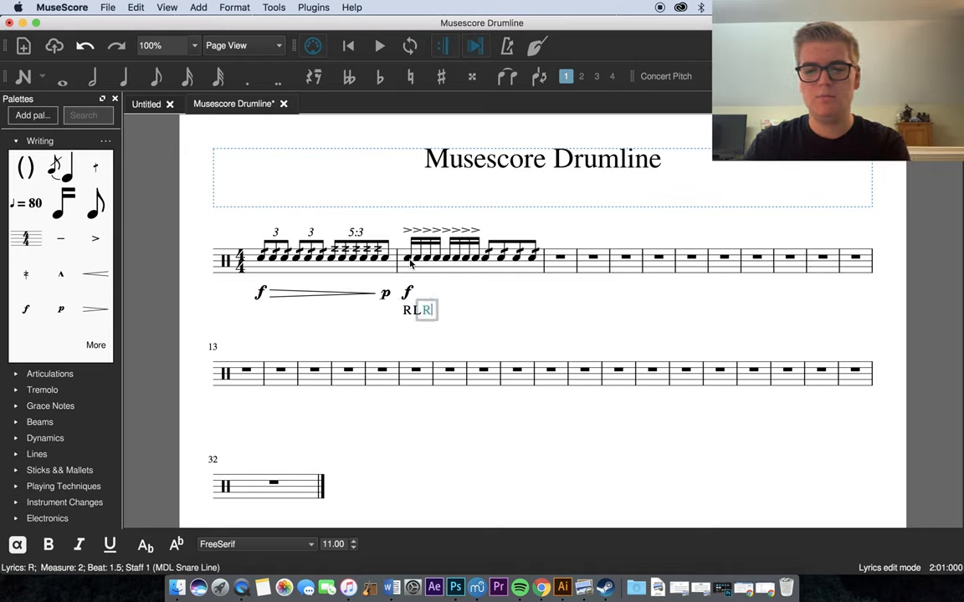
type("RL")
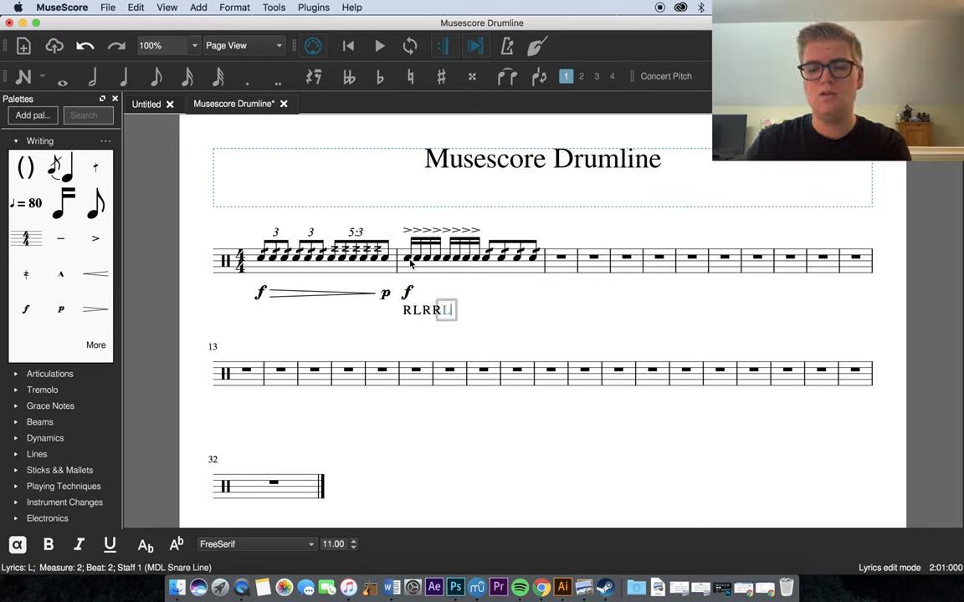
type("LRR")
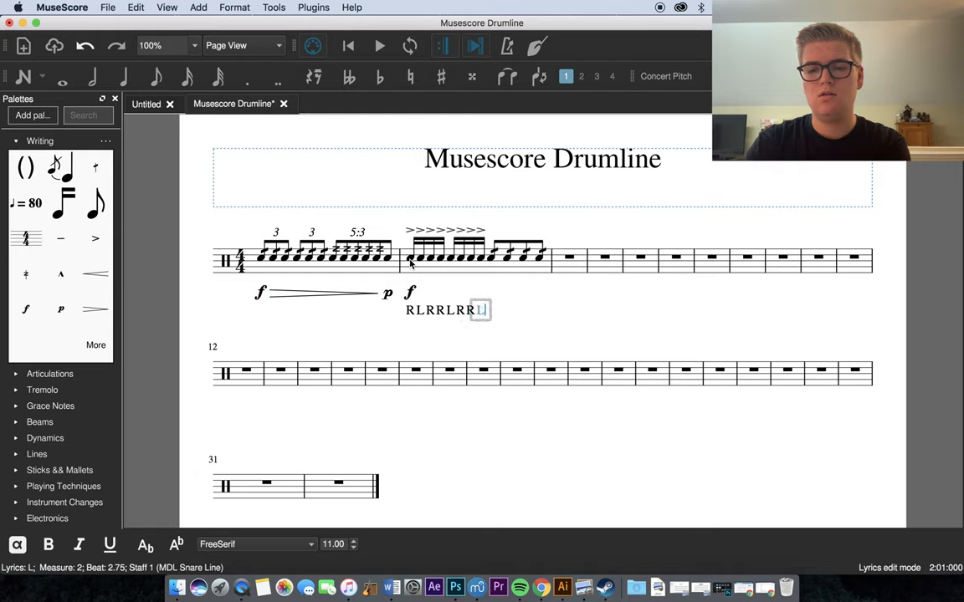
type("L")
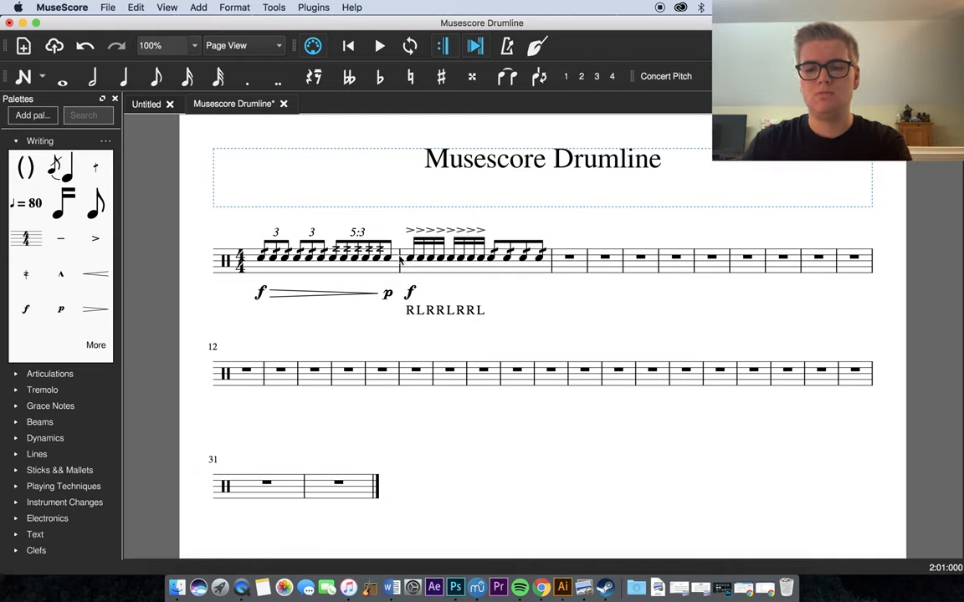
mouse_move(482, 305)
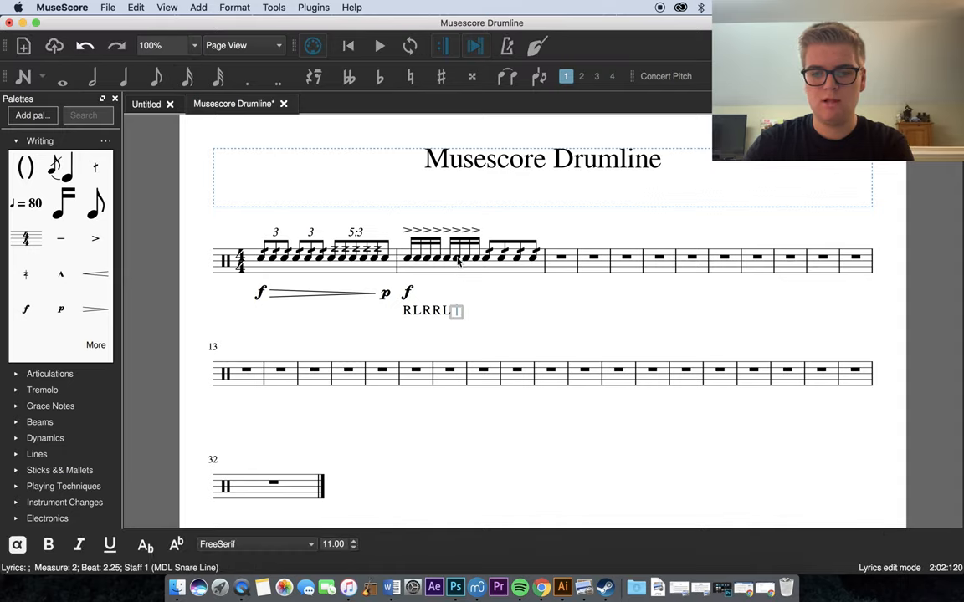
type("RRL")
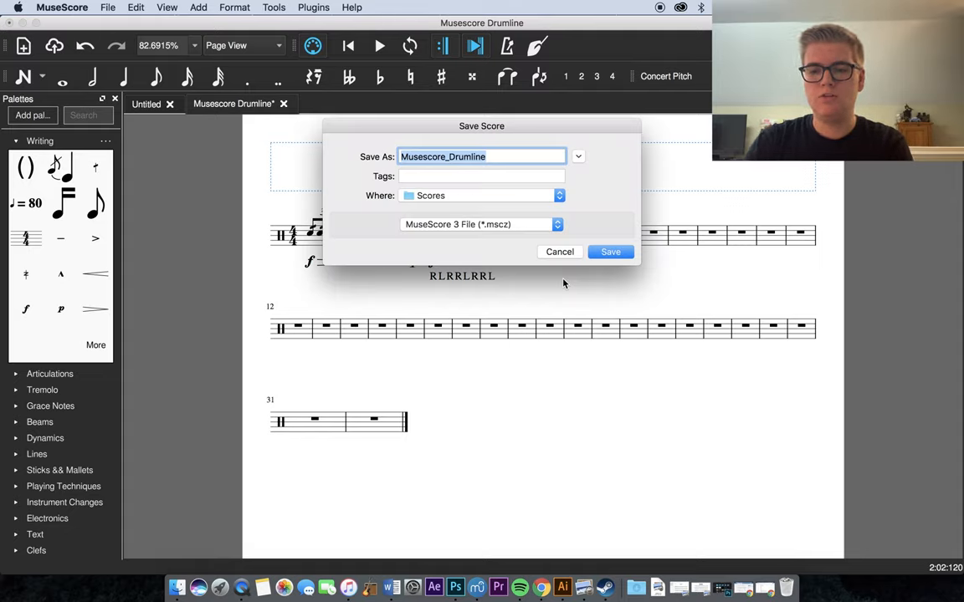
left_click(608, 251)
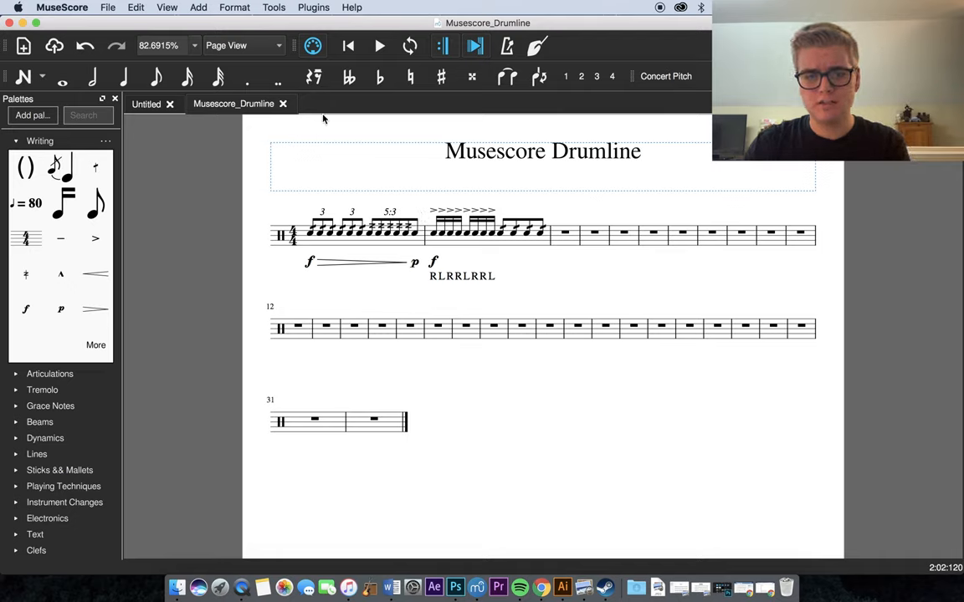
left_click(107, 6)
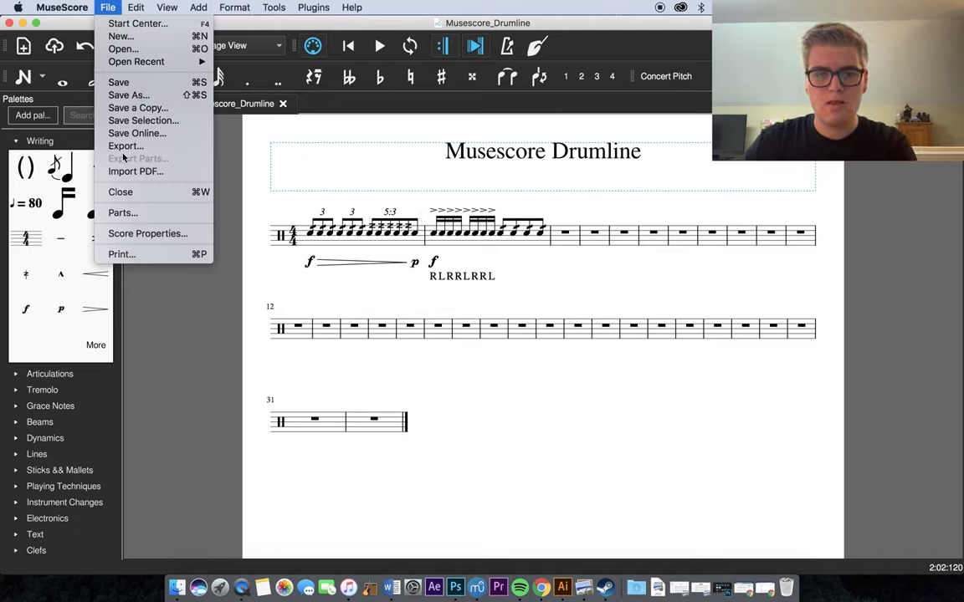
left_click(126, 146)
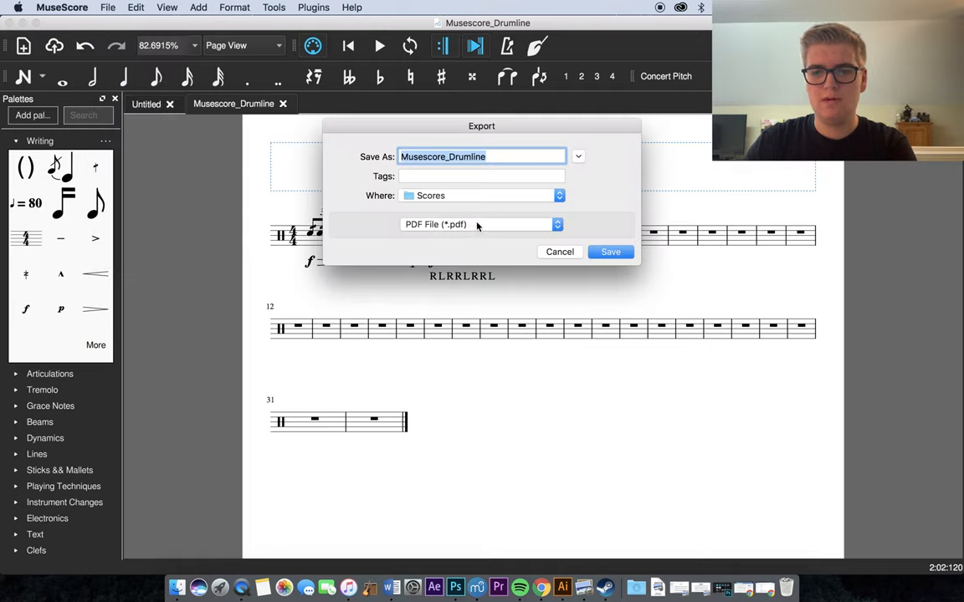
left_click(479, 225)
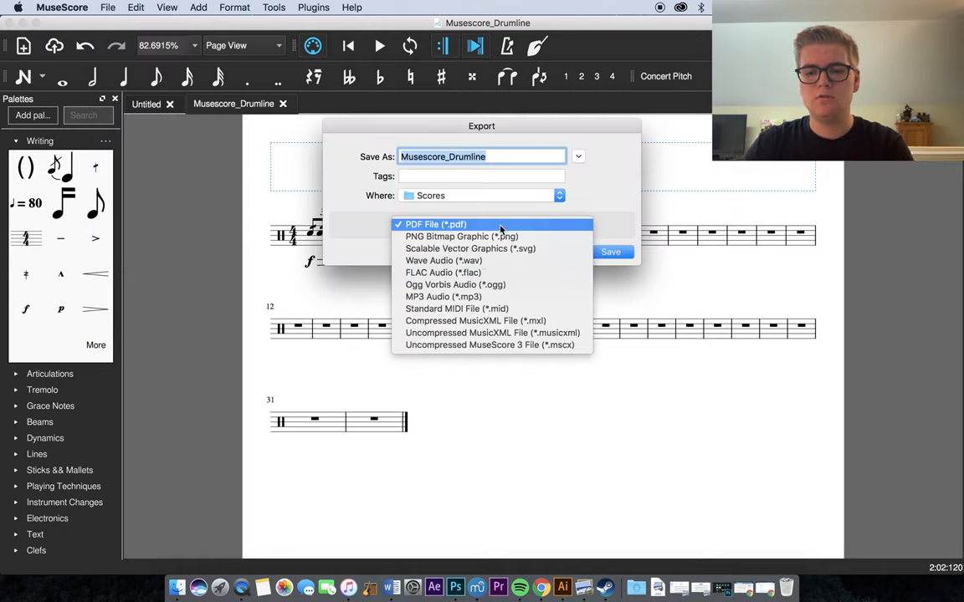
mouse_move(456, 308)
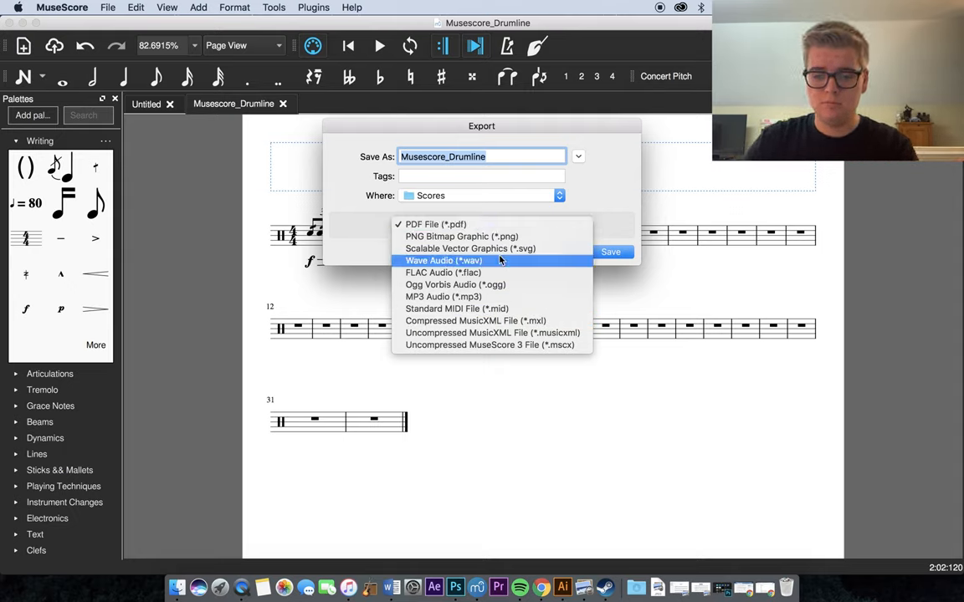
mouse_move(626, 184)
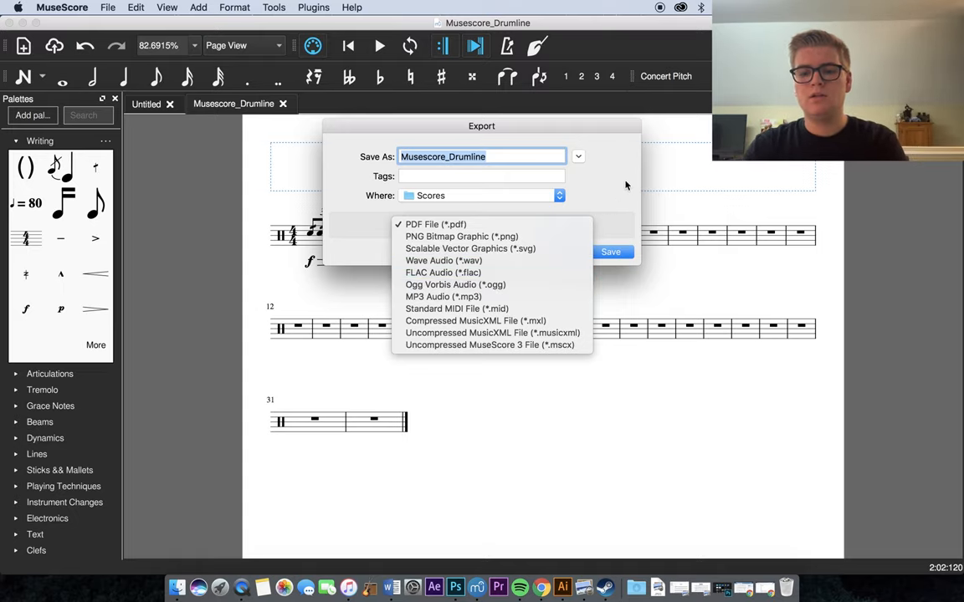
left_click(435, 224)
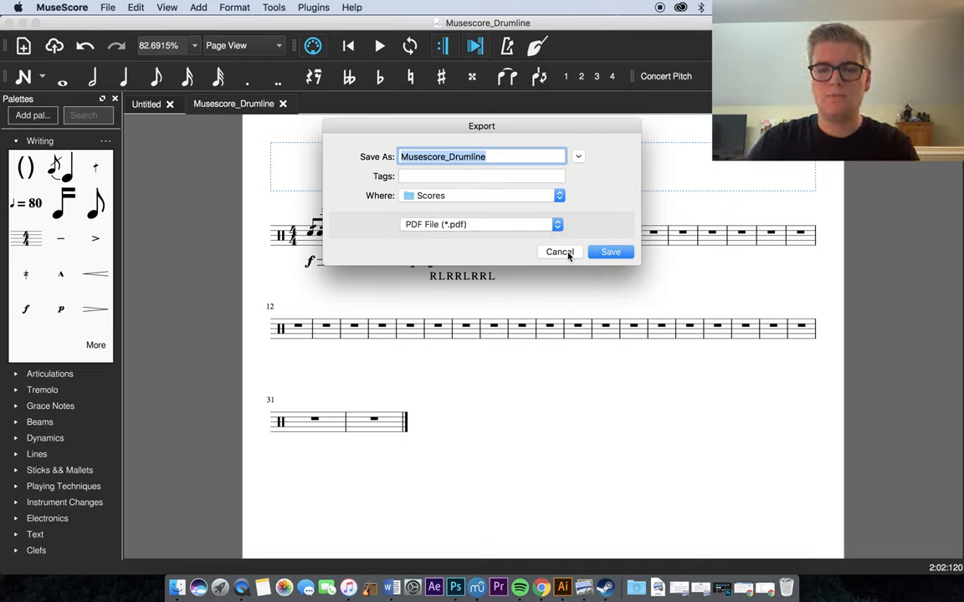
left_click(559, 251)
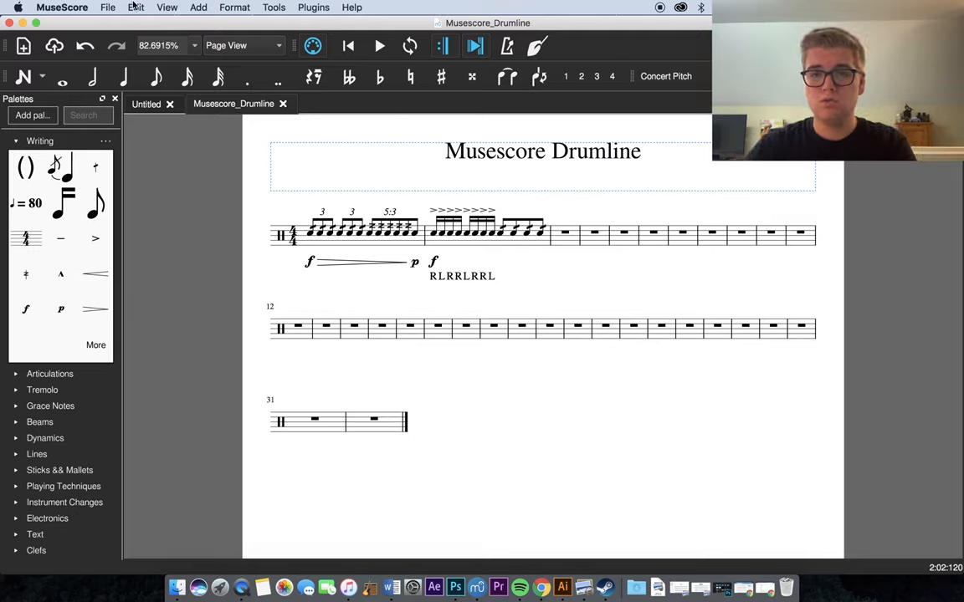
left_click(107, 7)
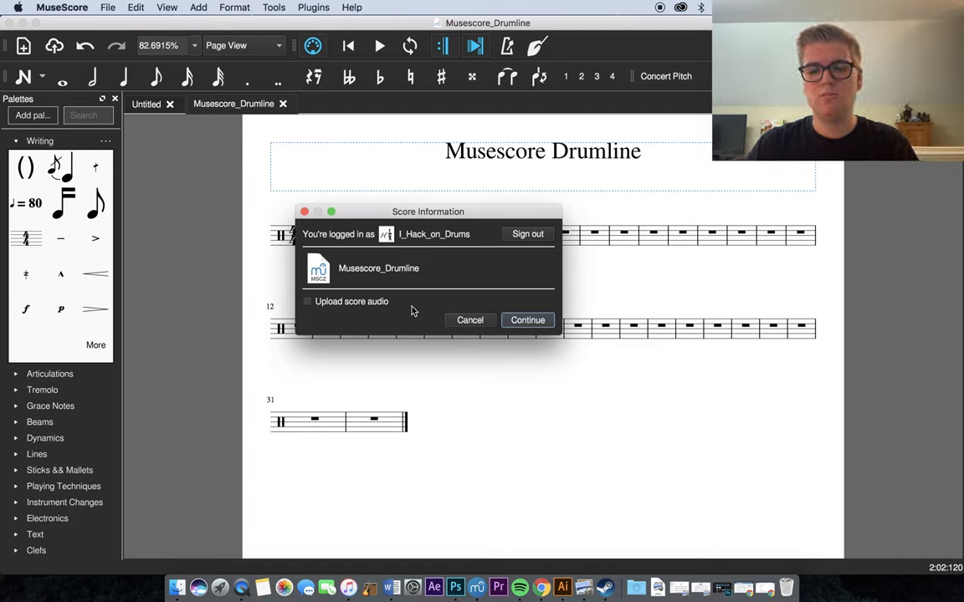
mouse_move(296, 309)
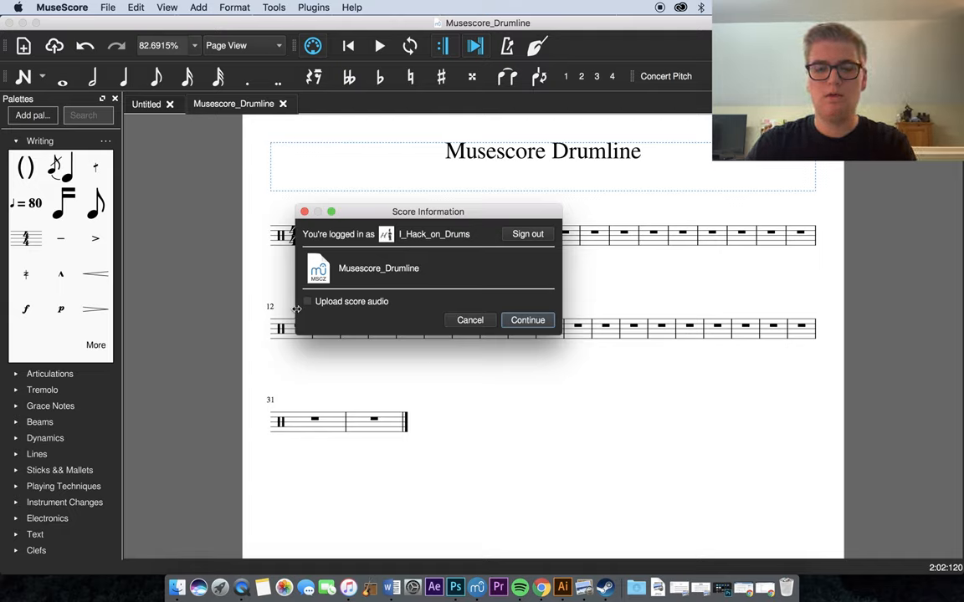
left_click(308, 302)
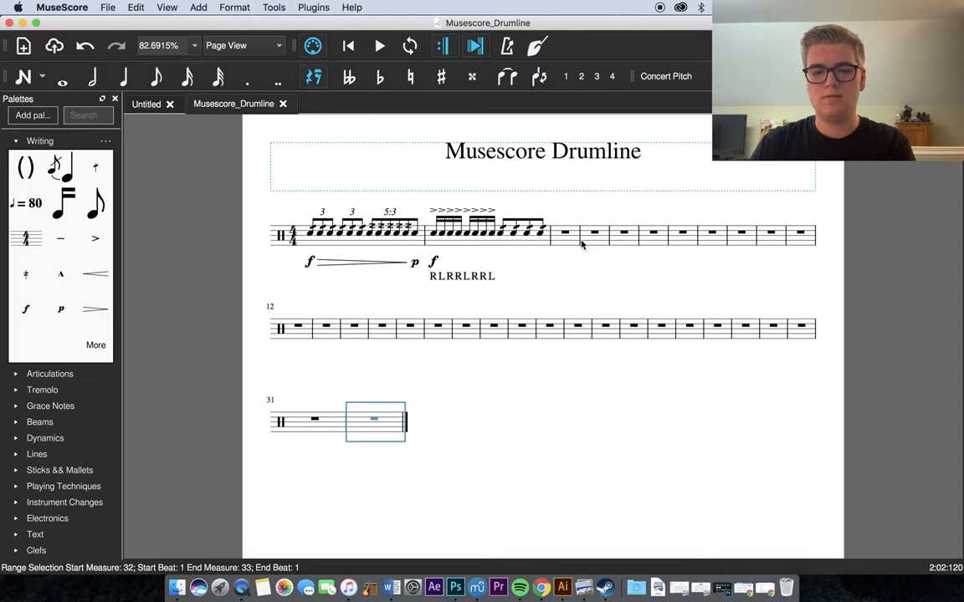
mouse_move(572, 248)
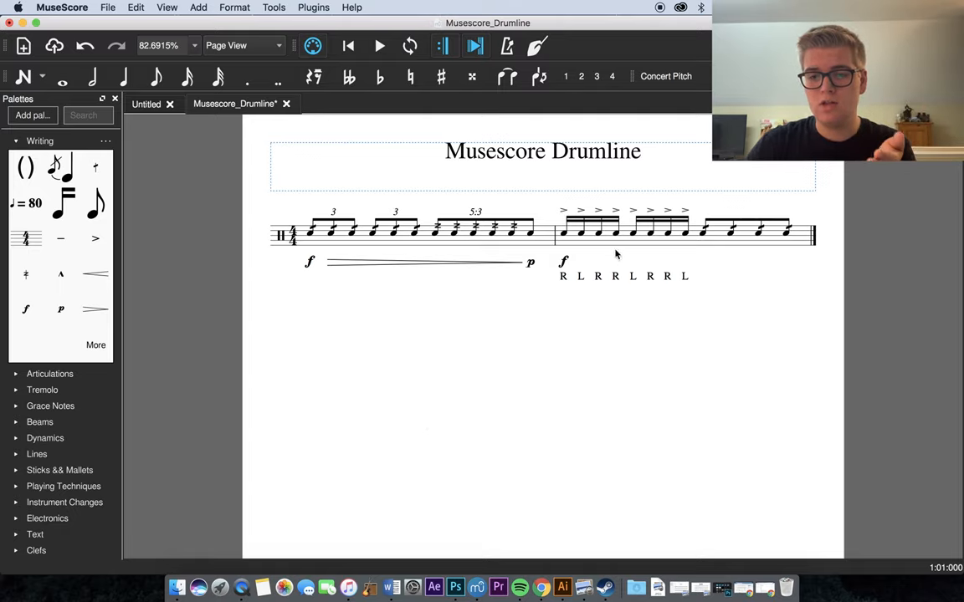
Remove the trailing empty measures so the score ends after measure 2.
left_click(616, 234)
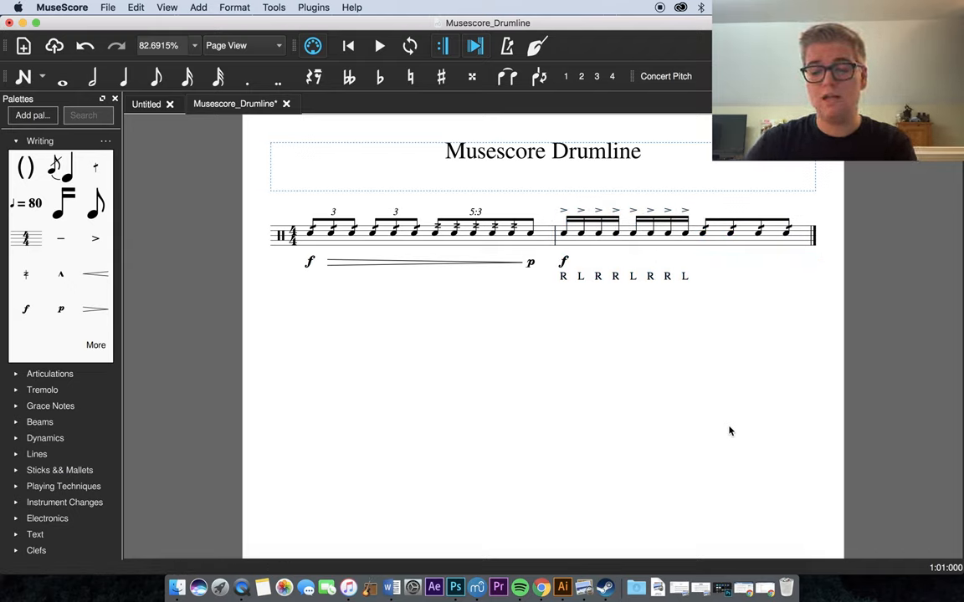
left_click(107, 7)
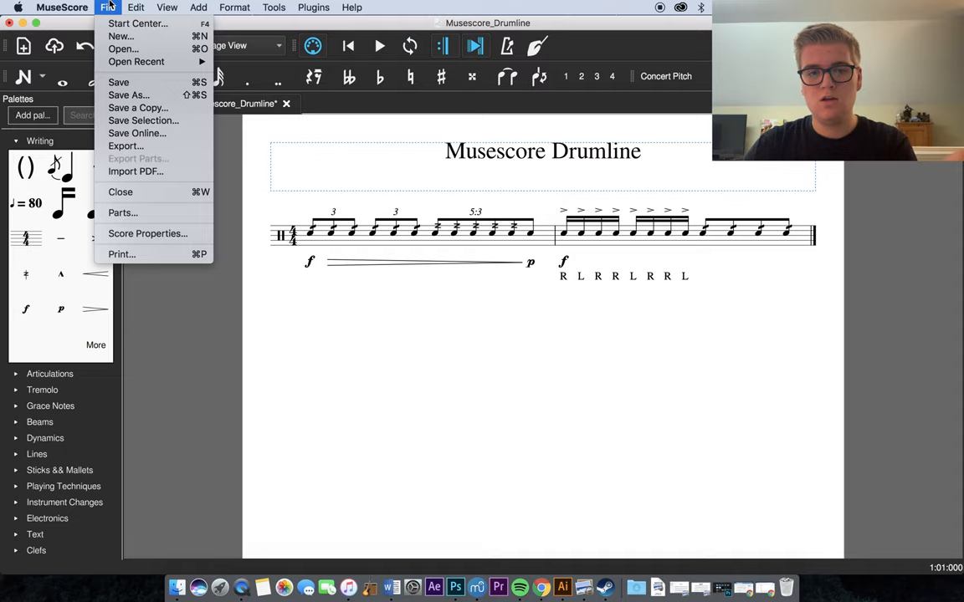
Upload Musescore_Drumline via Save Online with 'Upload score audio' ticked and save it.
left_click(120, 37)
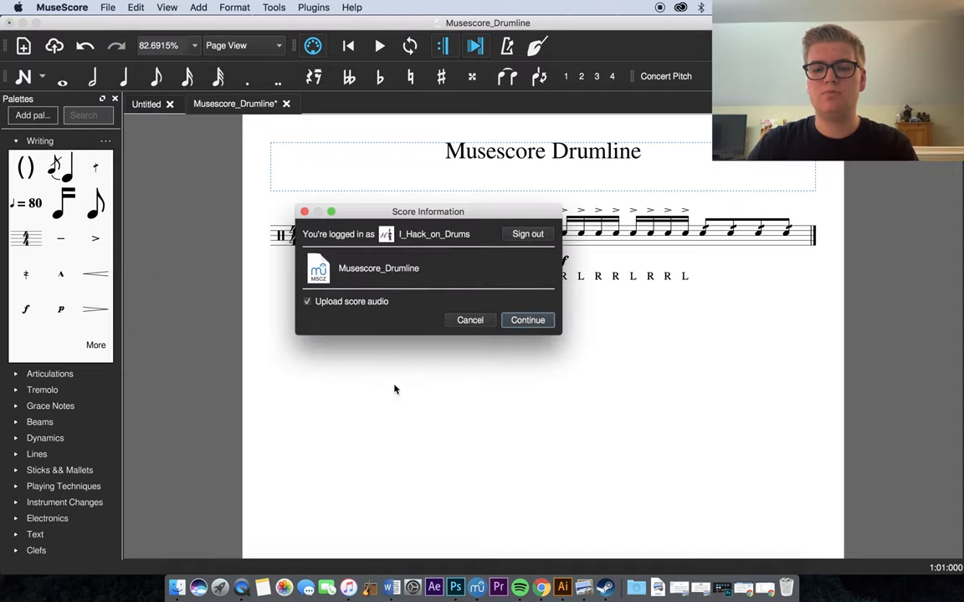
mouse_move(412, 372)
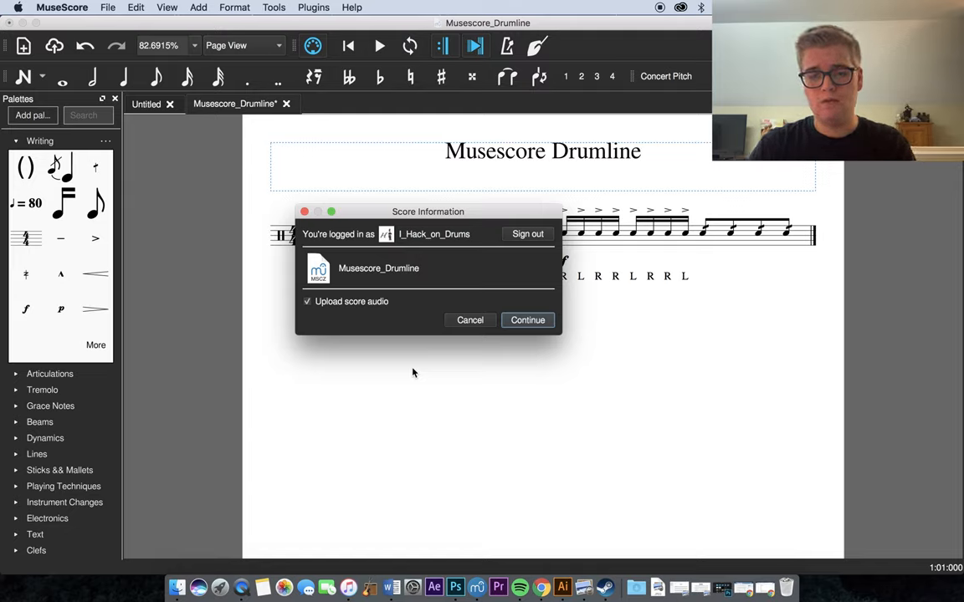
left_click(469, 320)
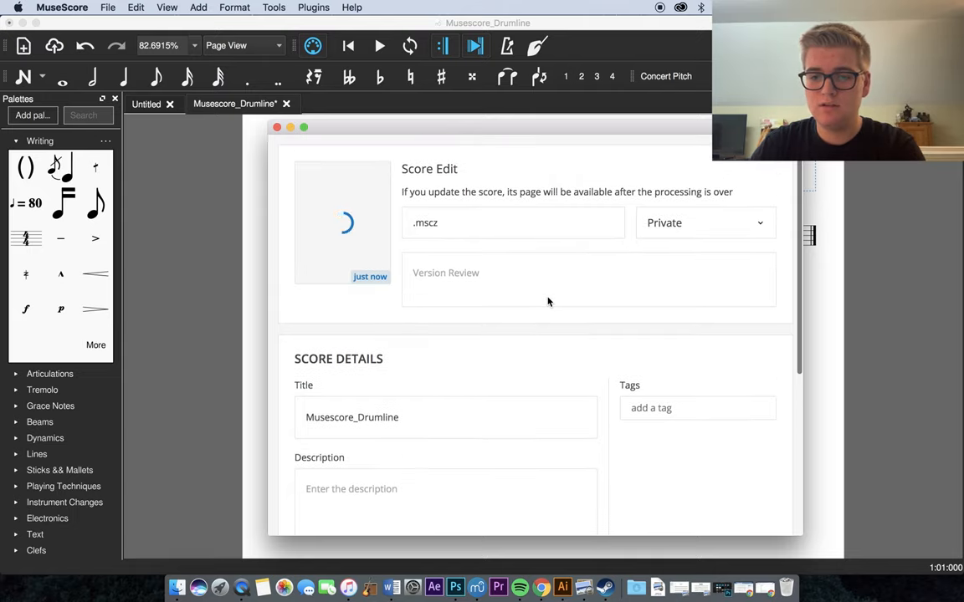
left_click(703, 221)
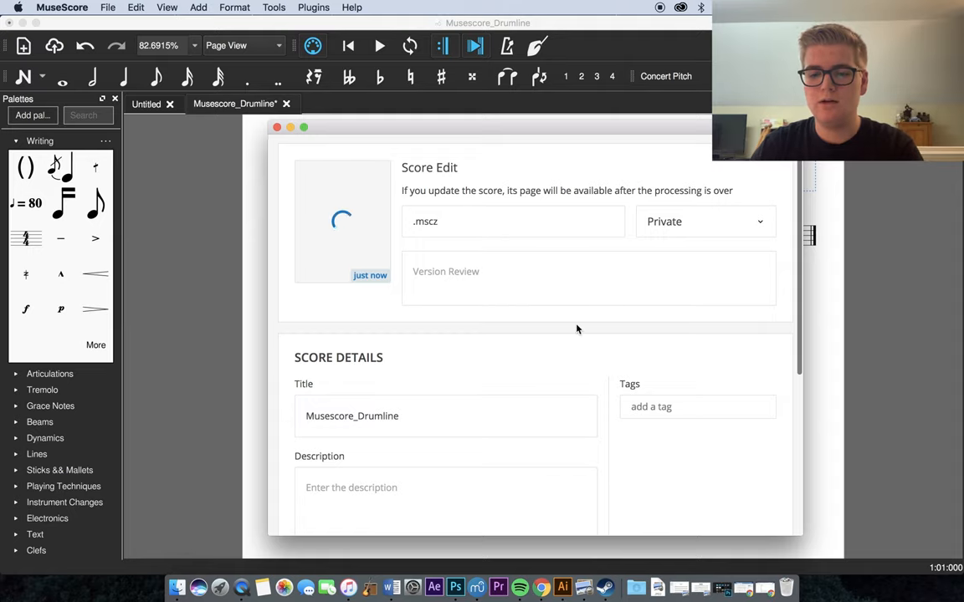
scroll("down", 3)
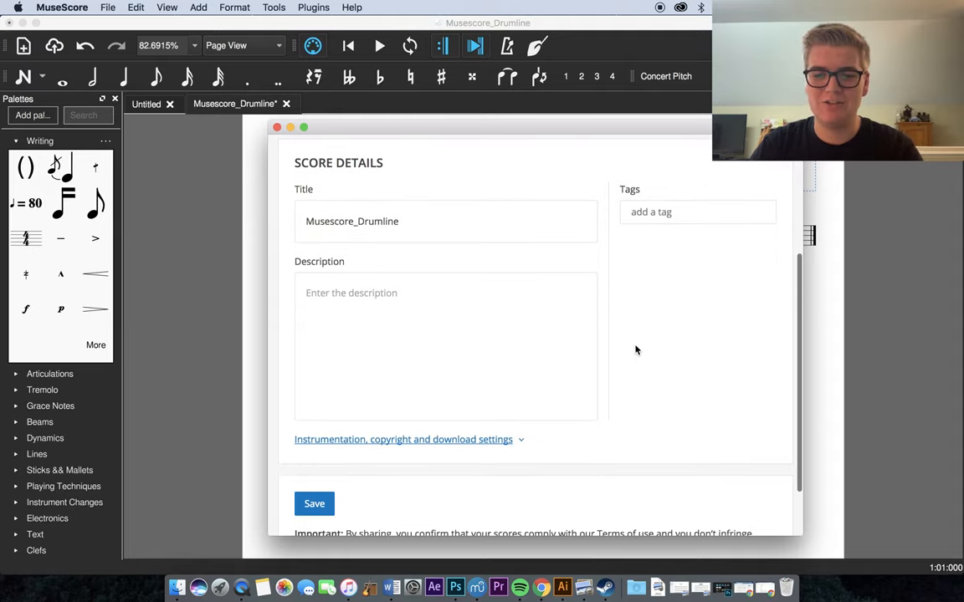
scroll("down", 3)
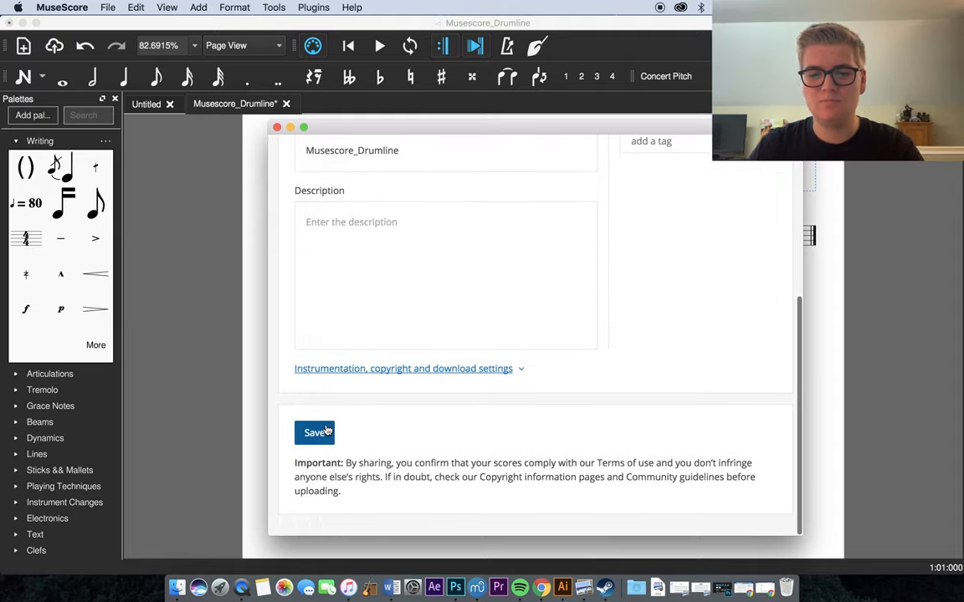
left_click(315, 432)
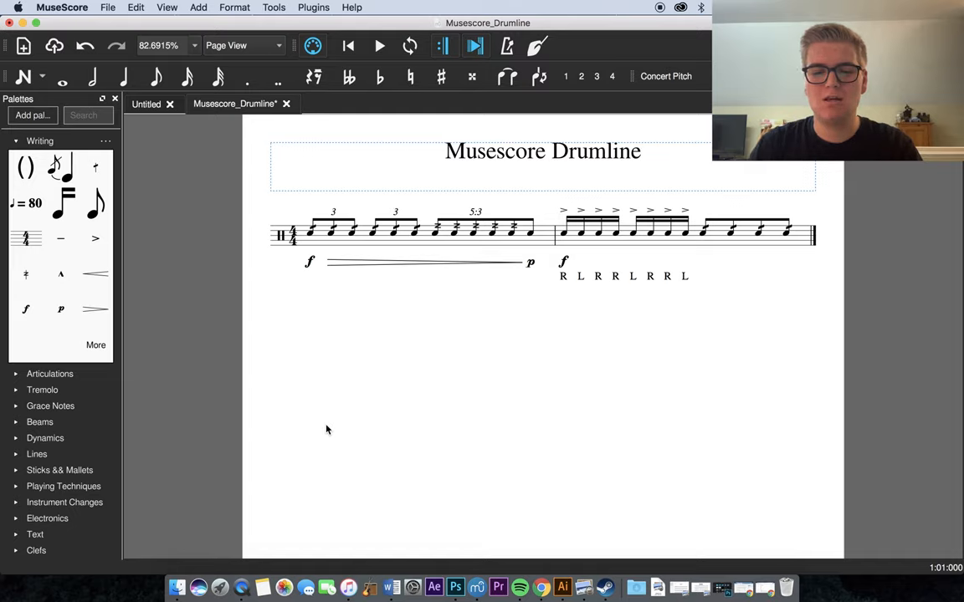
mouse_move(475, 532)
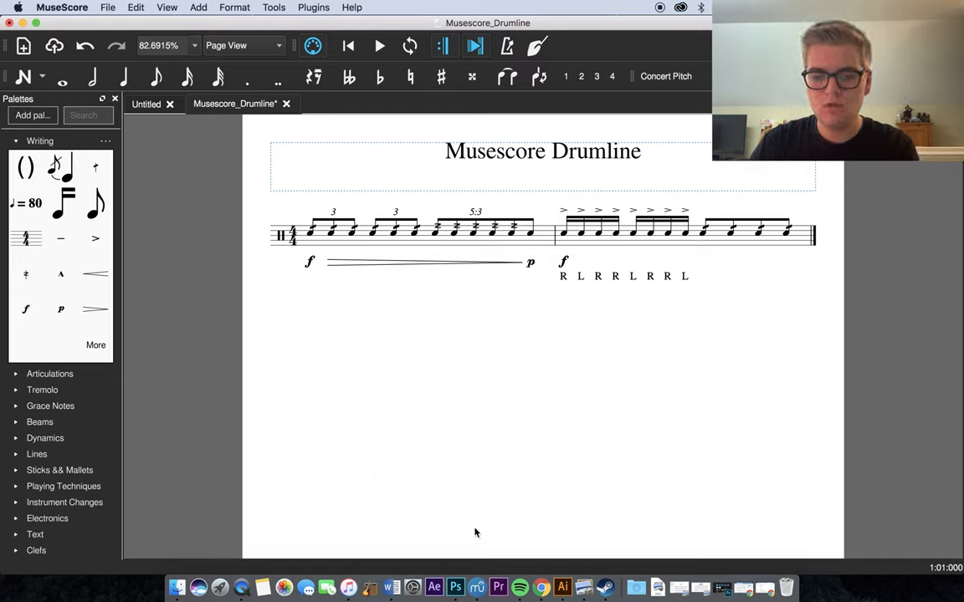
right_click(542, 587)
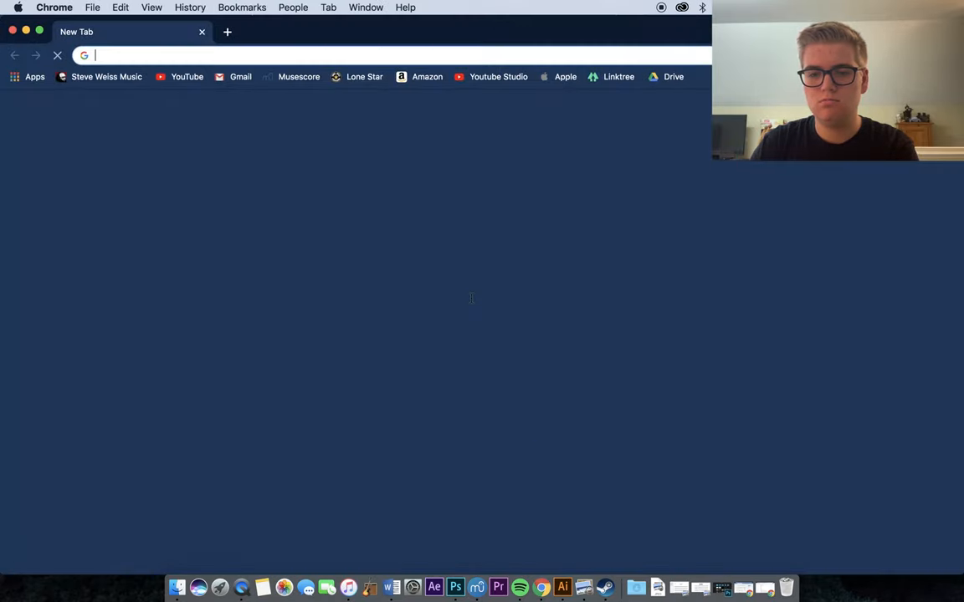
Visit musescore.org/en, go to My Scores and list the profile's Sheet Music showing Musescore_Drumline first.
type("musescore.org/en")
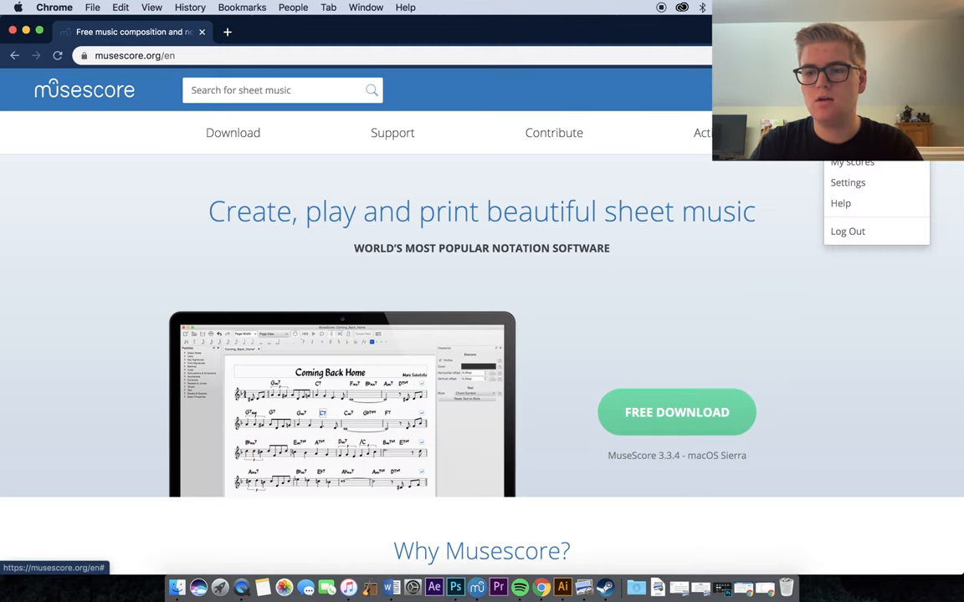
left_click(851, 163)
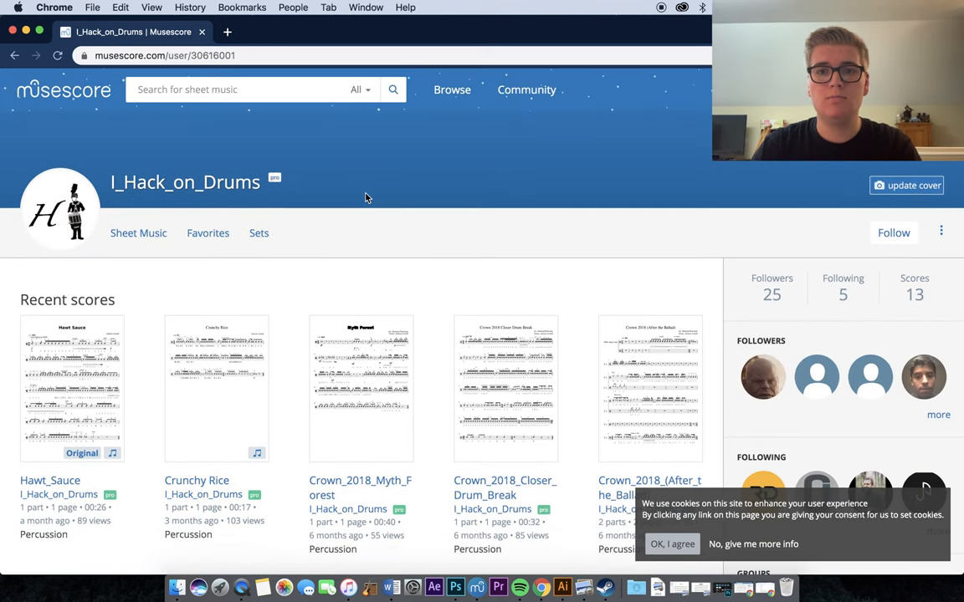
mouse_move(378, 221)
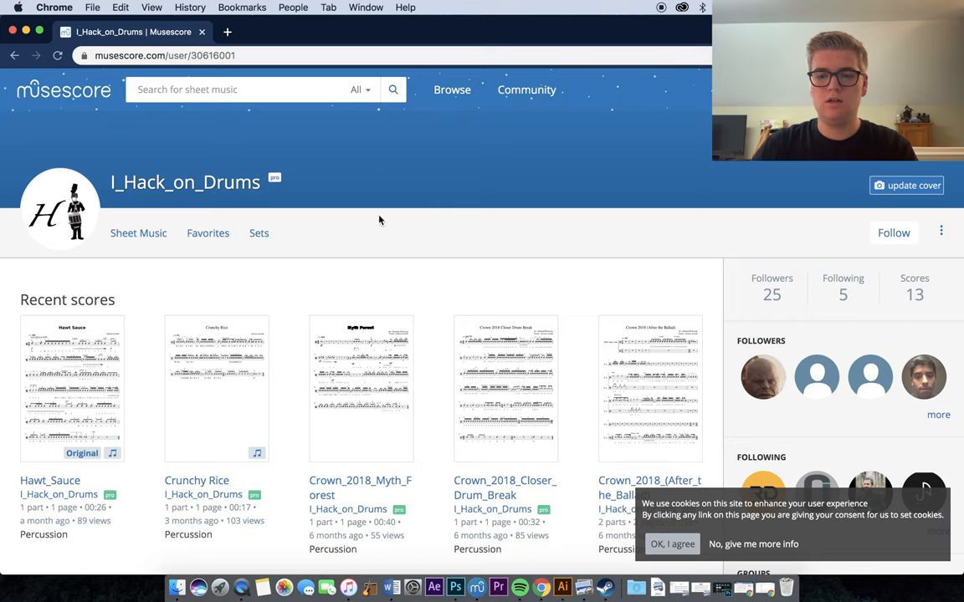
scroll("down", 3)
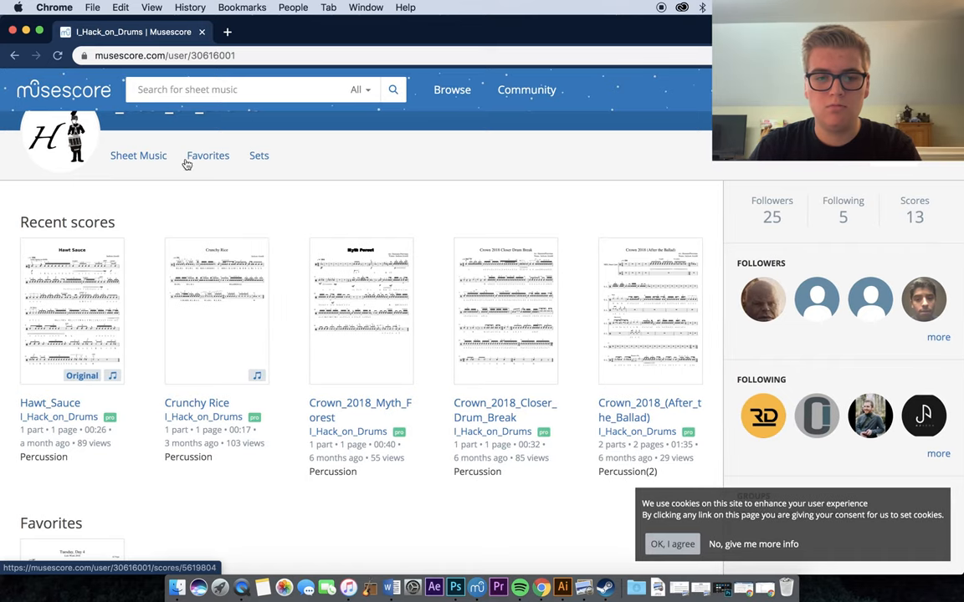
left_click(137, 156)
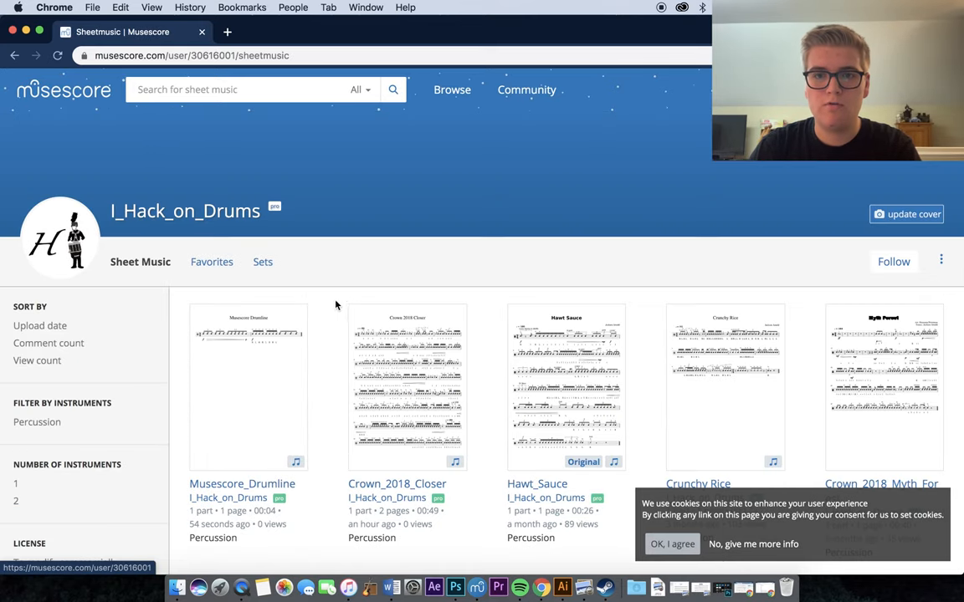
scroll("down", 3)
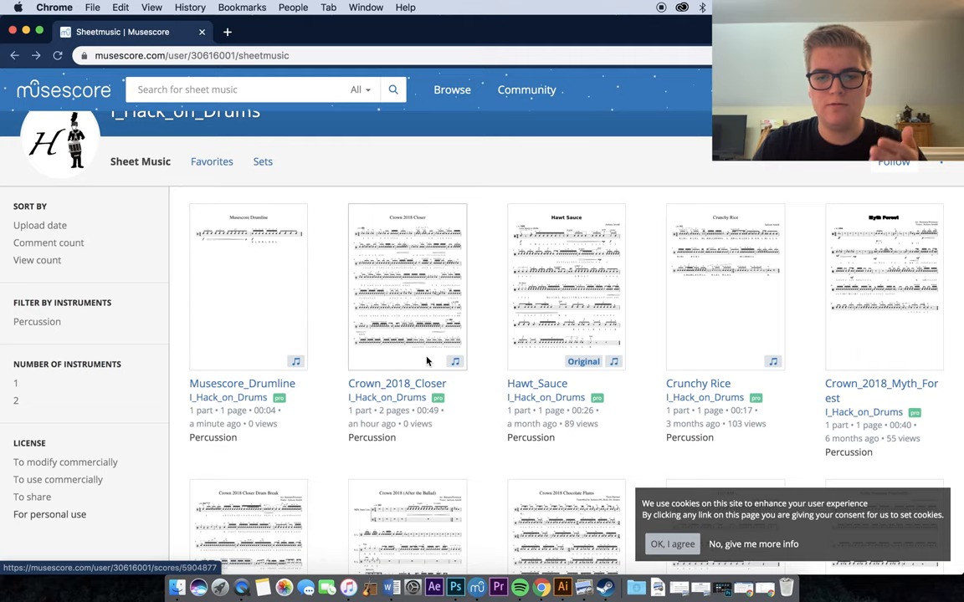
Update the Crown_2018_Closer score and switch its visibility from Private to Public.
left_click(406, 286)
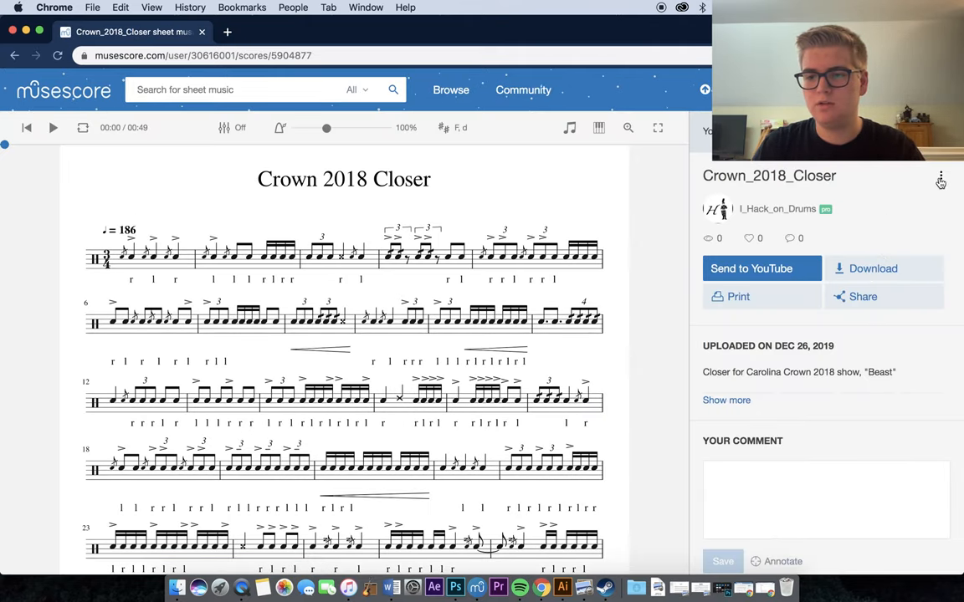
left_click(940, 176)
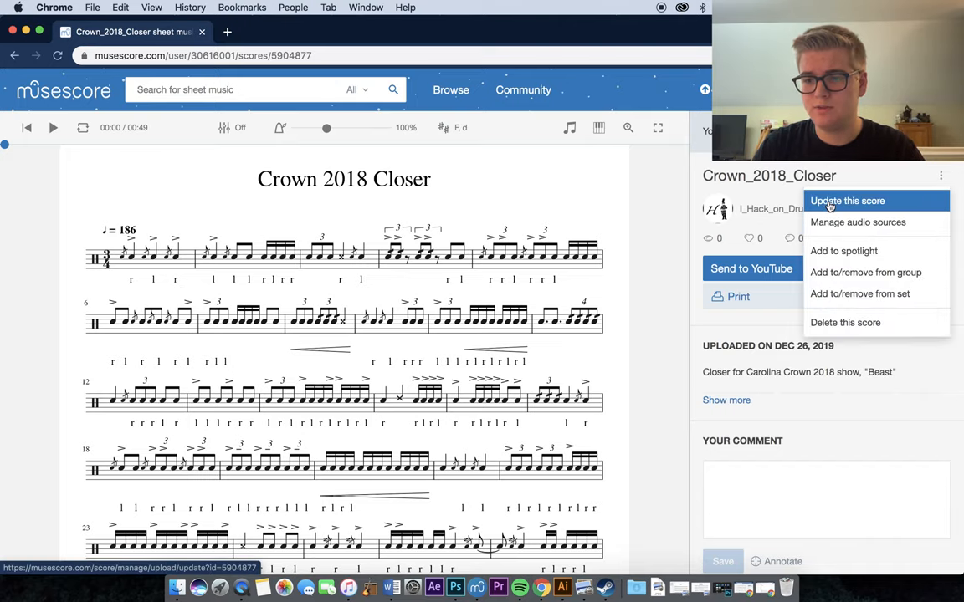
left_click(847, 201)
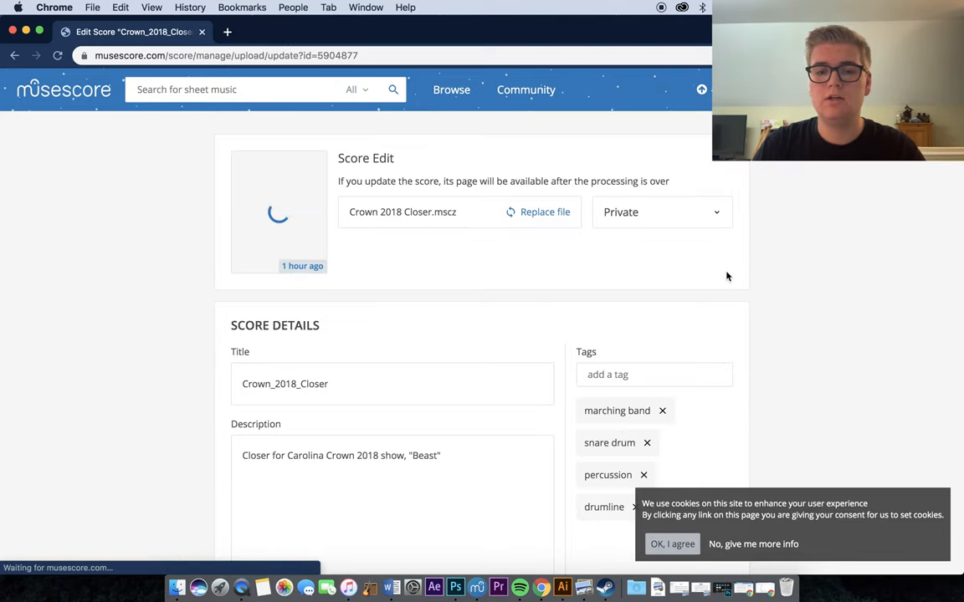
left_click(661, 211)
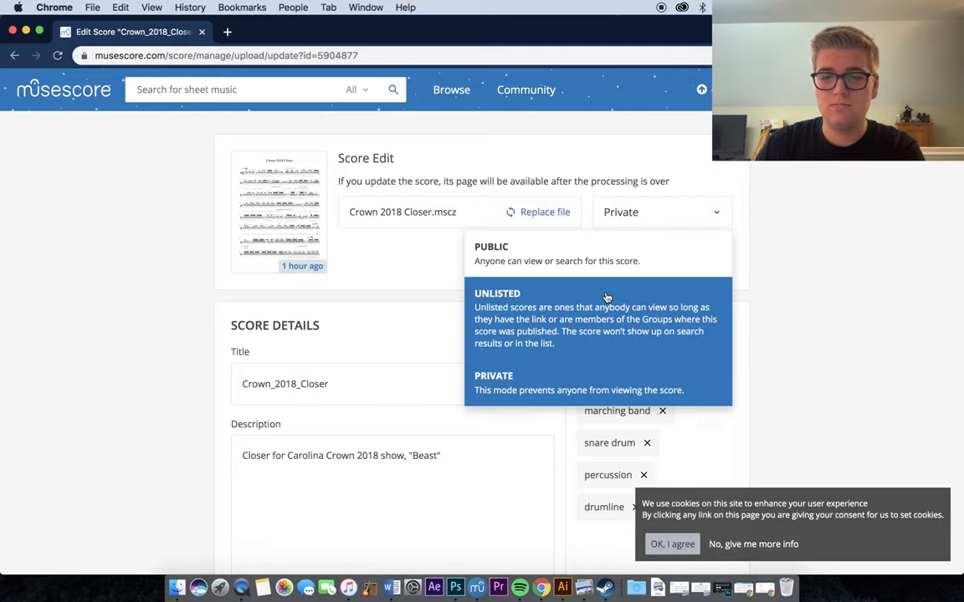
left_click(491, 253)
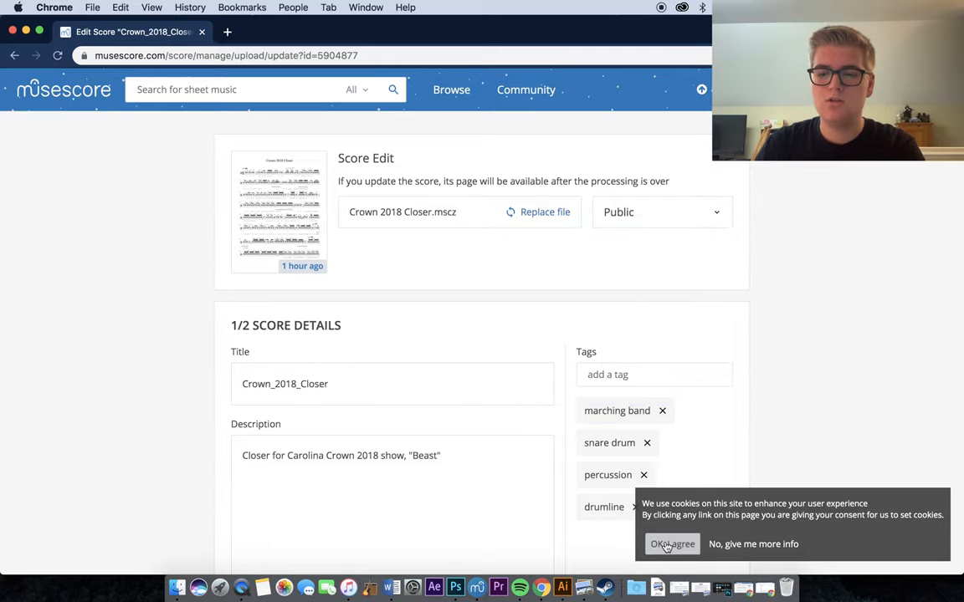
scroll("down", 3)
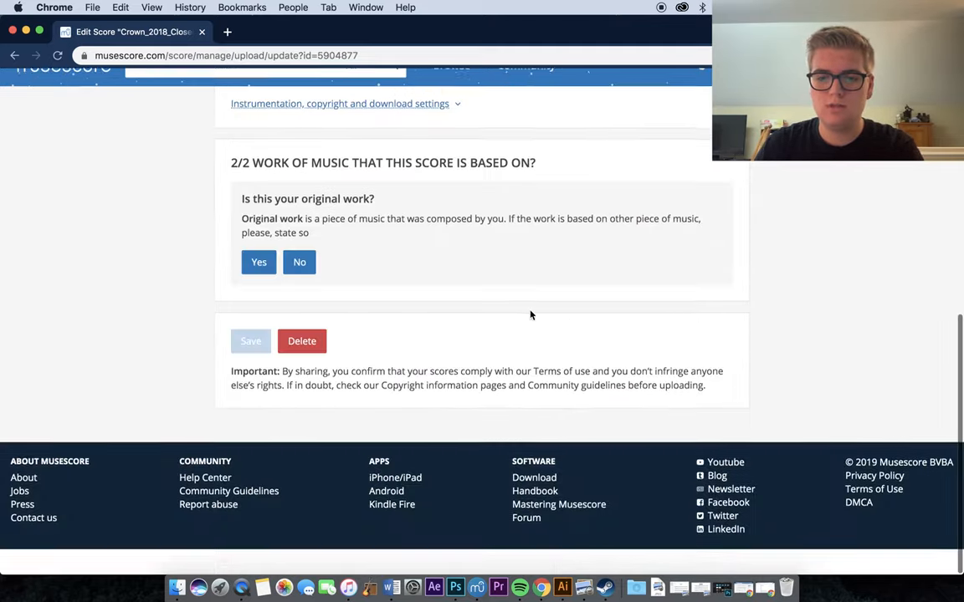